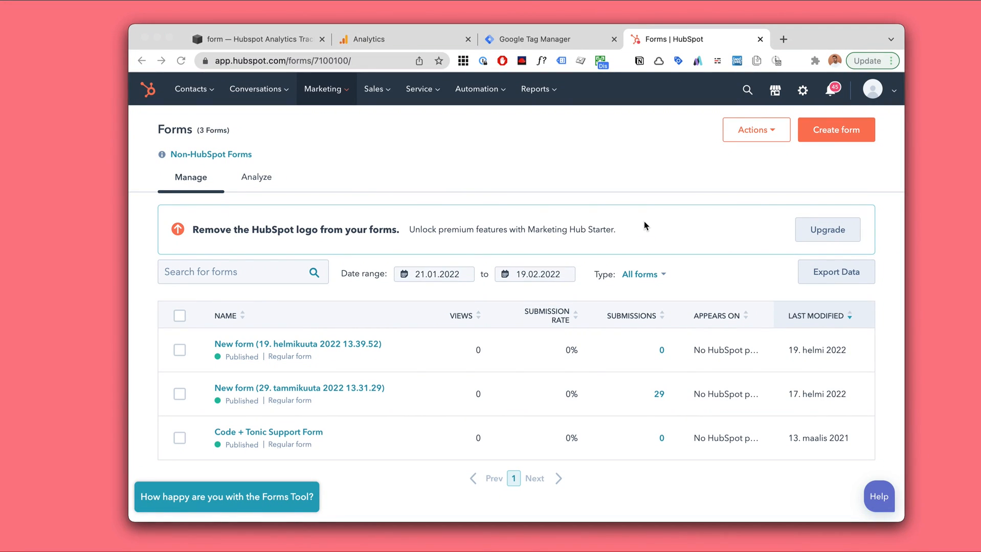
{"action": "mouse_move", "coordinate": [687, 192]}
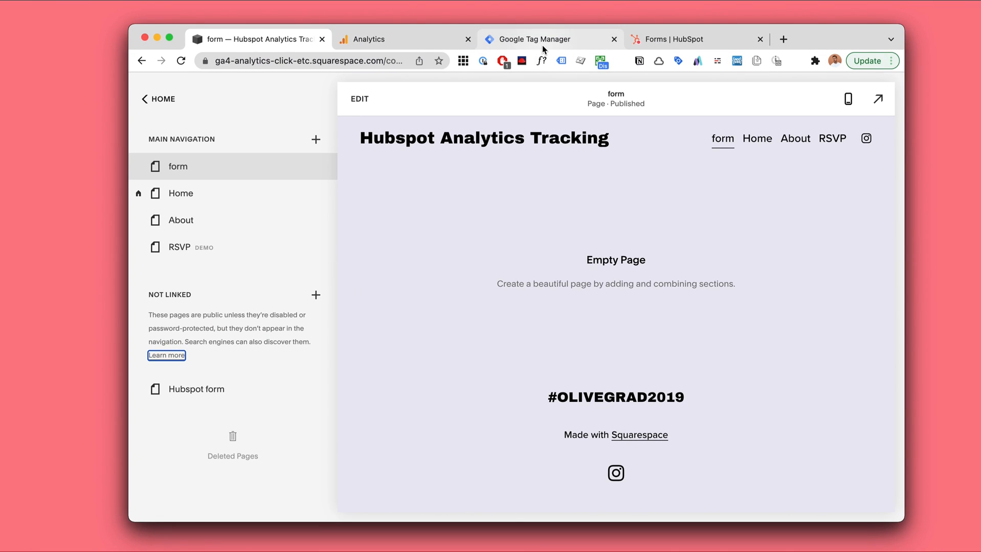
Step: Return to the HubSpot forms list and open the newest form for editing
{"action": "left_click", "coordinate": [542, 39]}
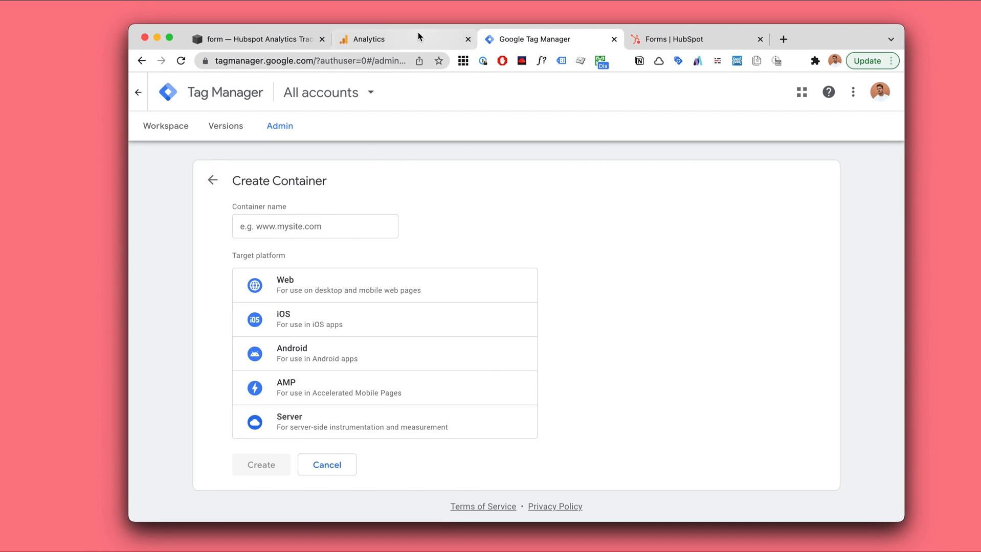
{"action": "left_click", "coordinate": [372, 31]}
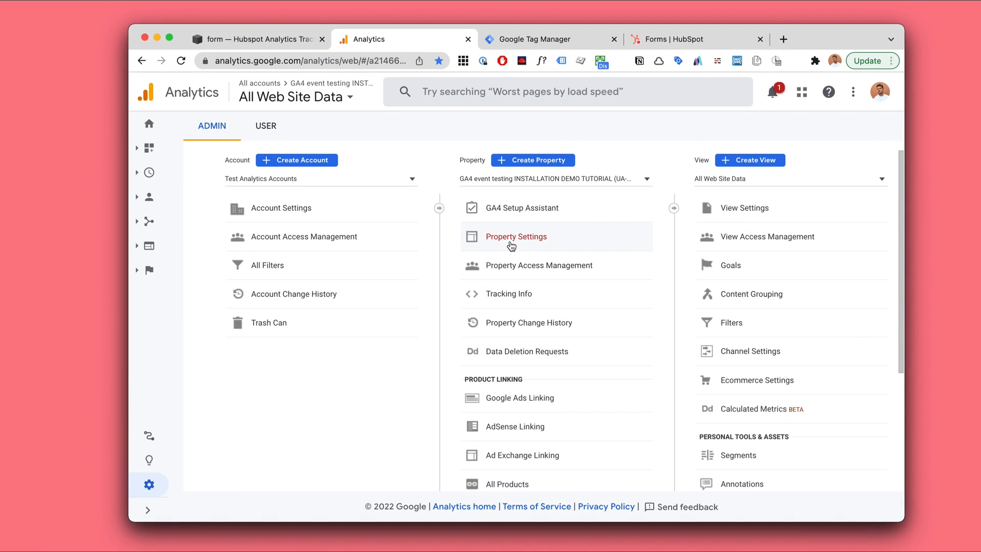
{"action": "left_click", "coordinate": [685, 39]}
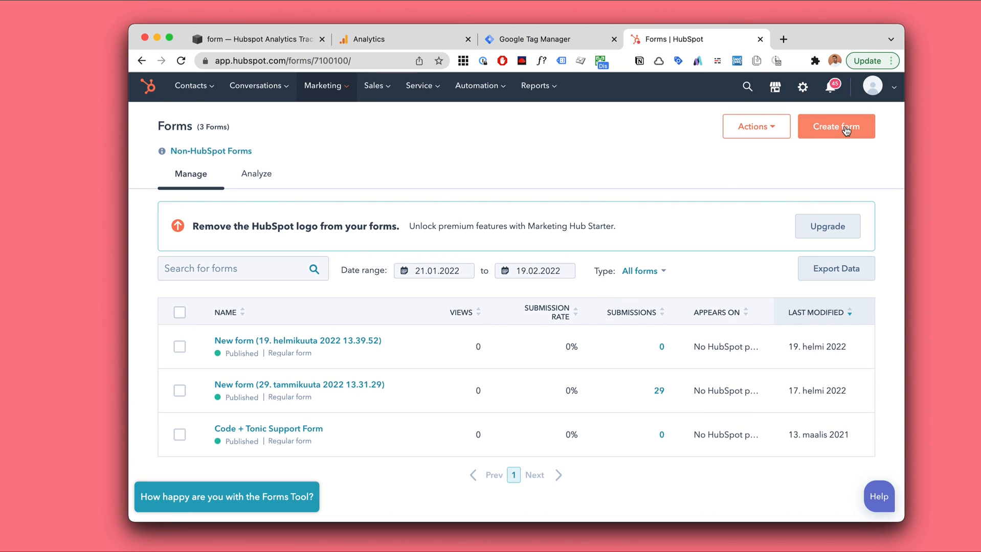
{"action": "mouse_move", "coordinate": [250, 340]}
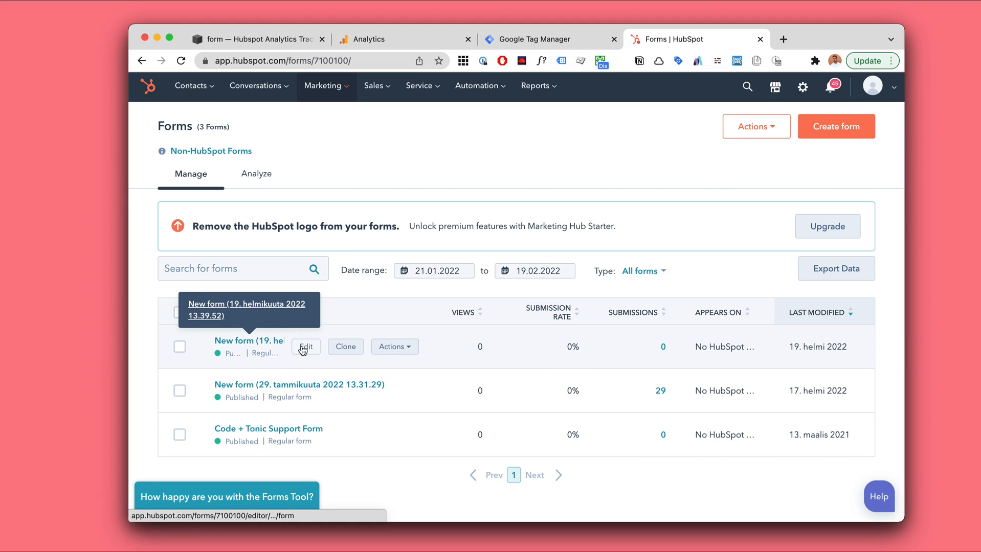
{"action": "left_click", "coordinate": [305, 347]}
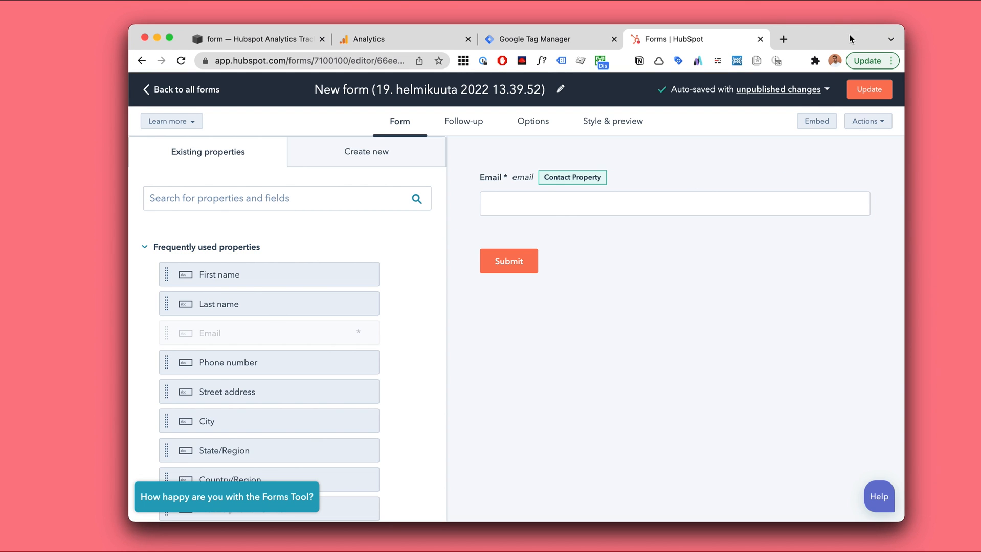
{"action": "mouse_move", "coordinate": [369, 261]}
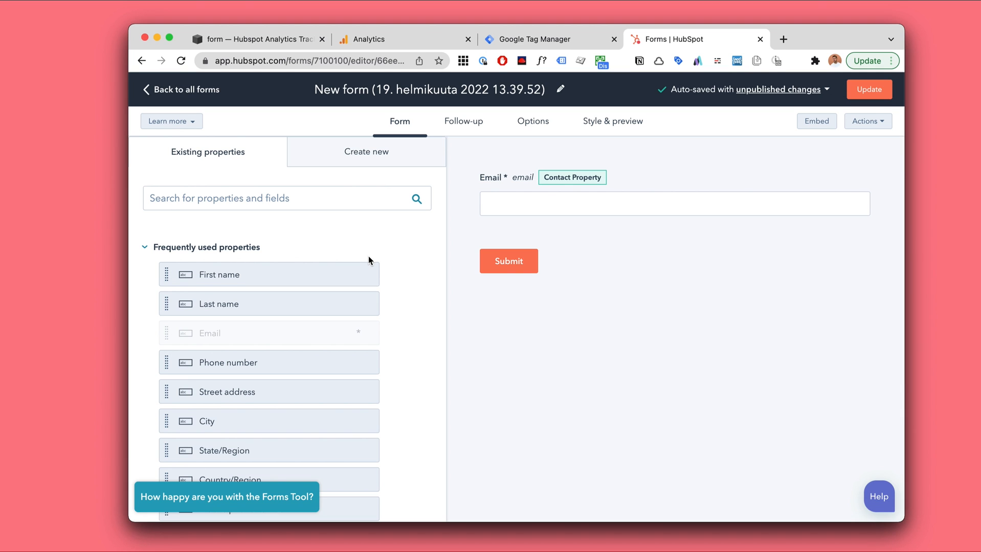
{"action": "mouse_move", "coordinate": [431, 220]}
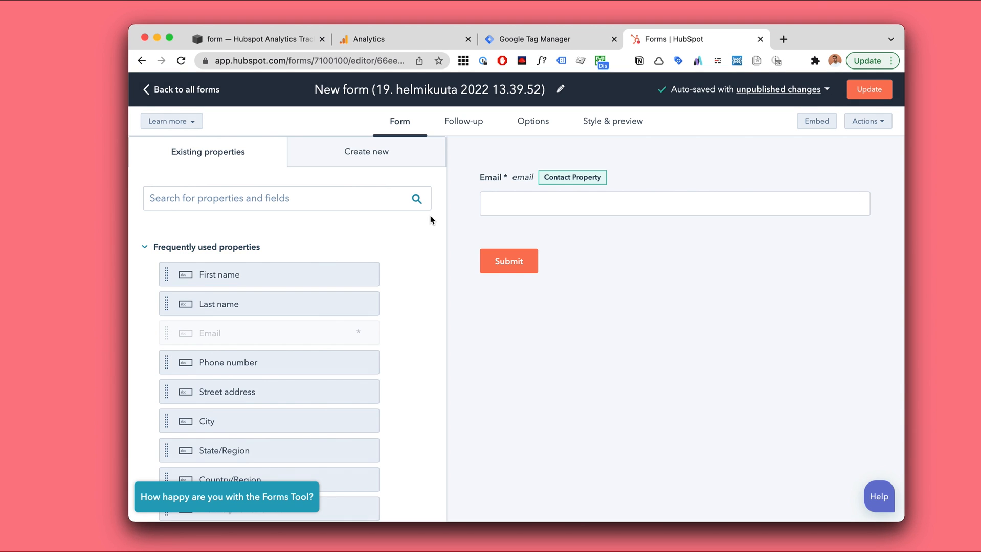
Step: Rename the form to 'Lead Form 3'
{"action": "left_click", "coordinate": [430, 89]}
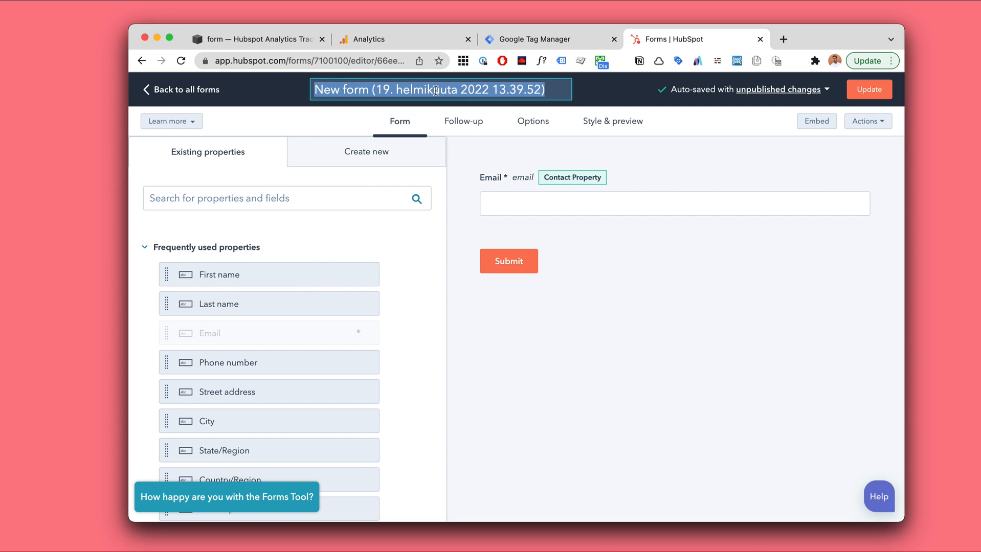
{"action": "type", "text": "Lead Form 3"}
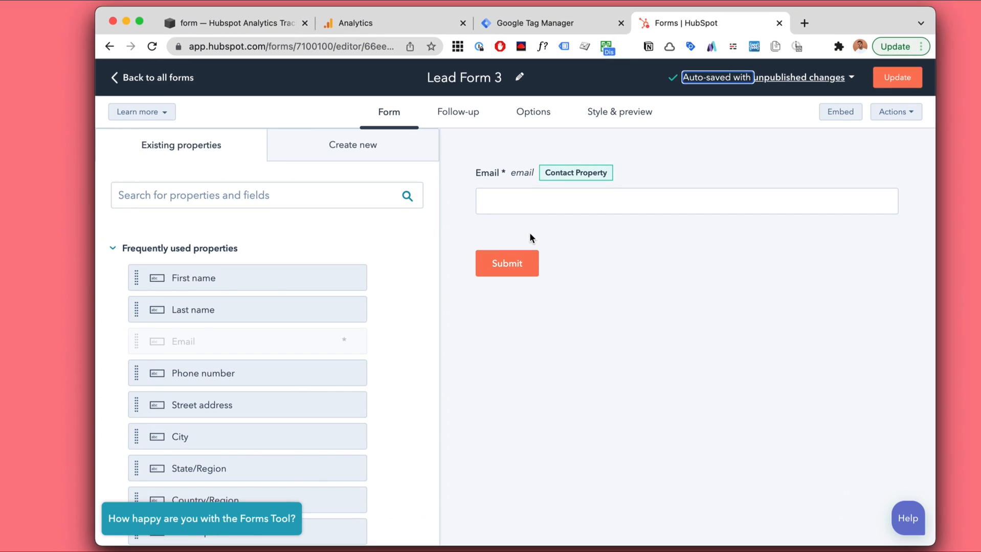
{"action": "left_click", "coordinate": [686, 201]}
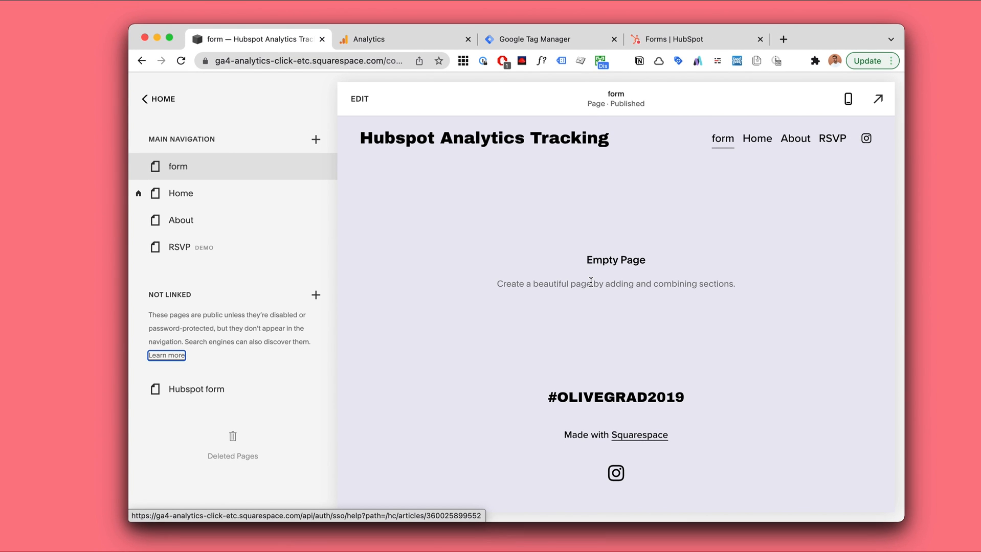
{"action": "mouse_move", "coordinate": [604, 279]}
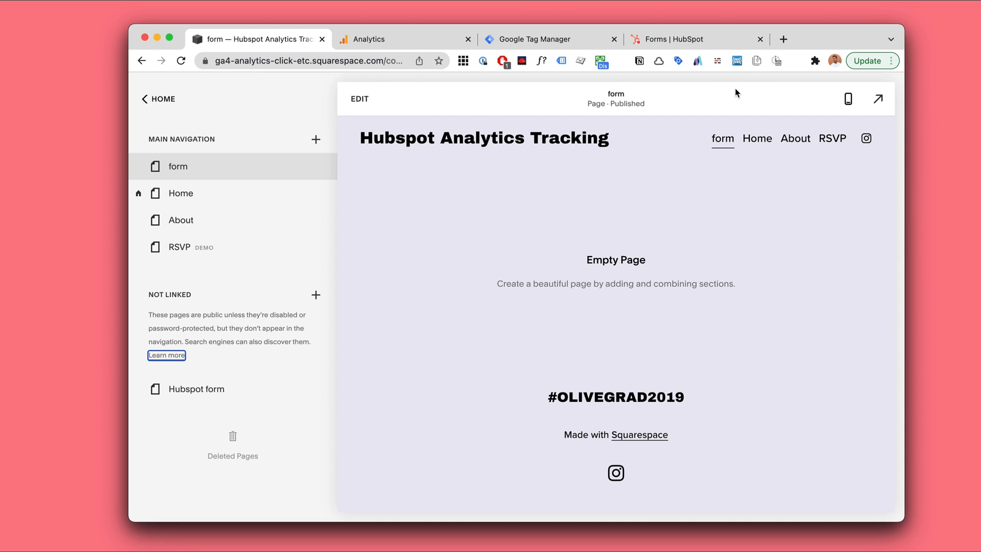
{"action": "left_click", "coordinate": [689, 39]}
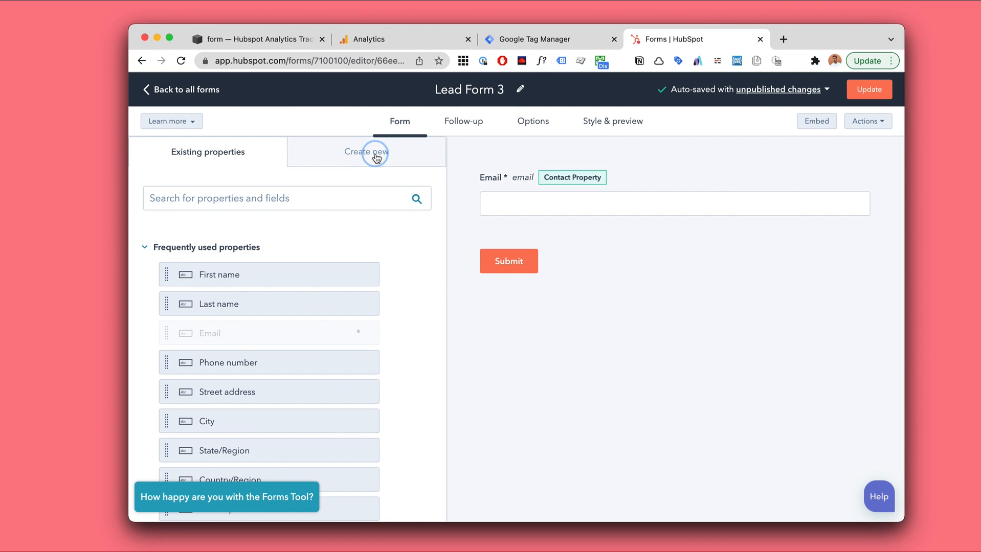
Step: Start a new single-line text property labelled analytics-formname under Conversion information
{"action": "left_click", "coordinate": [366, 152]}
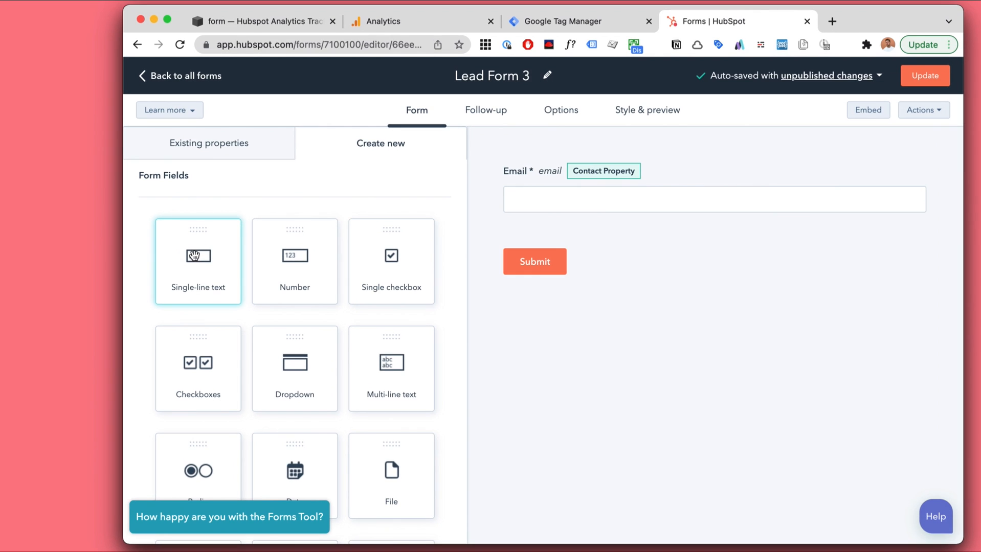
{"action": "left_click", "coordinate": [603, 171]}
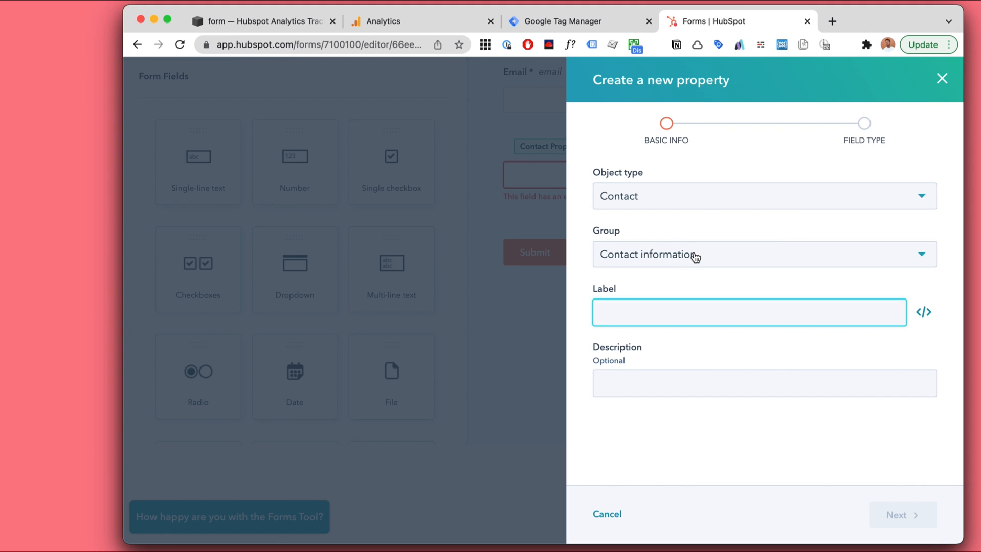
{"action": "left_click", "coordinate": [764, 255]}
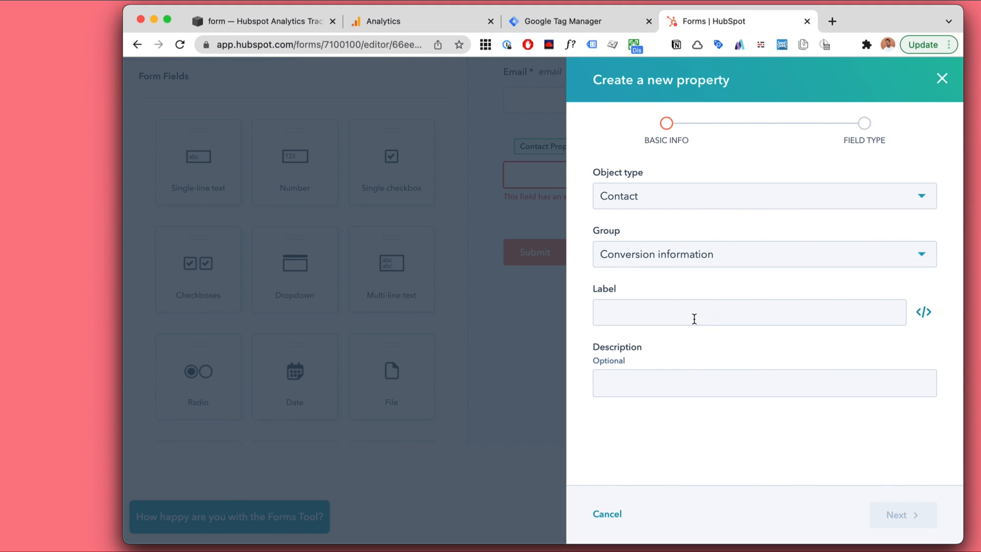
{"action": "type", "text": "analytics-formname"}
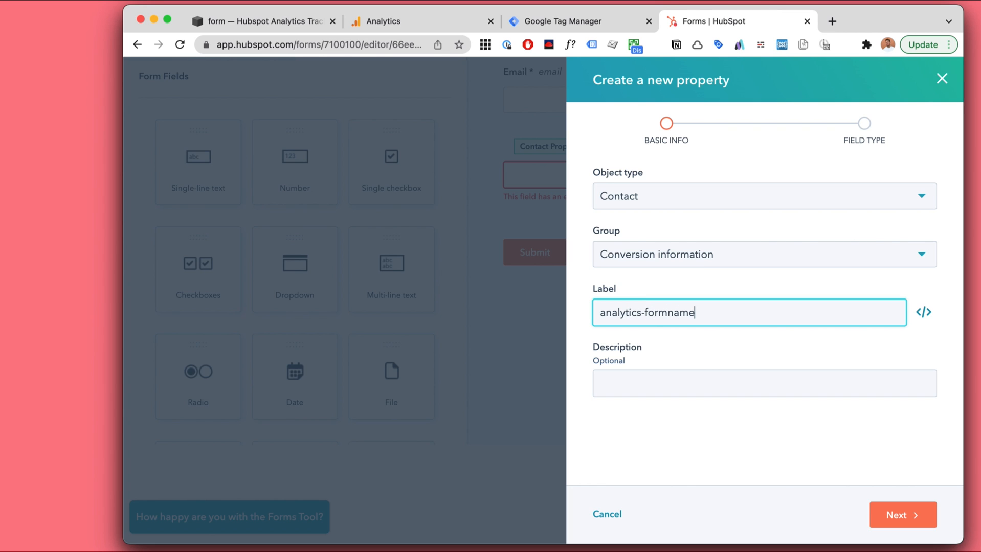
Step: Describe it as a hidden form-name field just for analytics, then create it and add it to the form
{"action": "left_click", "coordinate": [763, 383]}
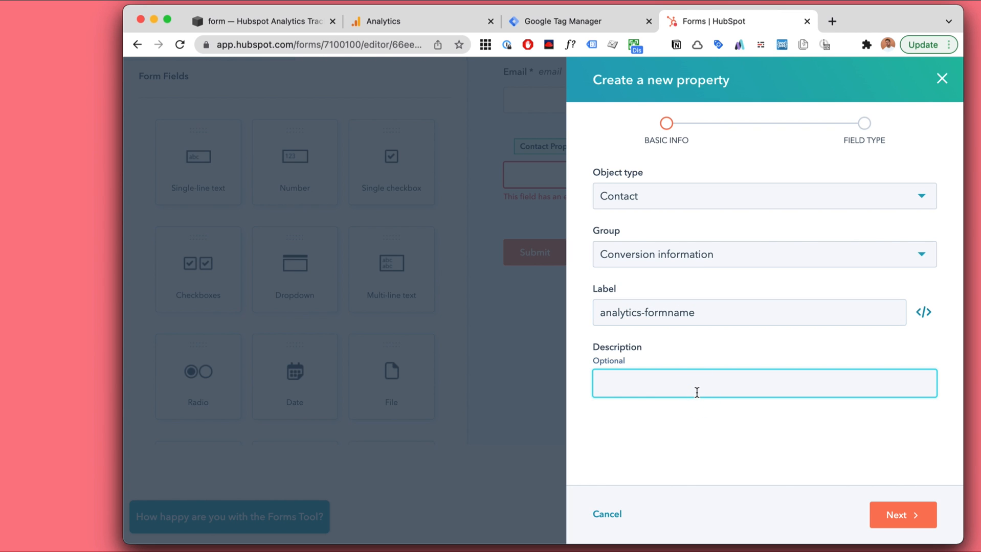
{"action": "type", "text": "Name of the form"}
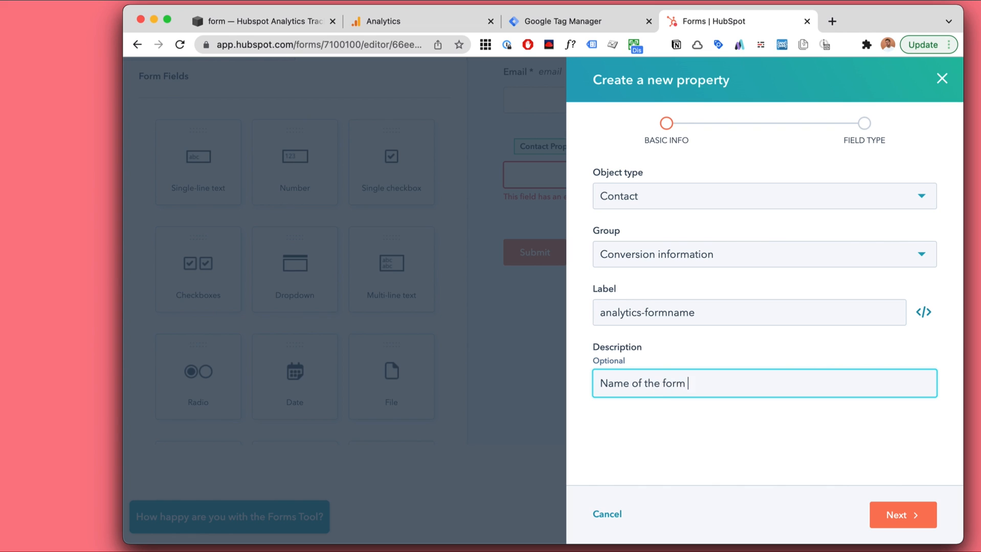
{"action": "type", "text": "just for analytic"}
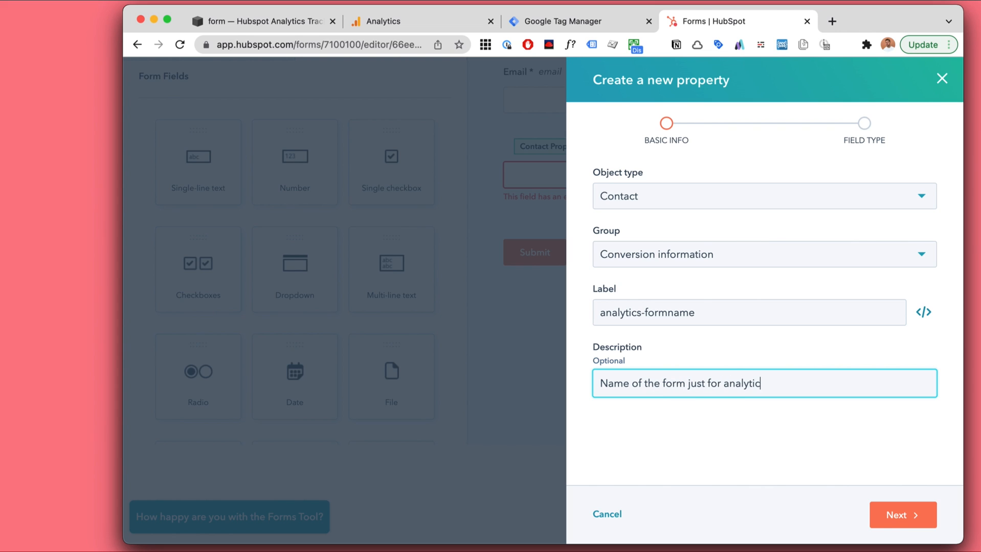
{"action": "type", "text": "s"}
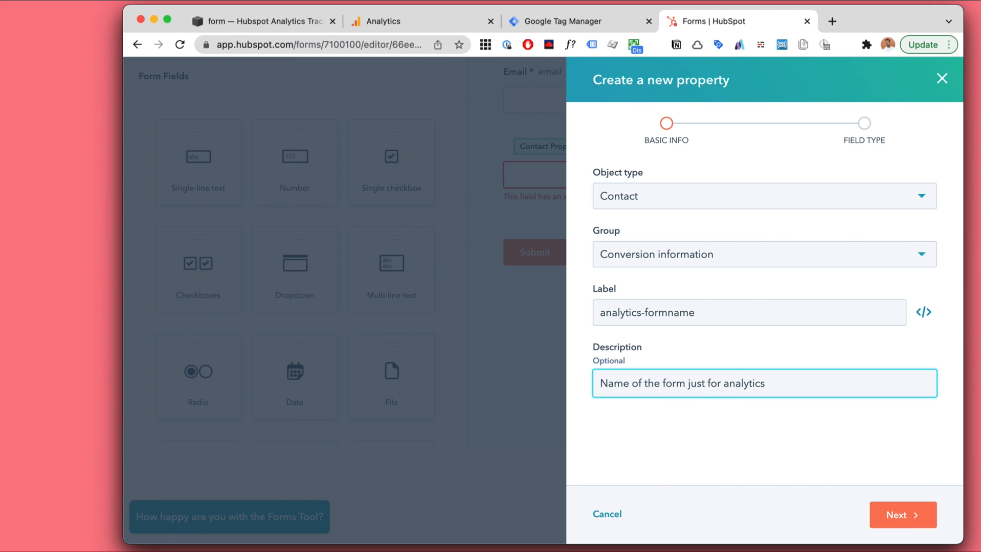
{"action": "type", "text": "Hidden field."}
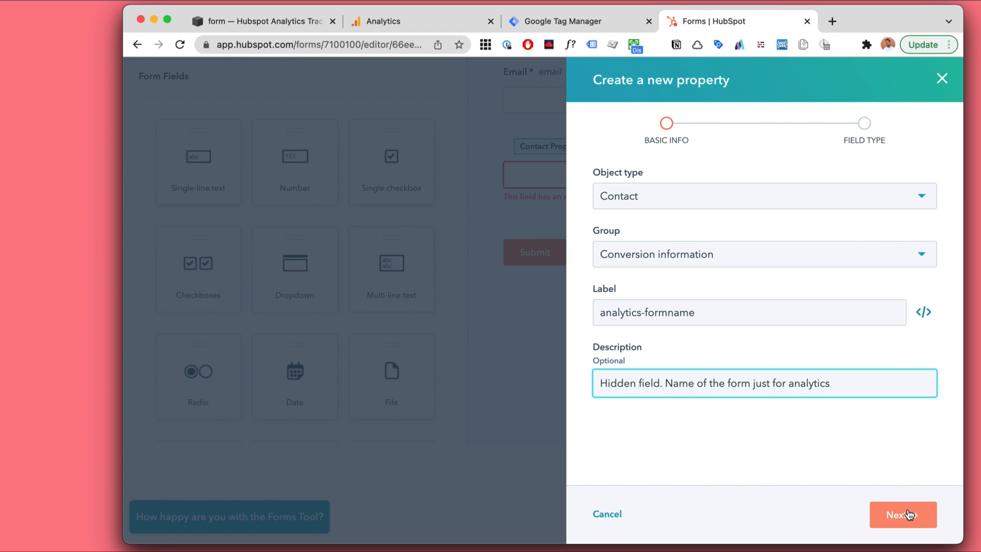
{"action": "left_click", "coordinate": [903, 515]}
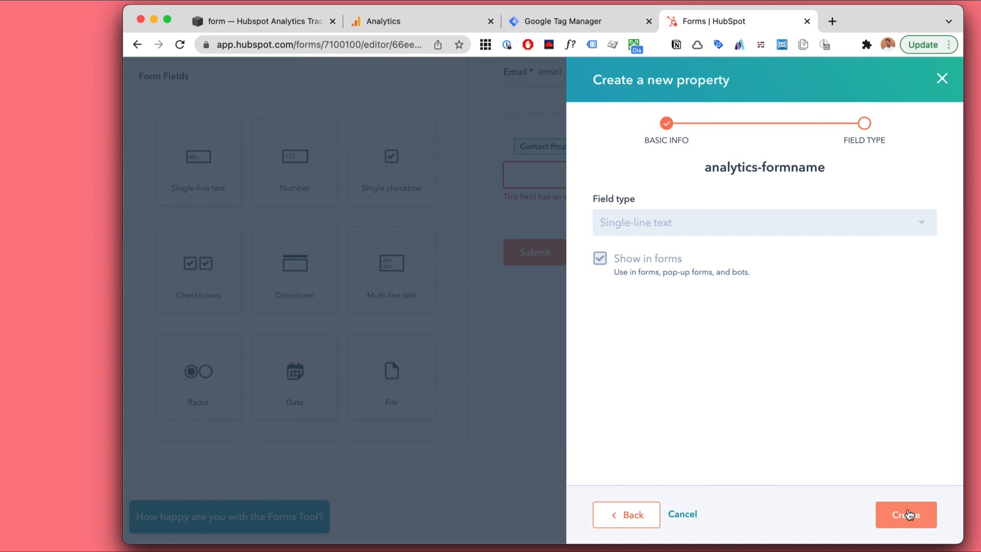
{"action": "left_click", "coordinate": [905, 515]}
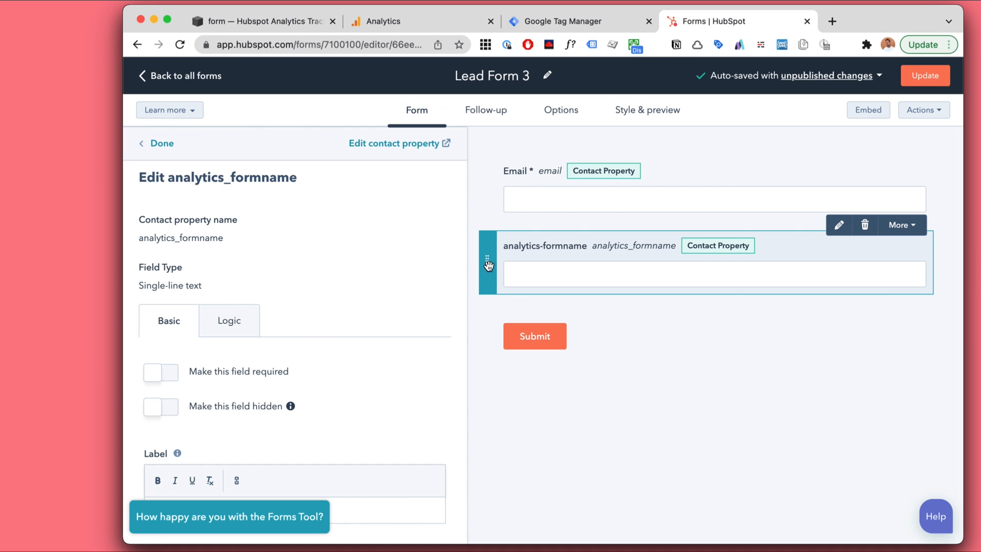
Step: Make analytics-formname a hidden field with default value 'Lead Form 3'
{"action": "left_click", "coordinate": [161, 143]}
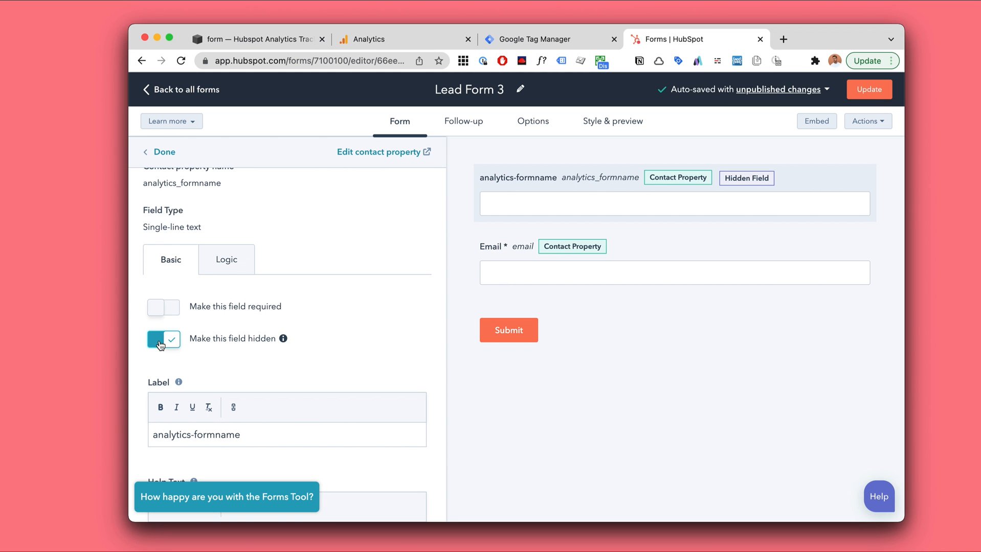
{"action": "scroll", "scroll_direction": "down", "scroll_amount": 3}
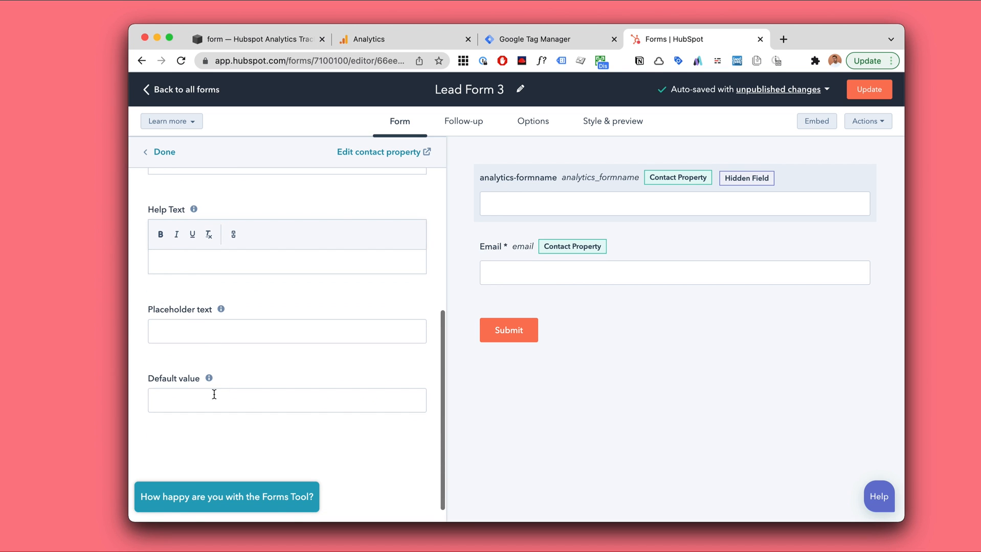
{"action": "left_click", "coordinate": [520, 89]}
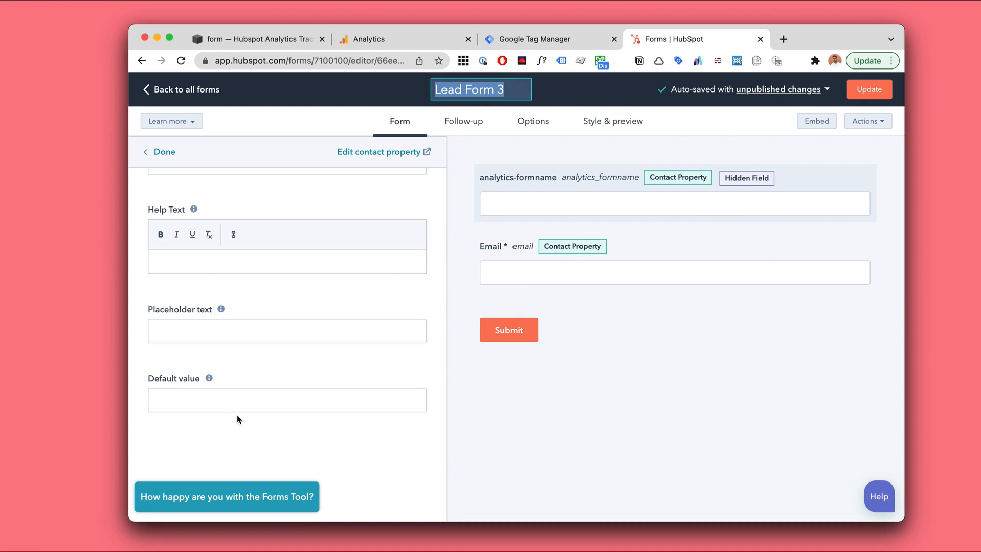
{"action": "type", "text": "Lead Form 3"}
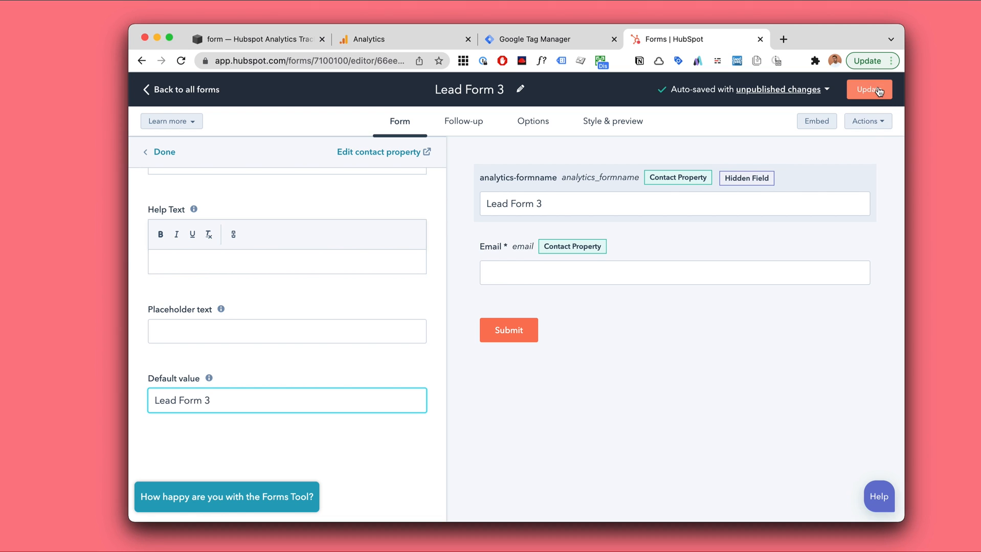
Step: Publish the updated form and copy its embed code
{"action": "left_click", "coordinate": [868, 89]}
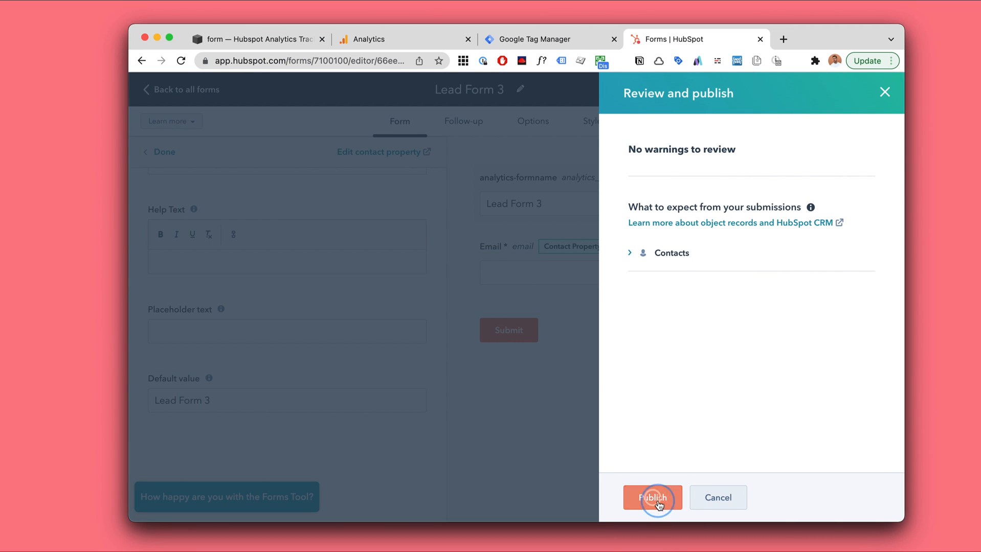
{"action": "left_click", "coordinate": [652, 498]}
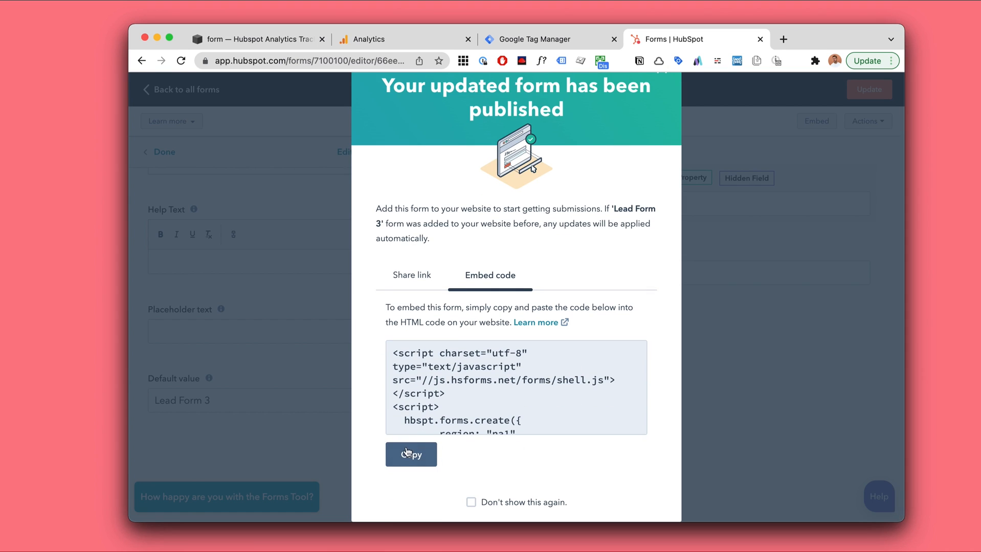
{"action": "left_click", "coordinate": [411, 455]}
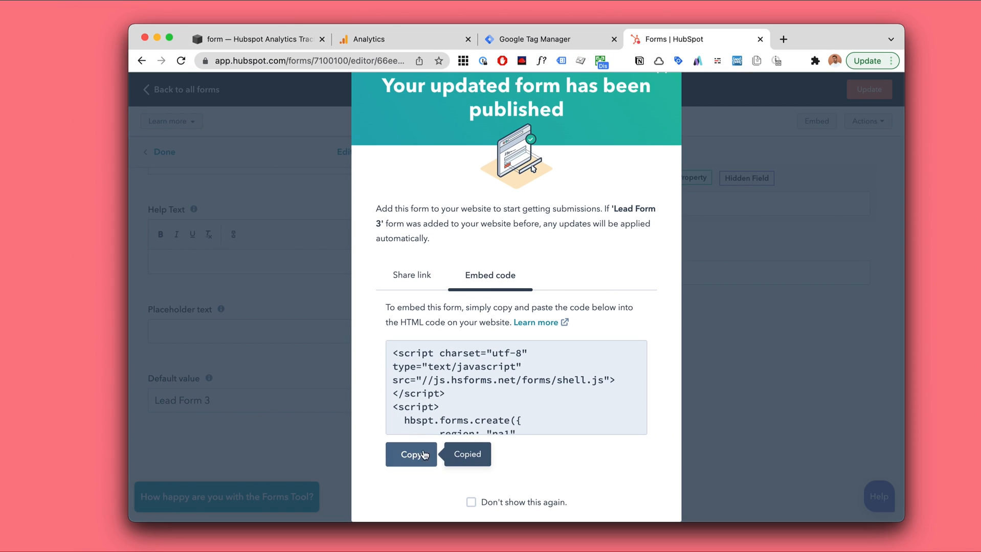
{"action": "left_click", "coordinate": [257, 39]}
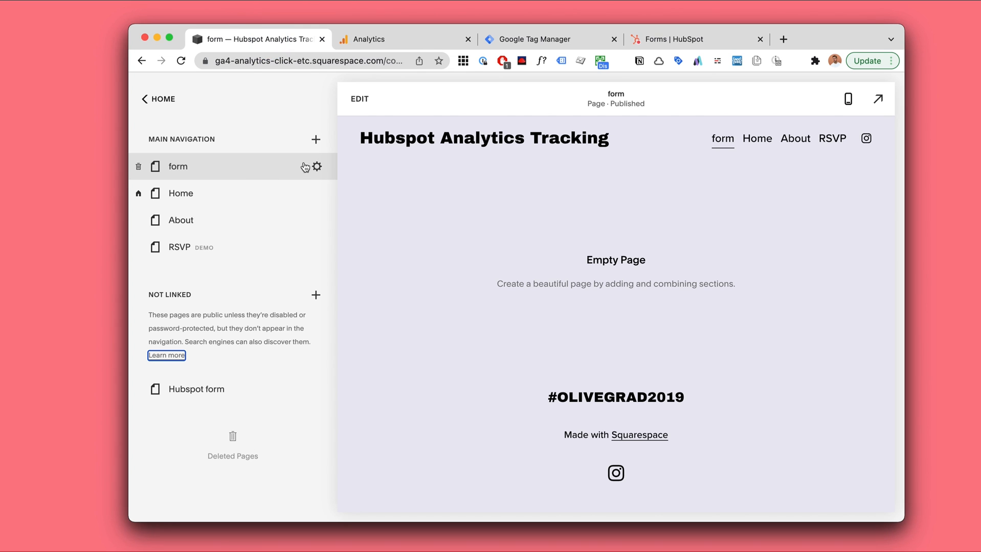
Step: Add a blank section with a Code block holding the HubSpot form embed script and save the page
{"action": "left_click", "coordinate": [178, 166]}
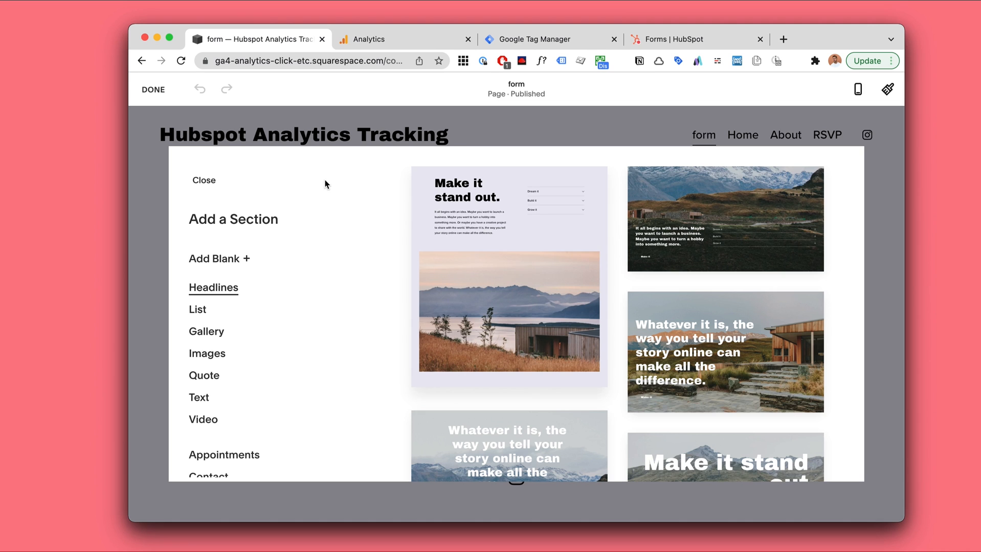
{"action": "left_click", "coordinate": [198, 397]}
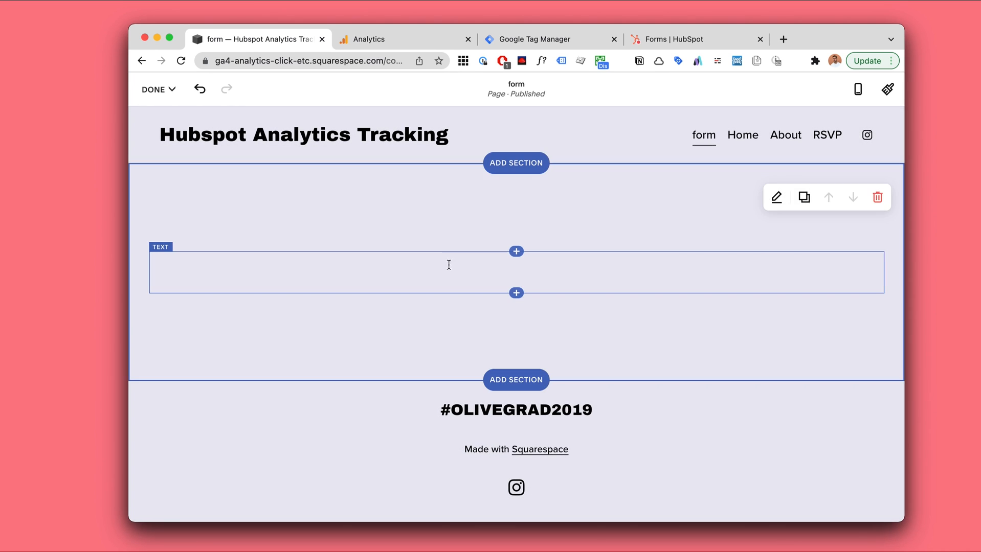
{"action": "left_click", "coordinate": [516, 251]}
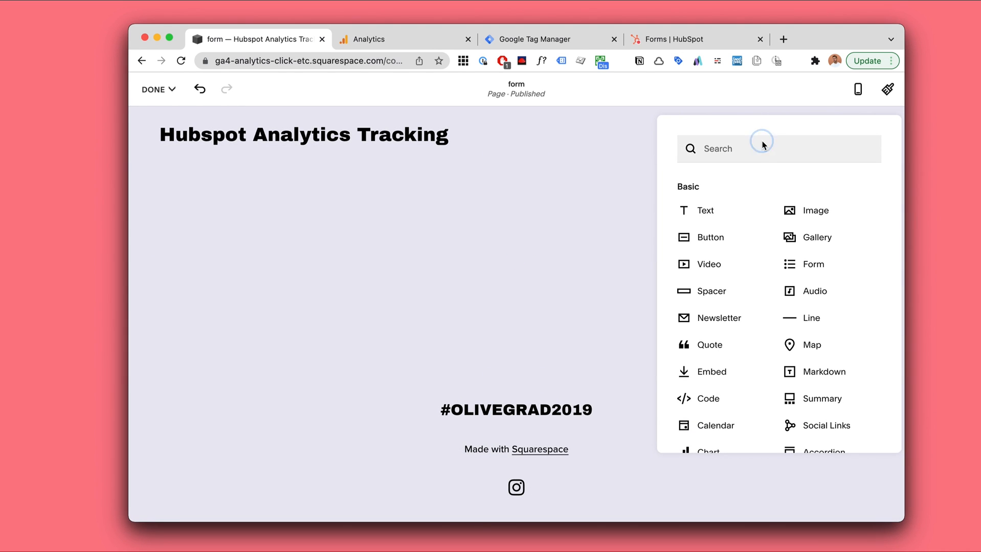
{"action": "type", "text": "code"}
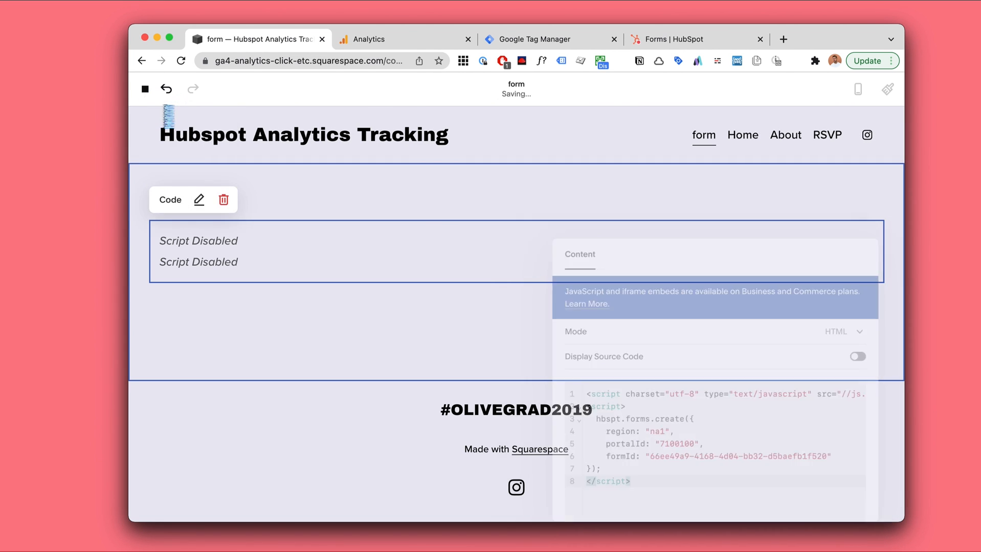
{"action": "left_click", "coordinate": [166, 88]}
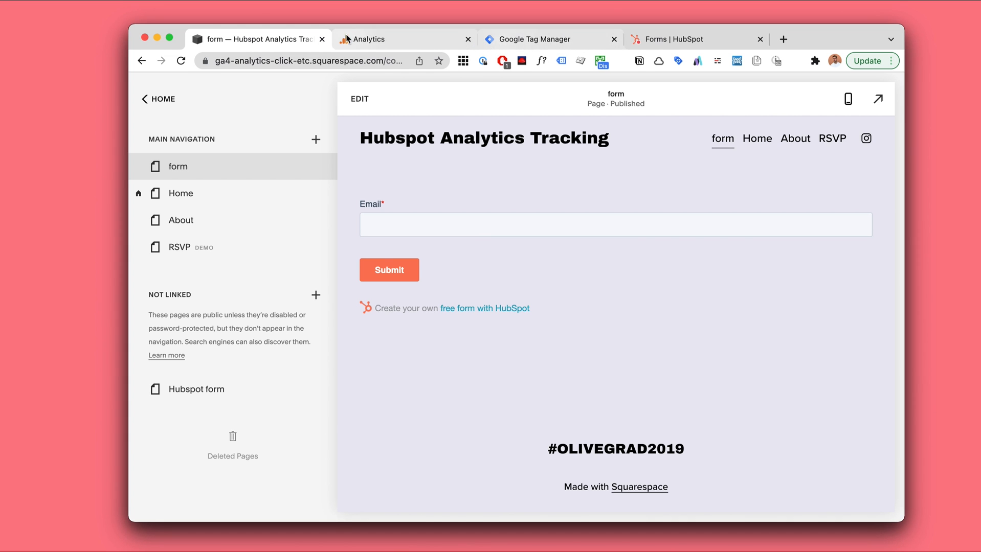
Step: Start a new property 'Hubspot form submit tracking demo 2022' with a Universal Analytics property enabled
{"action": "left_click", "coordinate": [372, 38]}
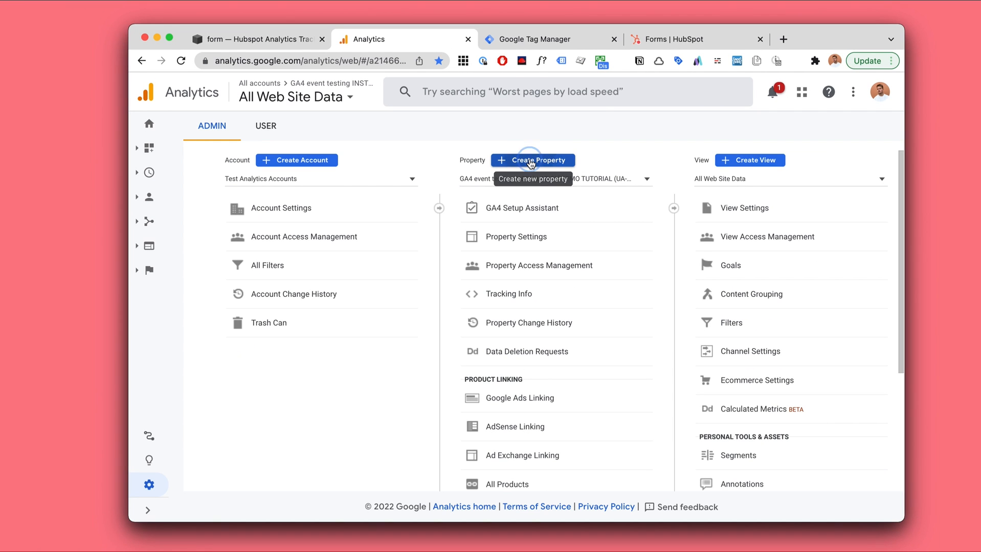
{"action": "left_click", "coordinate": [532, 160]}
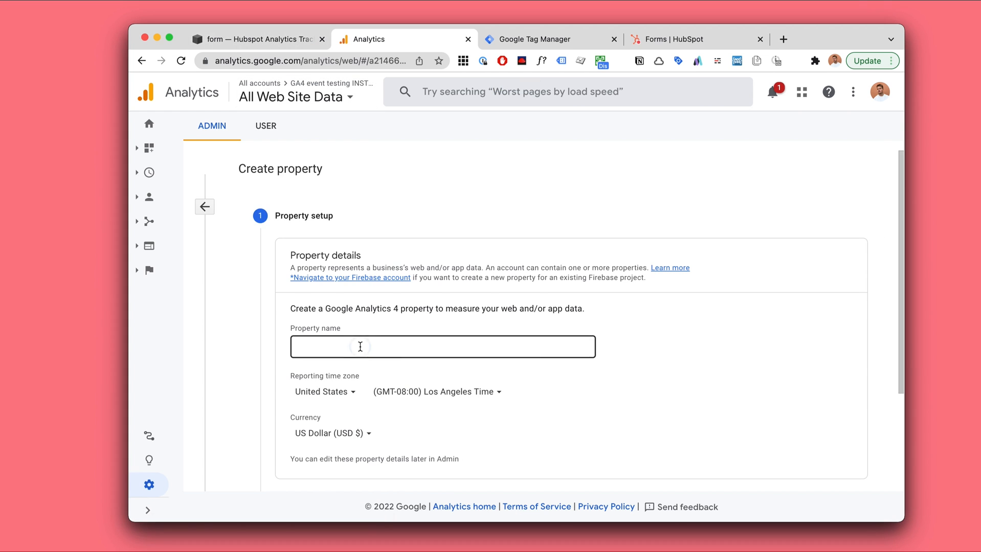
{"action": "type", "text": "Hubspot"}
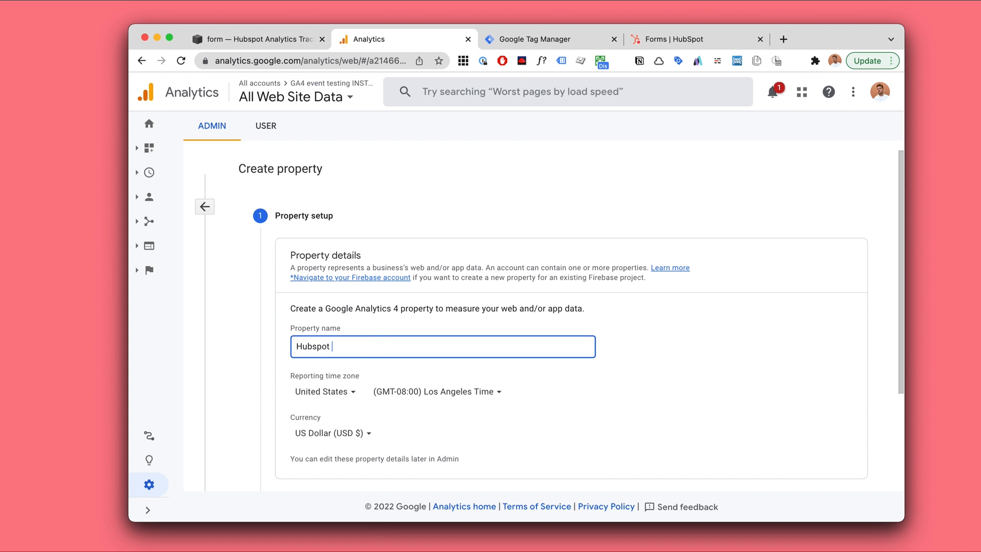
{"action": "type", "text": "form"}
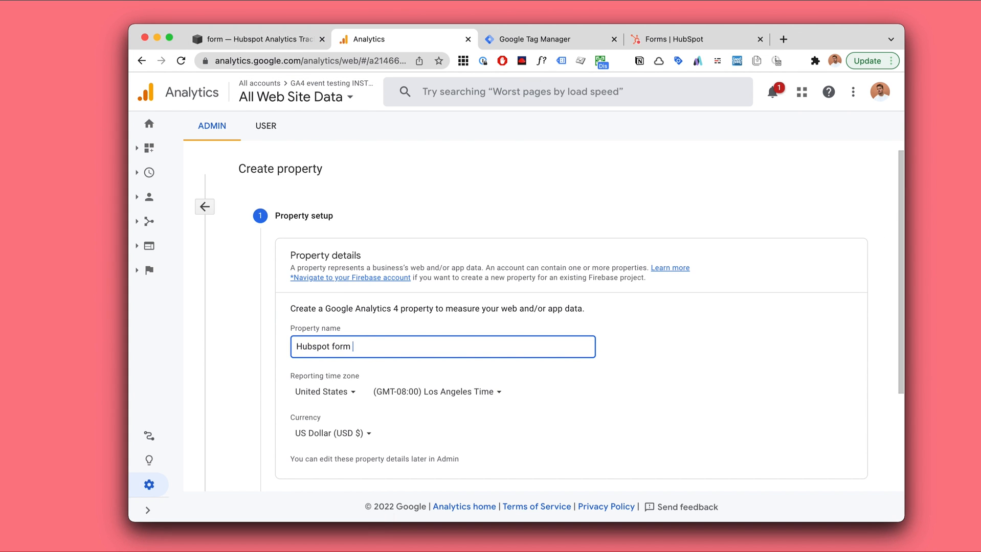
{"action": "type", "text": "submit tracking demo 2022"}
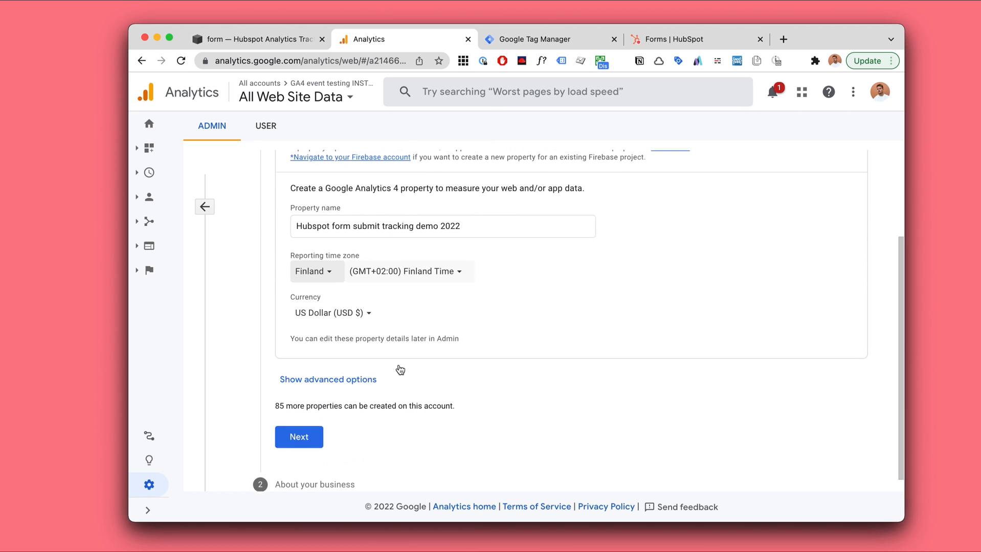
{"action": "left_click", "coordinate": [327, 379]}
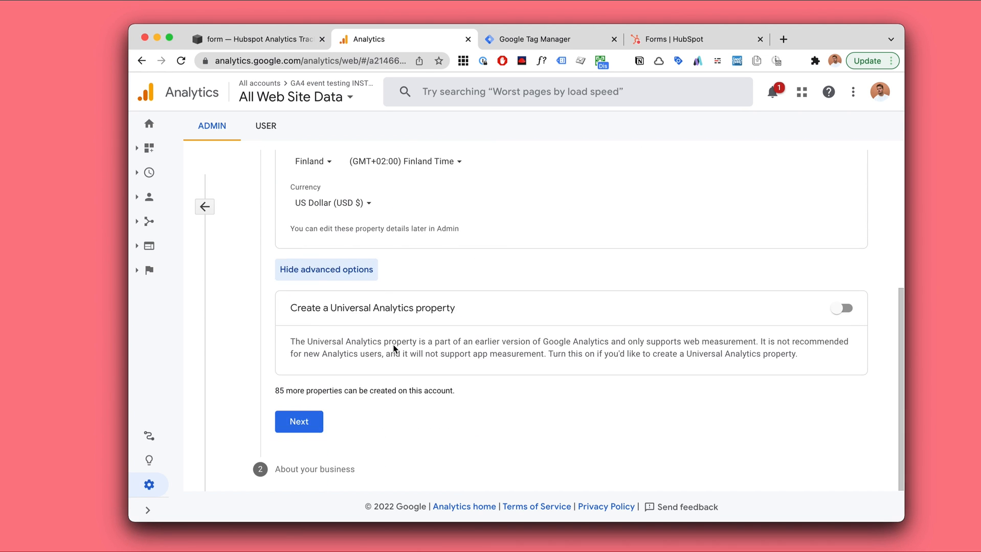
{"action": "left_click", "coordinate": [842, 308]}
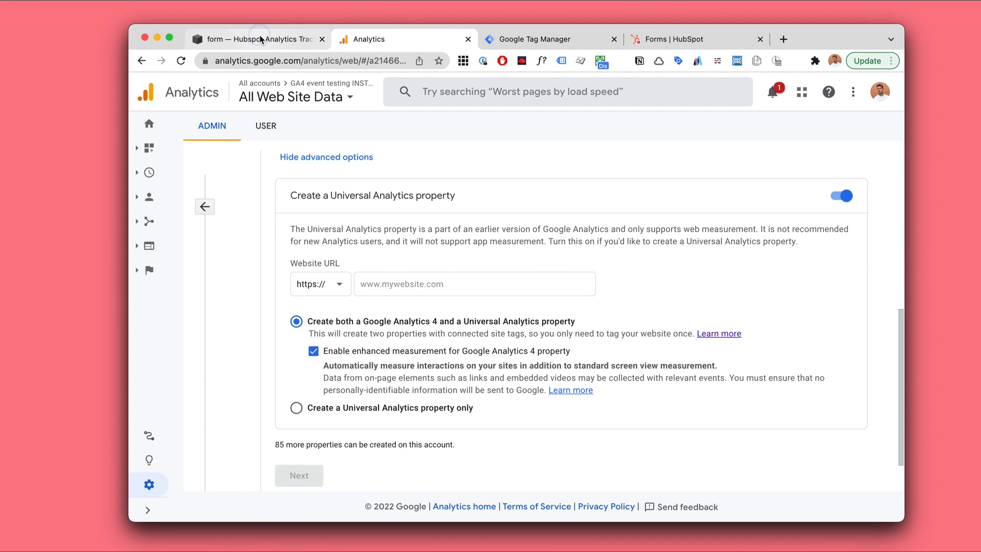
Step: Set the website URL to ga4-analytics-click-etc.squarespace.com and create the property
{"action": "left_click", "coordinate": [257, 39]}
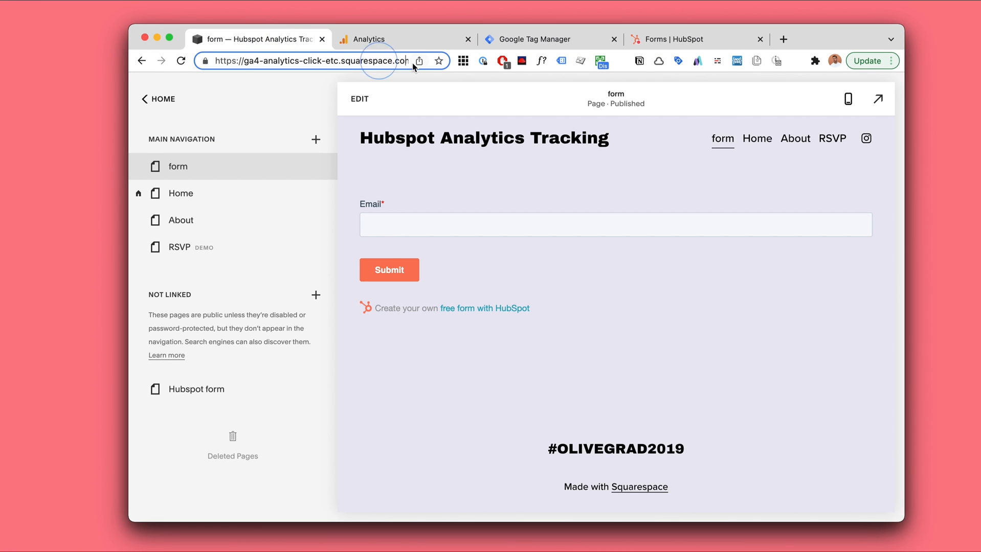
{"action": "left_click", "coordinate": [313, 60]}
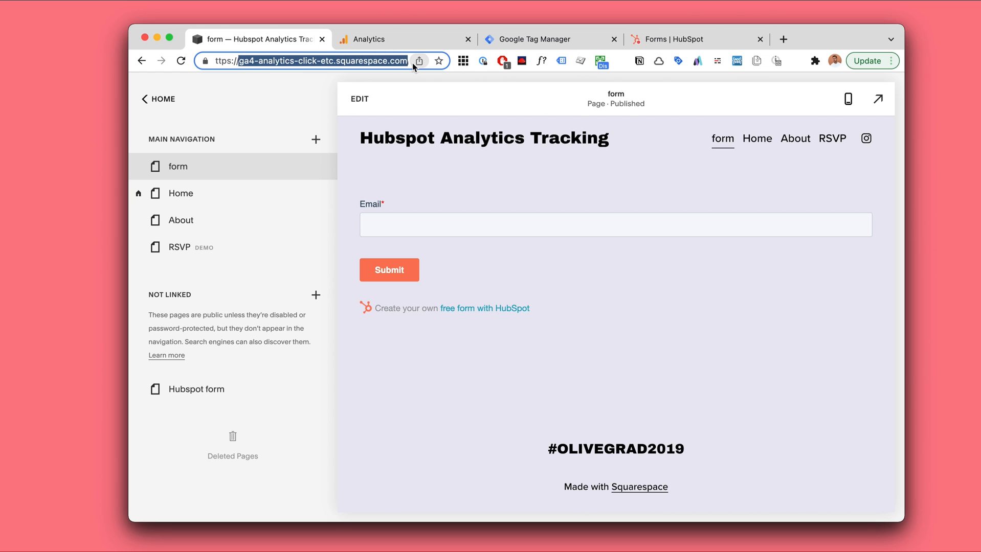
{"action": "left_click", "coordinate": [374, 38]}
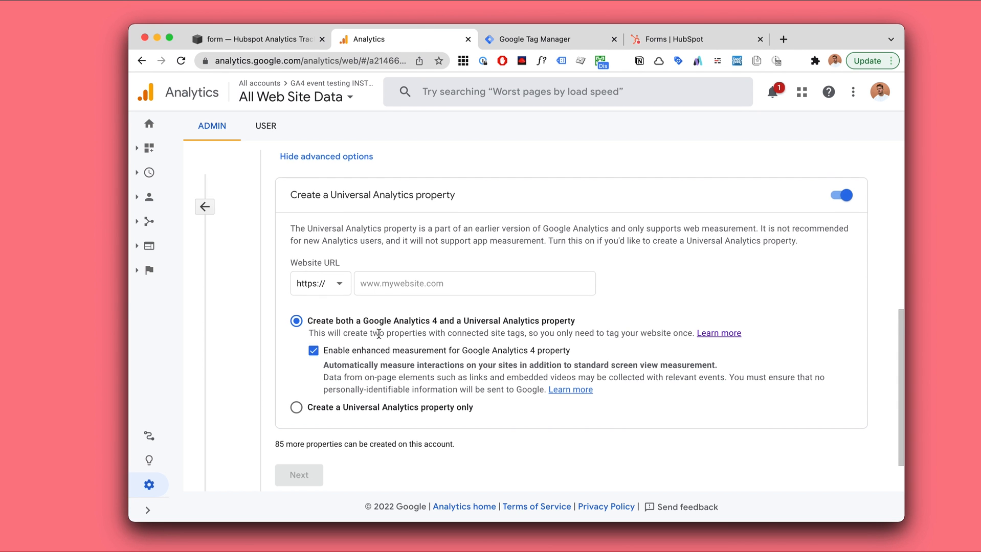
{"action": "type", "text": "ga4-analytics-click-etc.squarespace.com"}
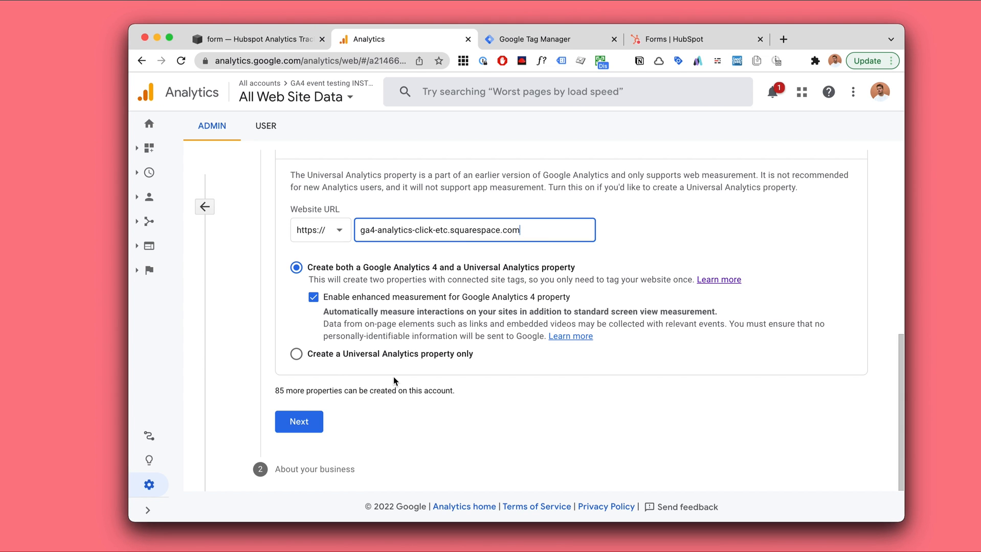
{"action": "left_click", "coordinate": [298, 420]}
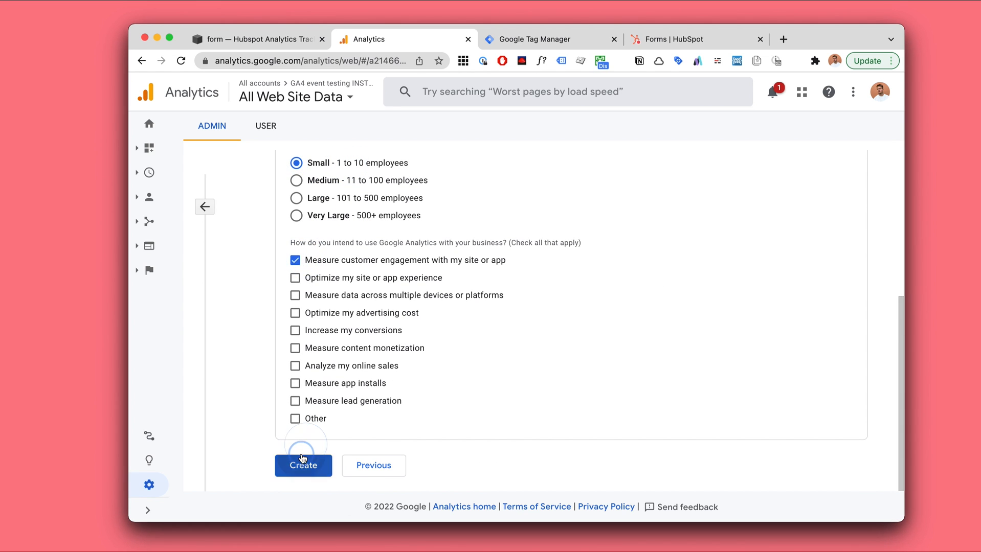
{"action": "left_click", "coordinate": [303, 465]}
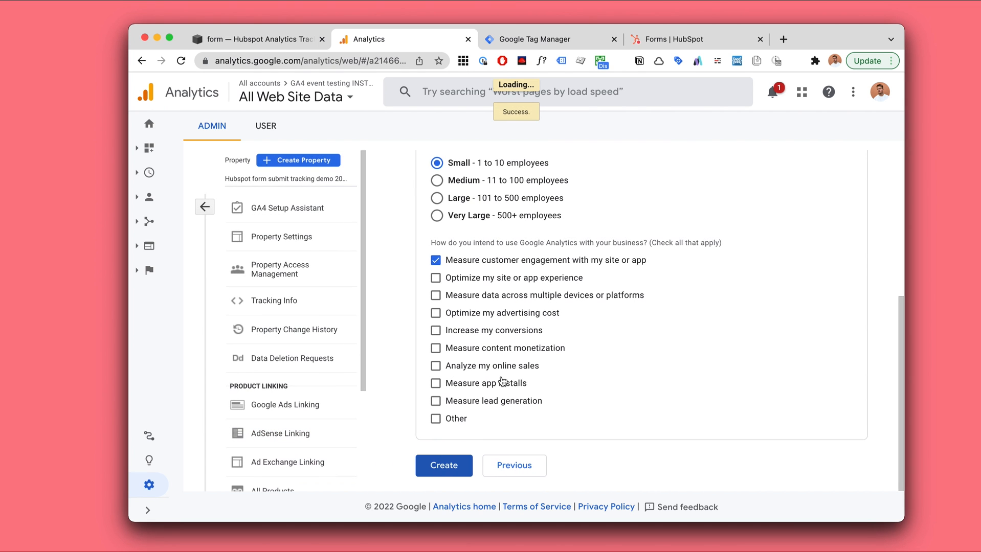
{"action": "left_click", "coordinate": [443, 465]}
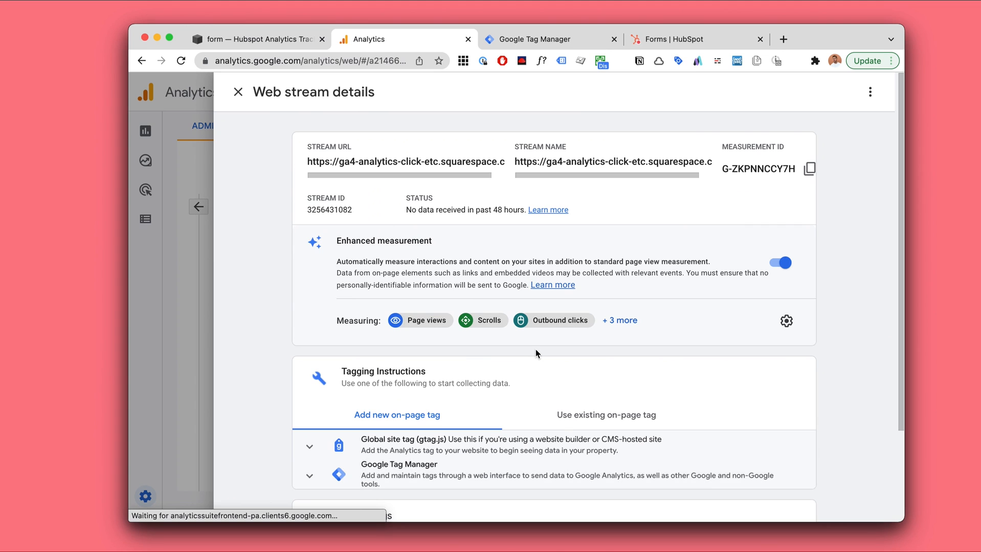
{"action": "scroll", "scroll_direction": "down", "scroll_amount": 3}
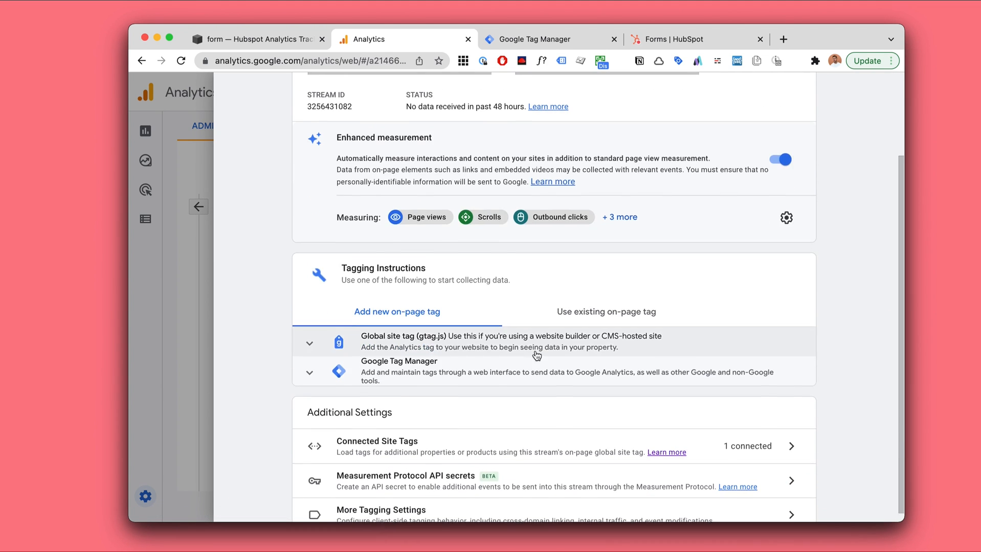
{"action": "scroll", "scroll_direction": "up", "scroll_amount": 3}
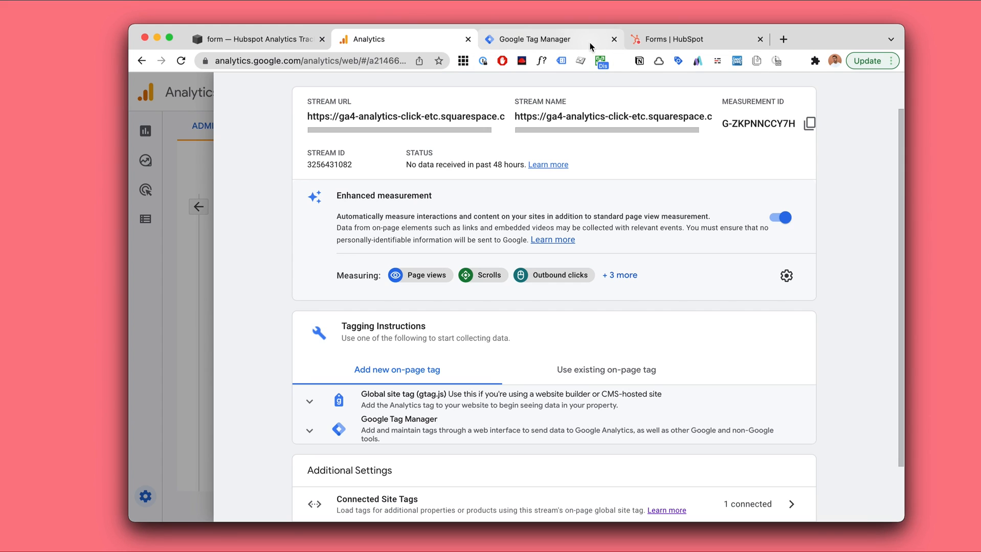
{"action": "mouse_move", "coordinate": [550, 39]}
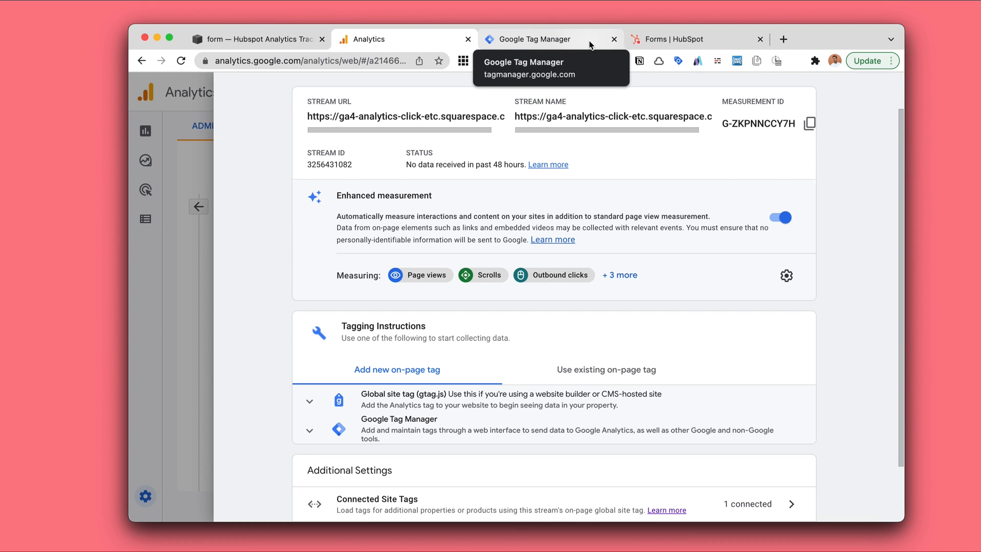
Step: Create a Web container named after the Squarespace site address
{"action": "left_click", "coordinate": [532, 39]}
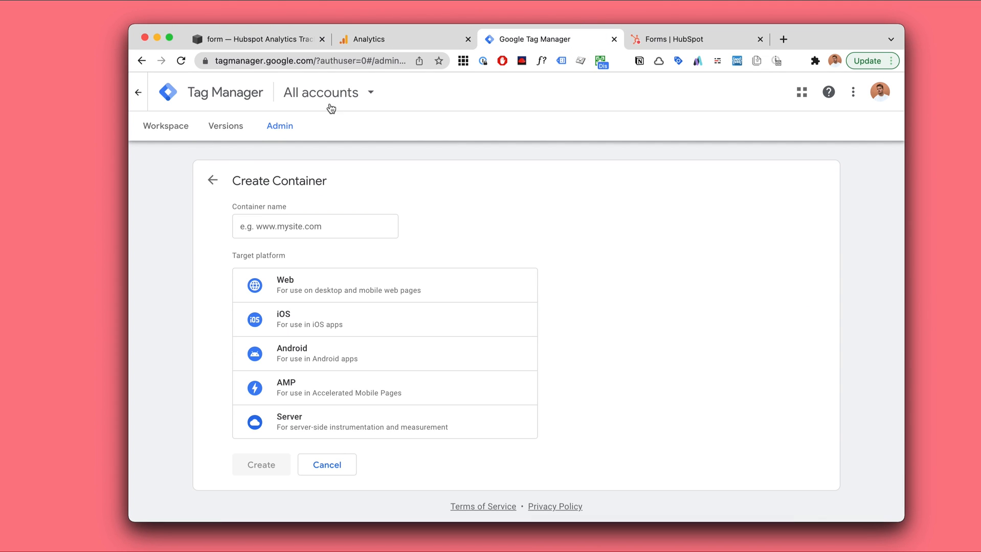
{"action": "left_click", "coordinate": [315, 285]}
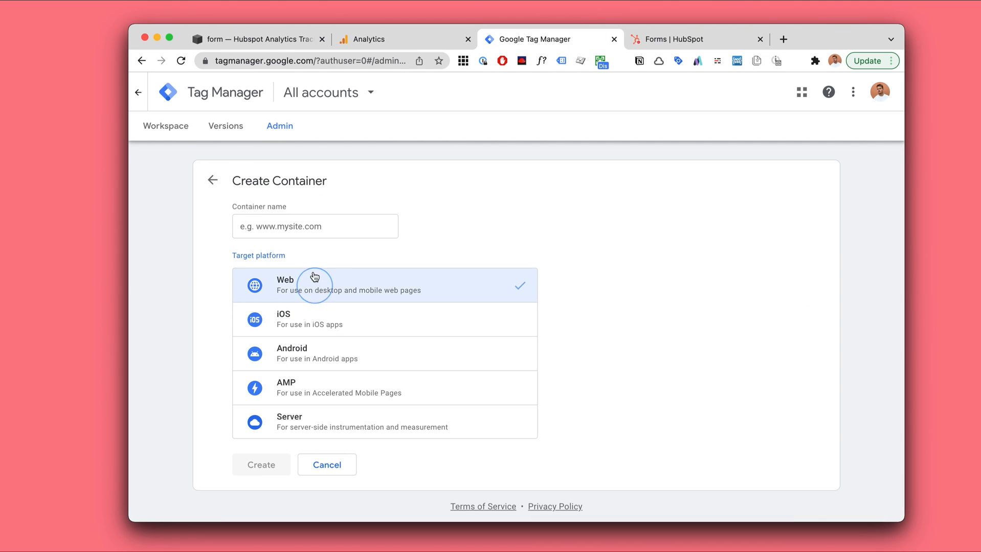
{"action": "left_click", "coordinate": [257, 39]}
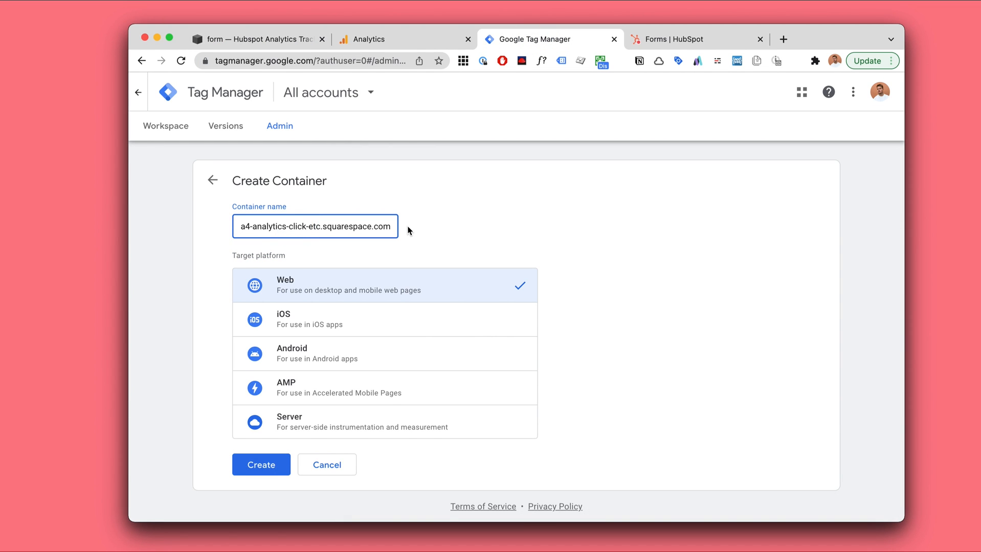
{"action": "left_click", "coordinate": [261, 465]}
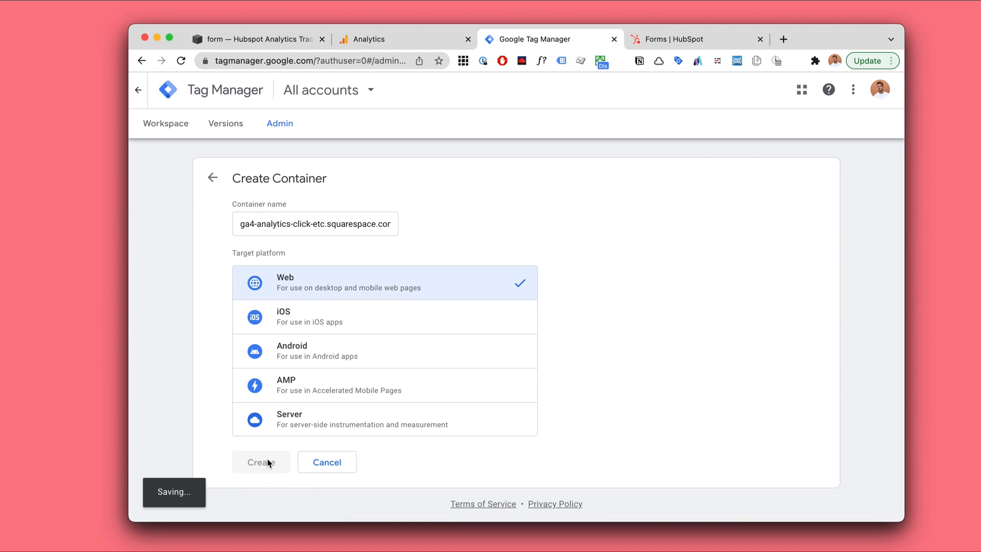
Step: Copy the container's head install snippet for the site
{"action": "left_click", "coordinate": [261, 462]}
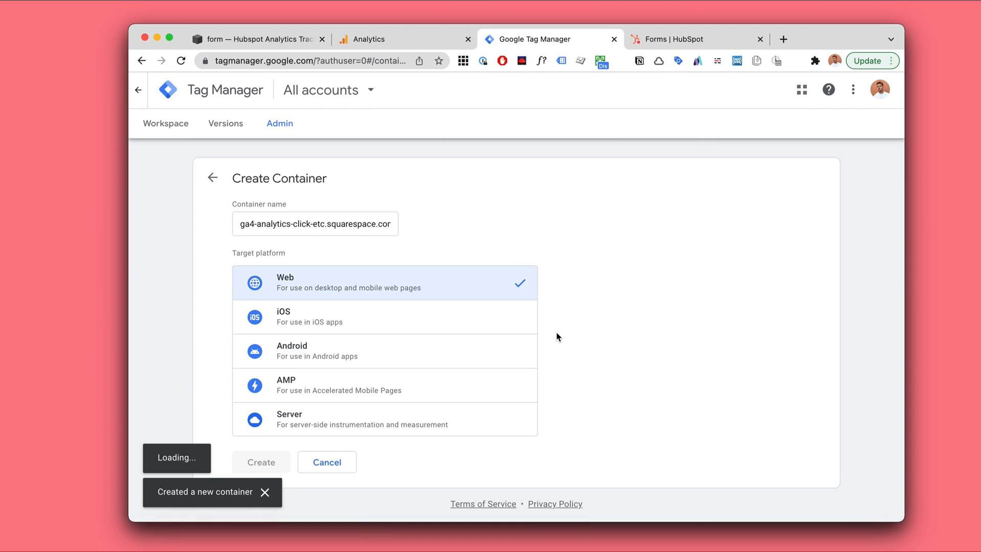
{"action": "left_click", "coordinate": [261, 462]}
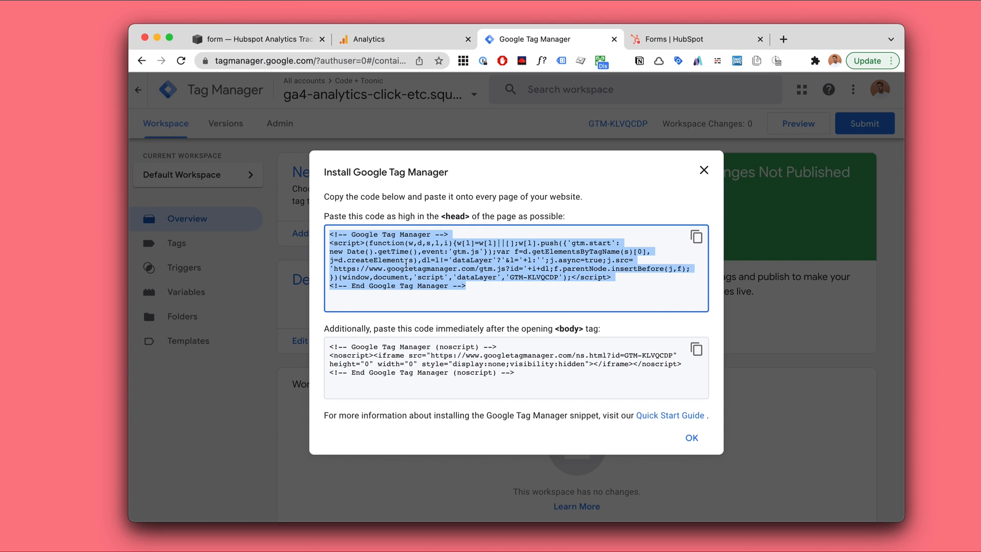
{"action": "left_click", "coordinate": [257, 39]}
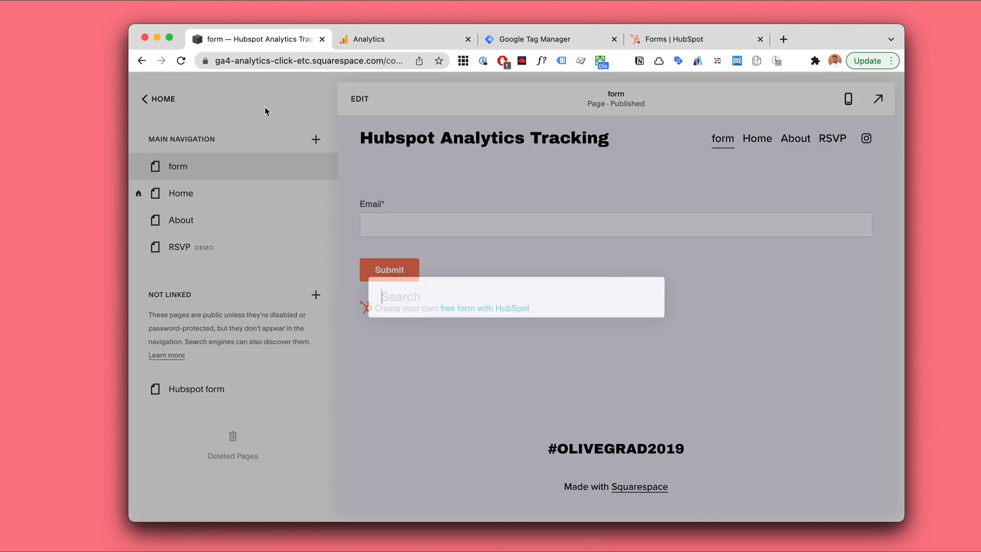
Step: Save the Tag Manager head snippet in Code Injection's site header
{"action": "type", "text": "inje"}
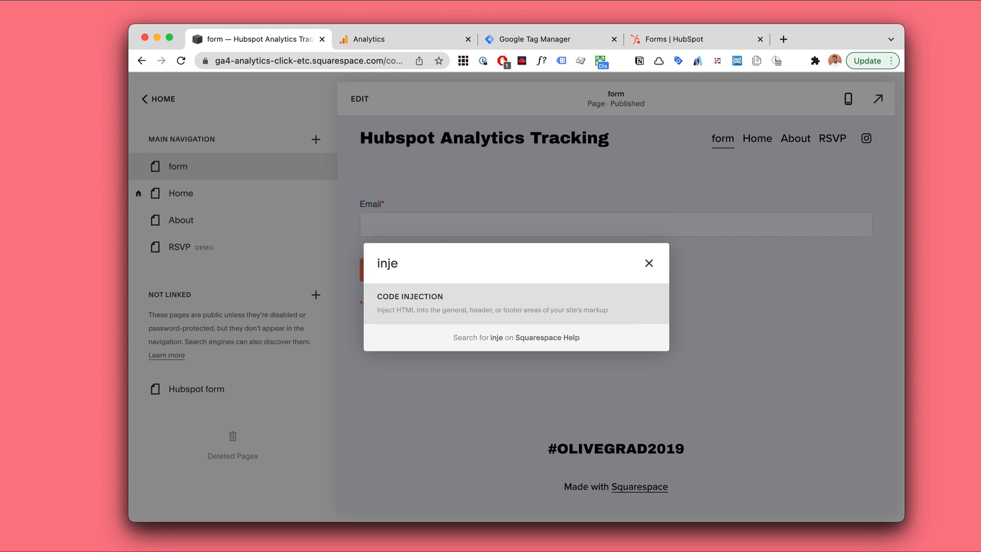
{"action": "left_click", "coordinate": [410, 303]}
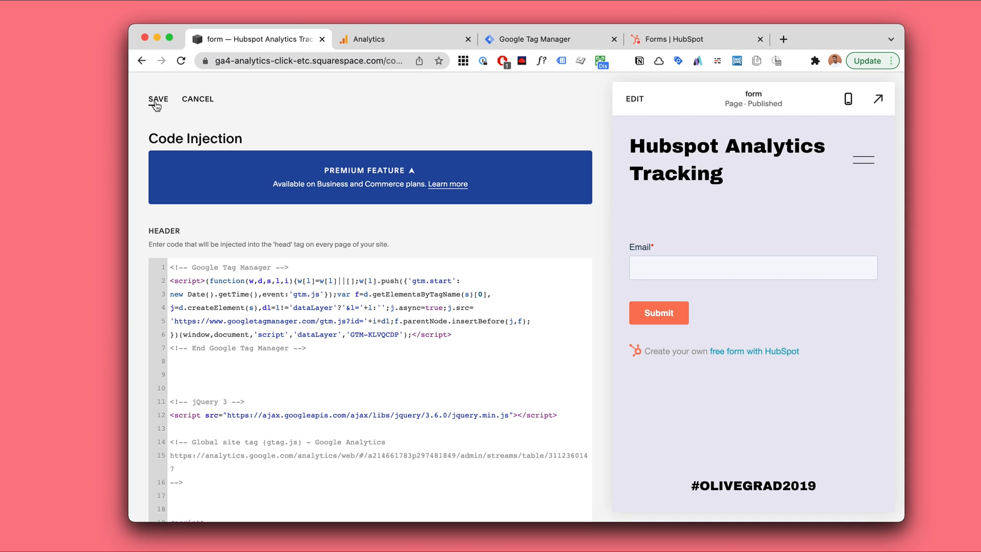
{"action": "left_click", "coordinate": [158, 100]}
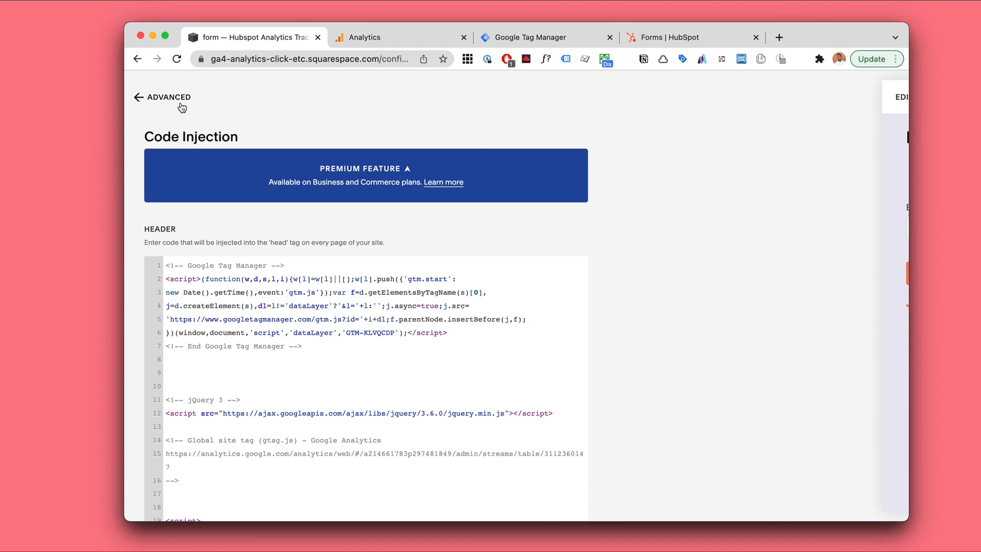
{"action": "left_click", "coordinate": [137, 97]}
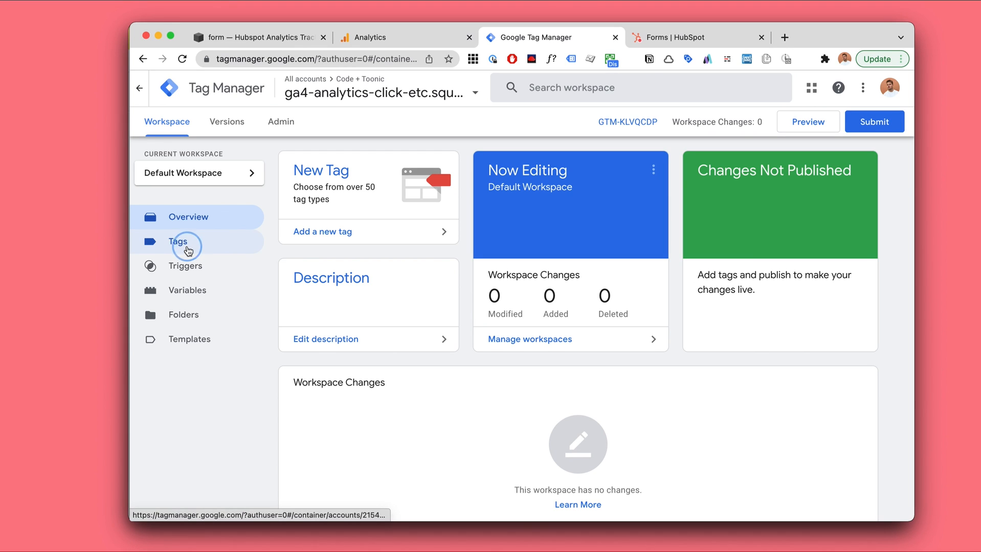
Step: Start a new Custom HTML tag named 'Hubspot success listener'
{"action": "left_click", "coordinate": [178, 243]}
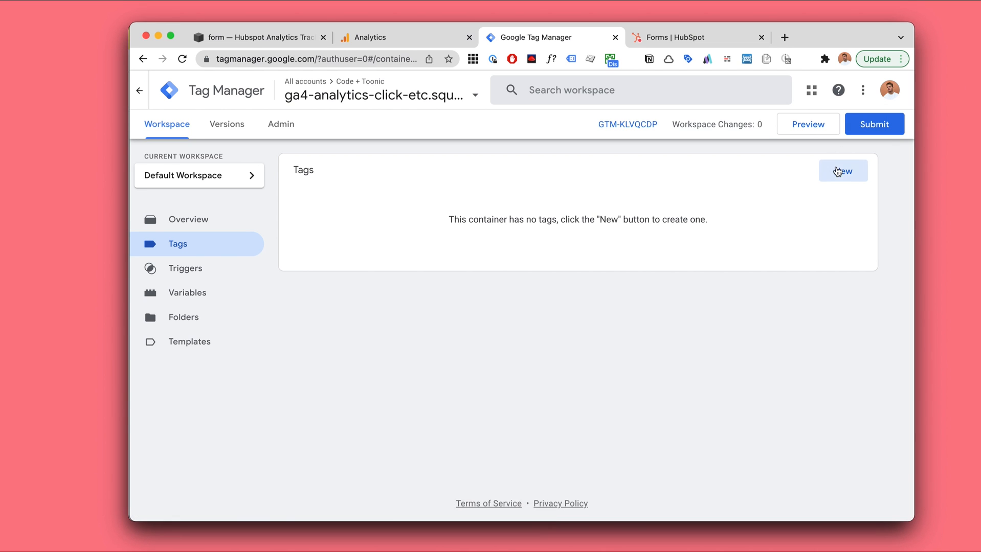
{"action": "left_click", "coordinate": [842, 171]}
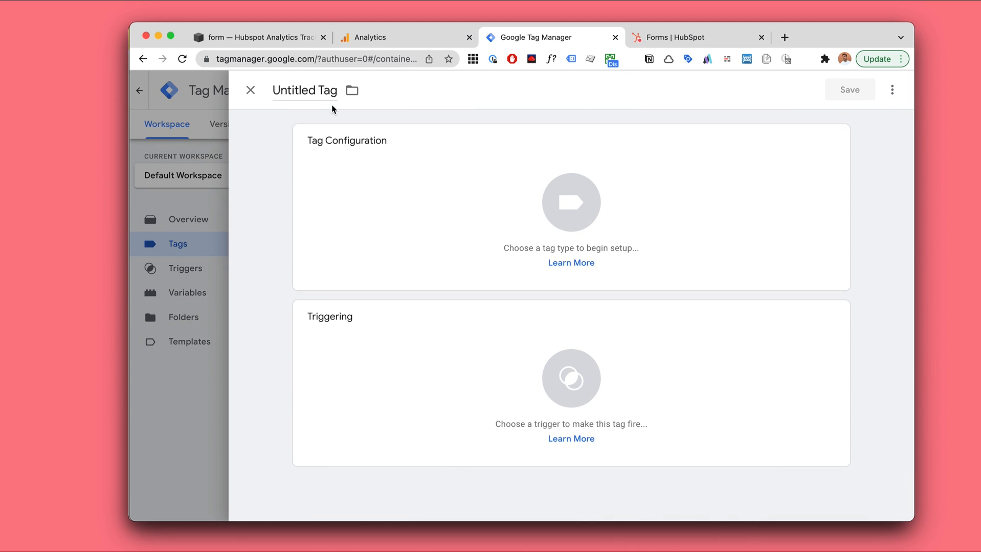
{"action": "type", "text": "Hubspot success listene"}
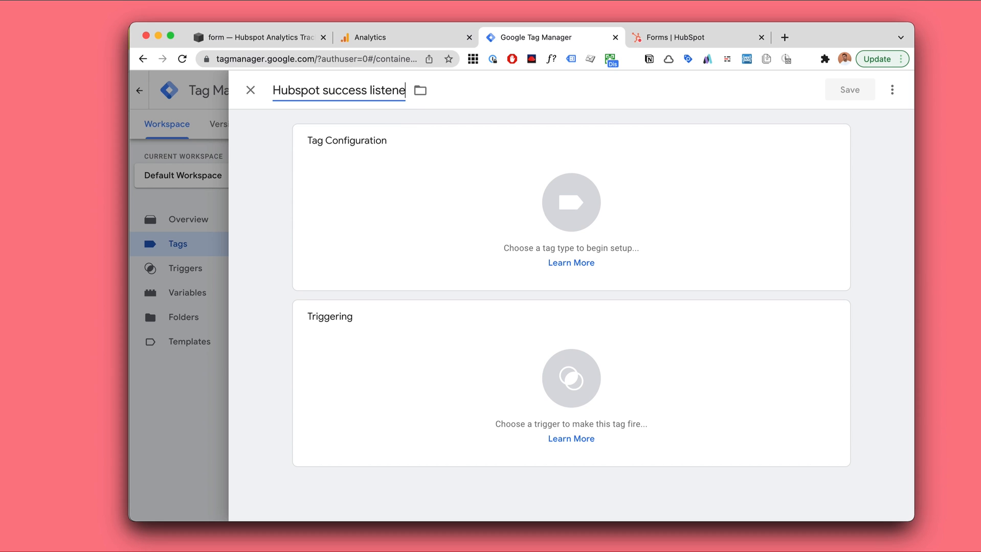
{"action": "left_click", "coordinate": [570, 202]}
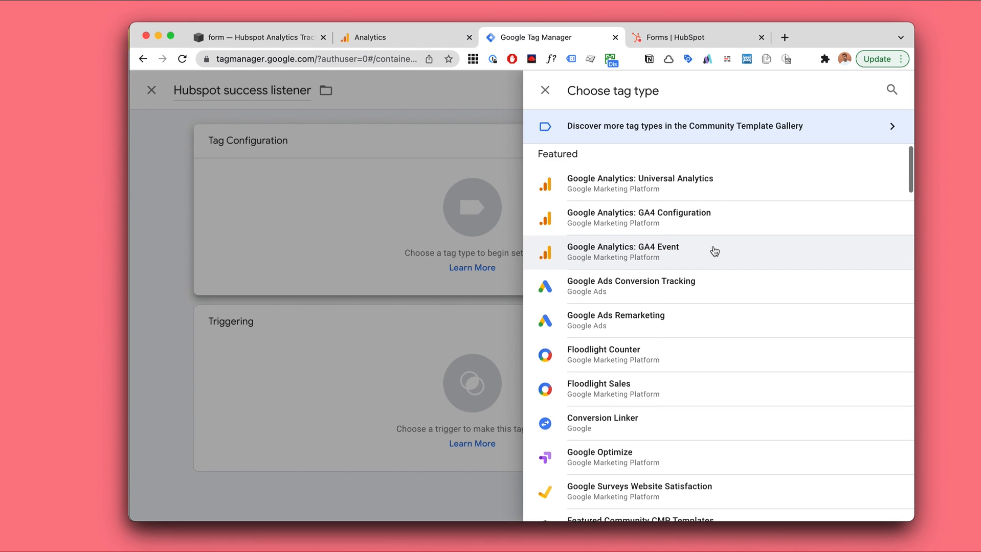
{"action": "scroll", "scroll_direction": "down", "scroll_amount": 3}
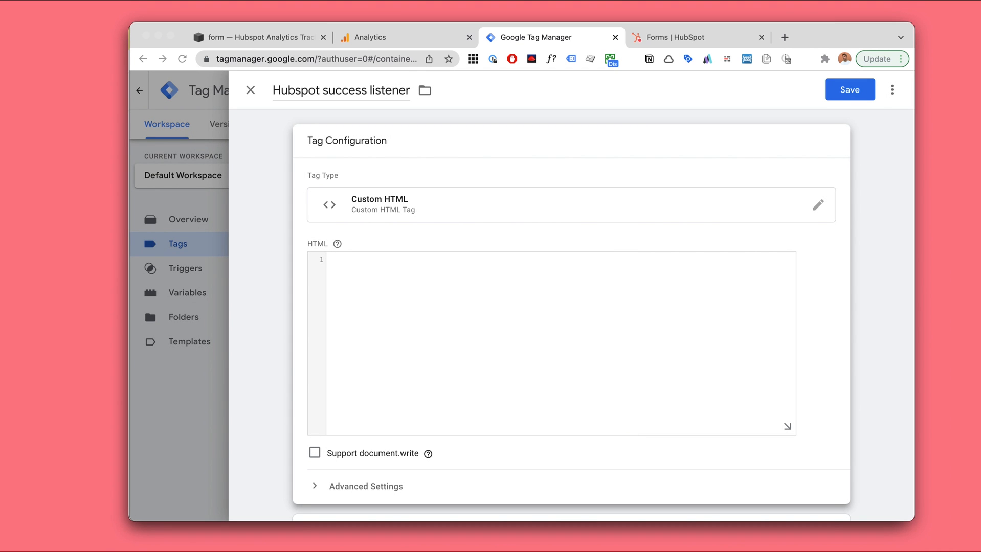
{"action": "left_click", "coordinate": [460, 295]}
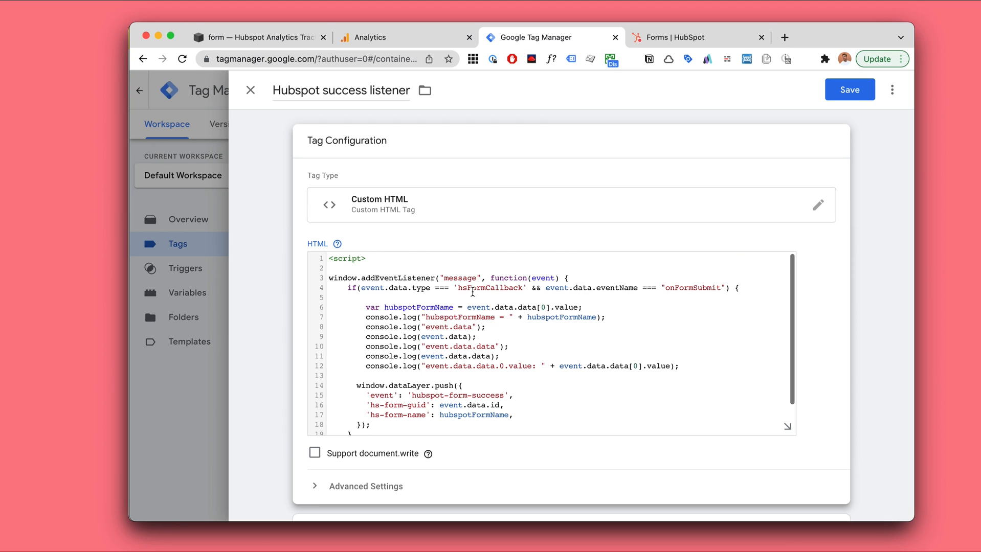
Step: Paste the listener script, set it to fire on All Pages, and save the tag
{"action": "scroll", "scroll_direction": "down", "scroll_amount": 3}
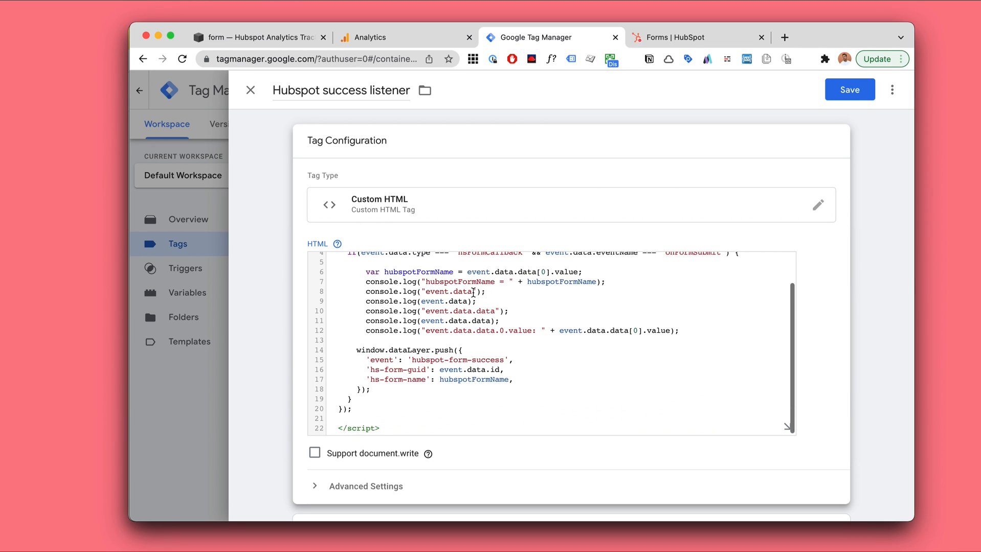
{"action": "left_click_drag", "start_coordinate": [357, 349], "coordinate": [387, 389]}
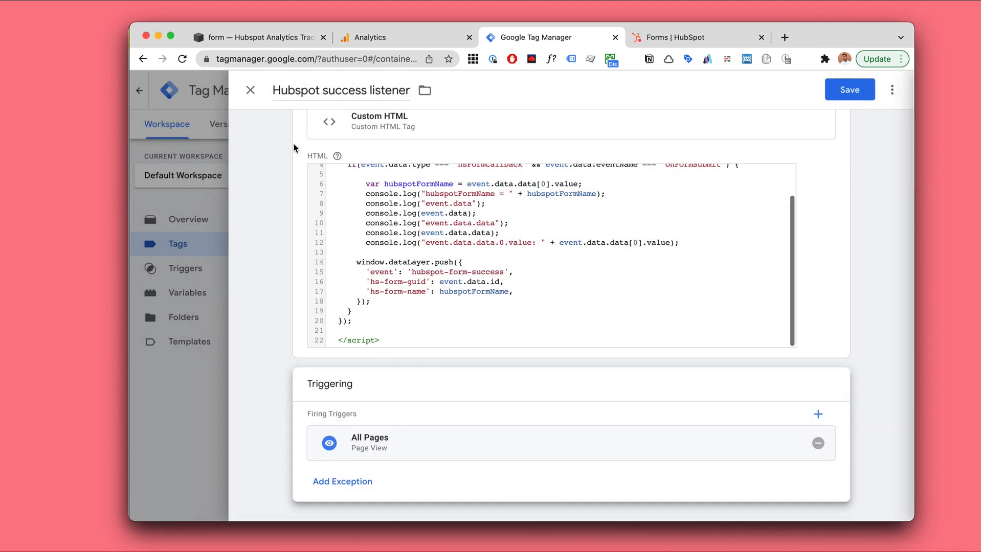
{"action": "left_click", "coordinate": [849, 89]}
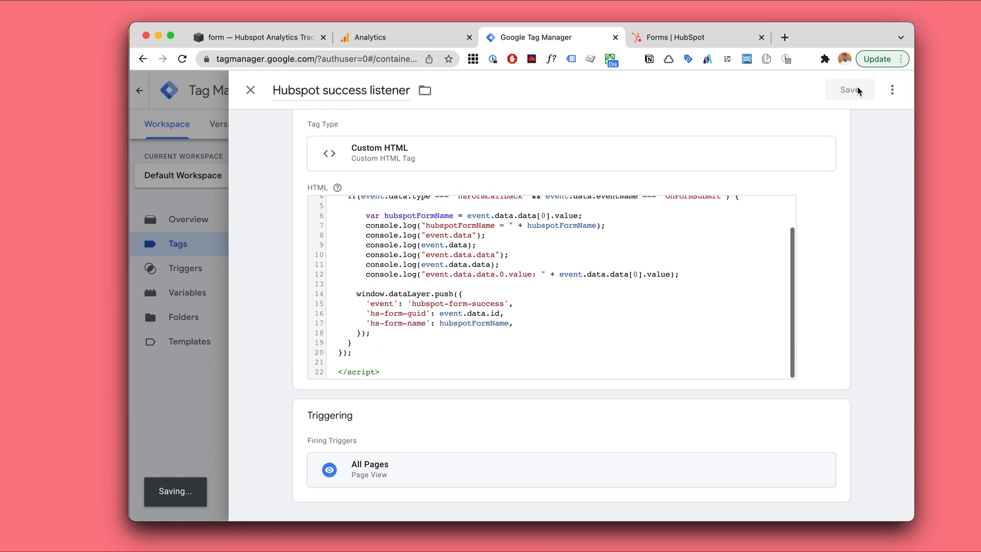
{"action": "left_click", "coordinate": [849, 89]}
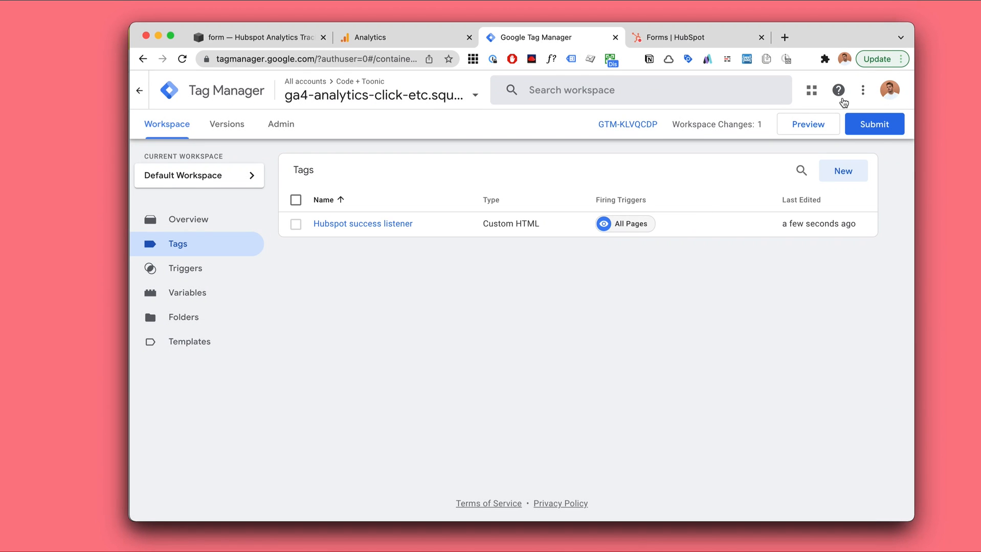
{"action": "mouse_move", "coordinate": [838, 90]}
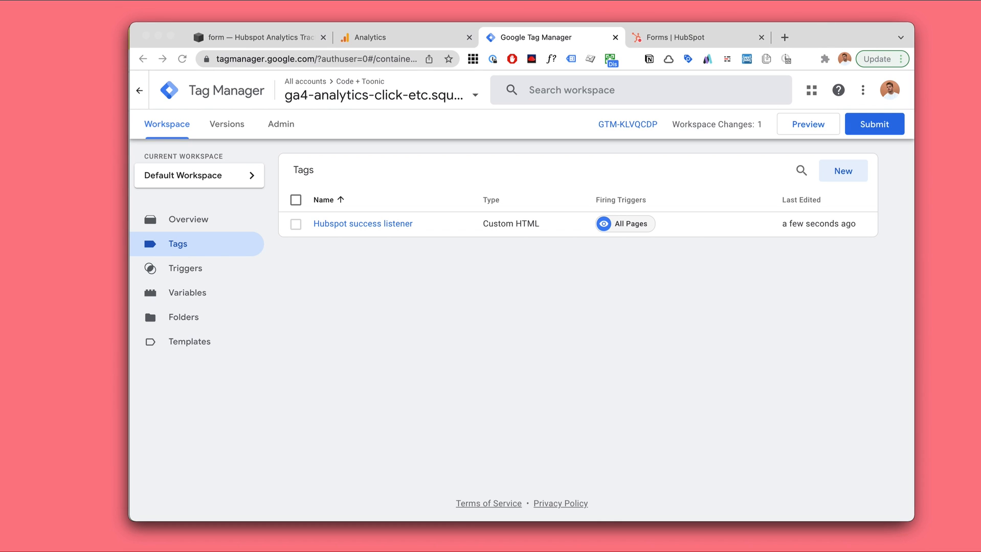
{"action": "mouse_move", "coordinate": [435, 355]}
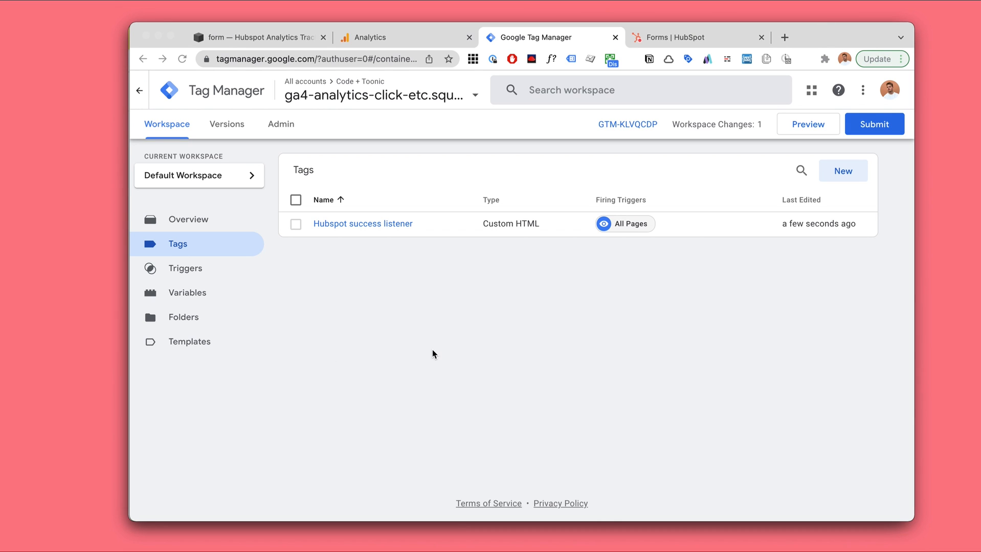
{"action": "mouse_move", "coordinate": [457, 332]}
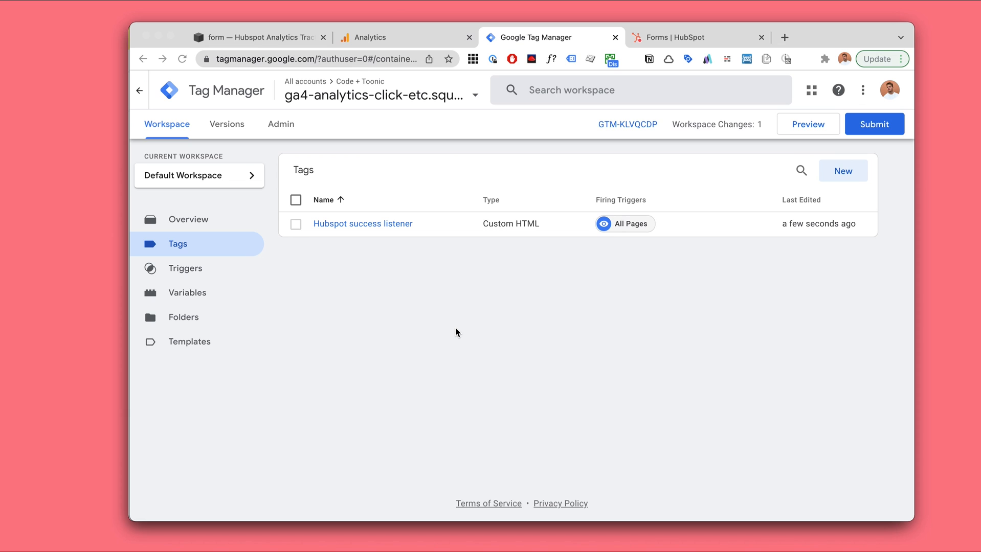
{"action": "mouse_move", "coordinate": [191, 243]}
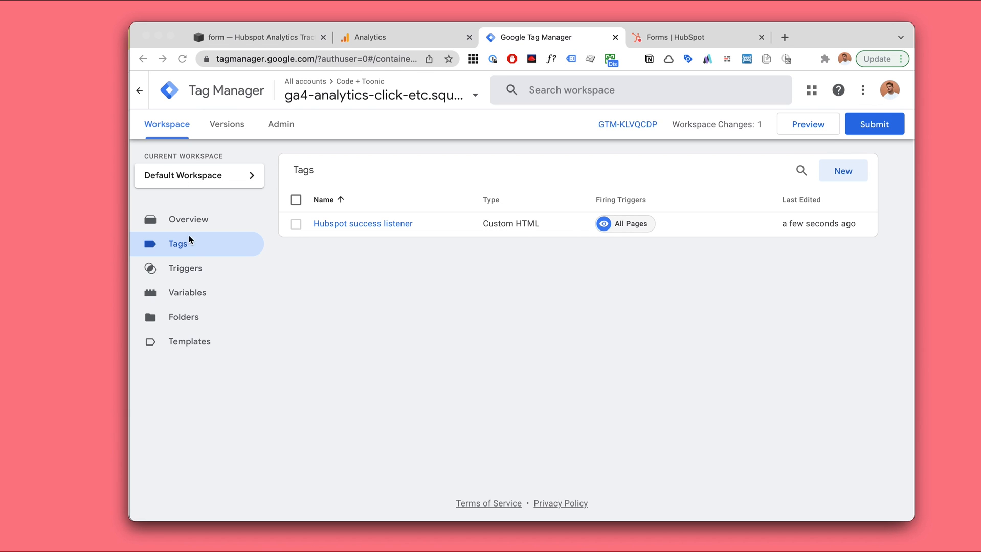
Step: Start a new user-defined variable named 'Hubspot hs-form-name'
{"action": "left_click", "coordinate": [186, 293]}
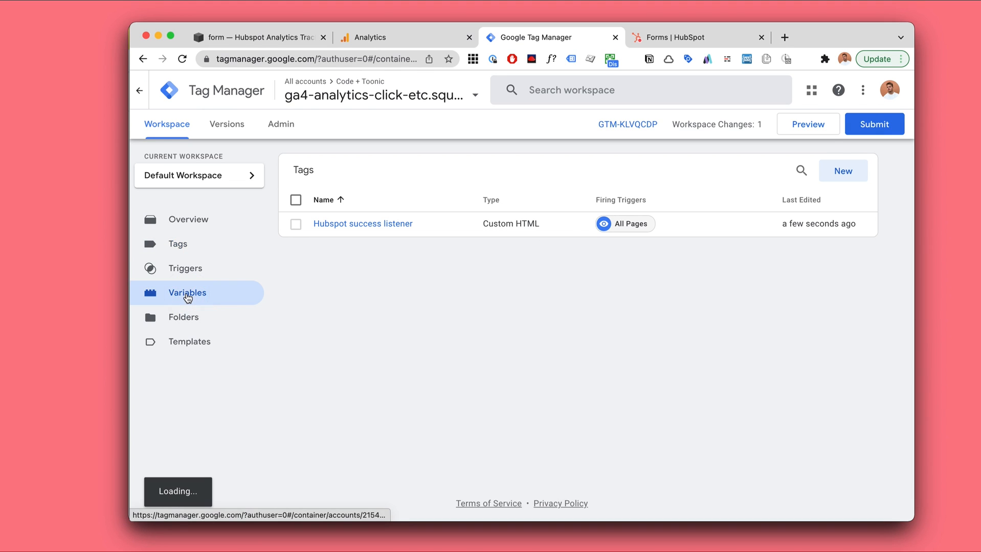
{"action": "left_click", "coordinate": [186, 292]}
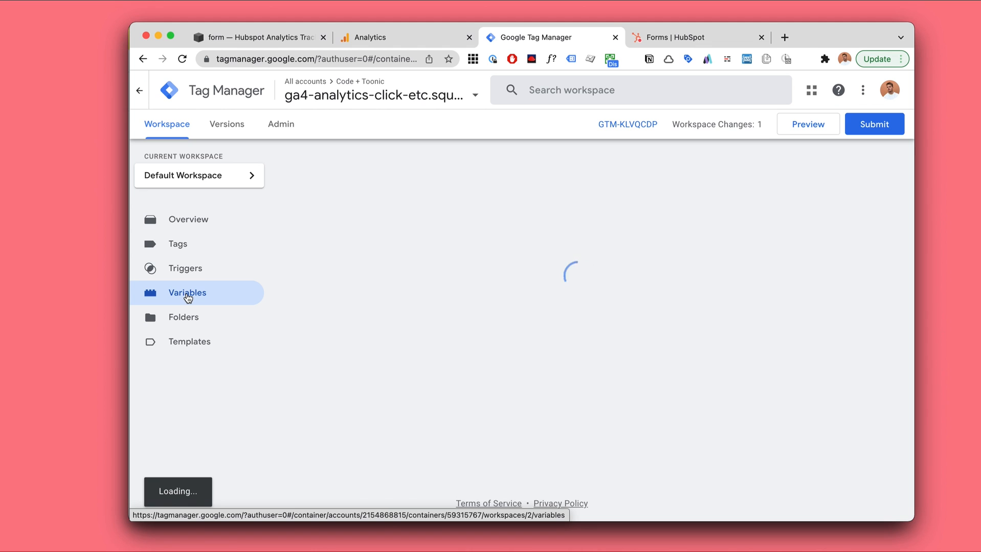
{"action": "left_click", "coordinate": [187, 292]}
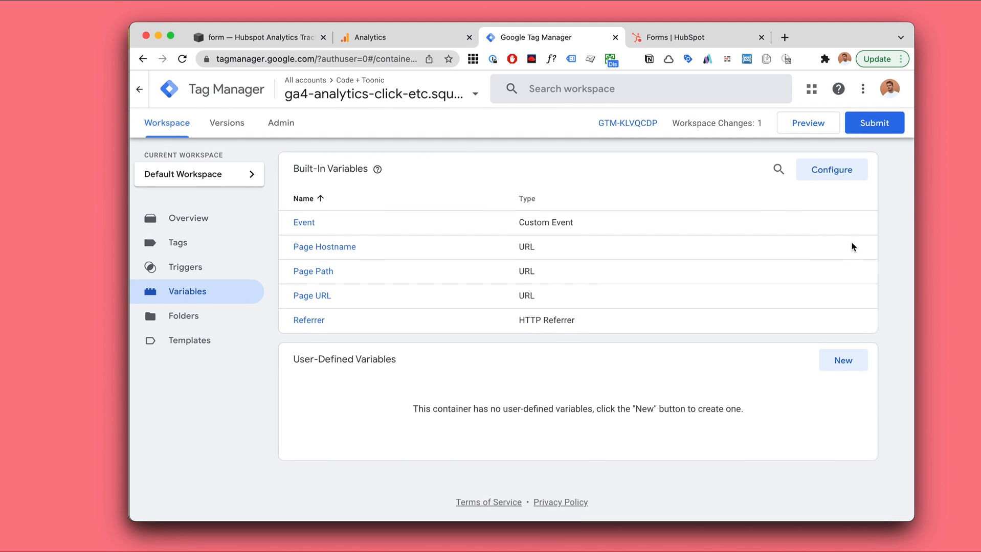
{"action": "left_click", "coordinate": [843, 361]}
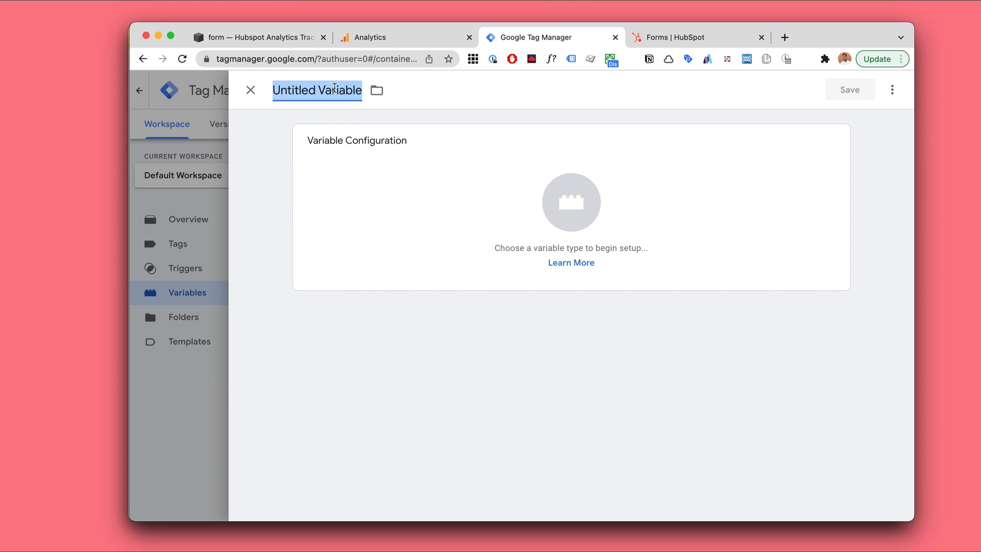
{"action": "type", "text": "F"}
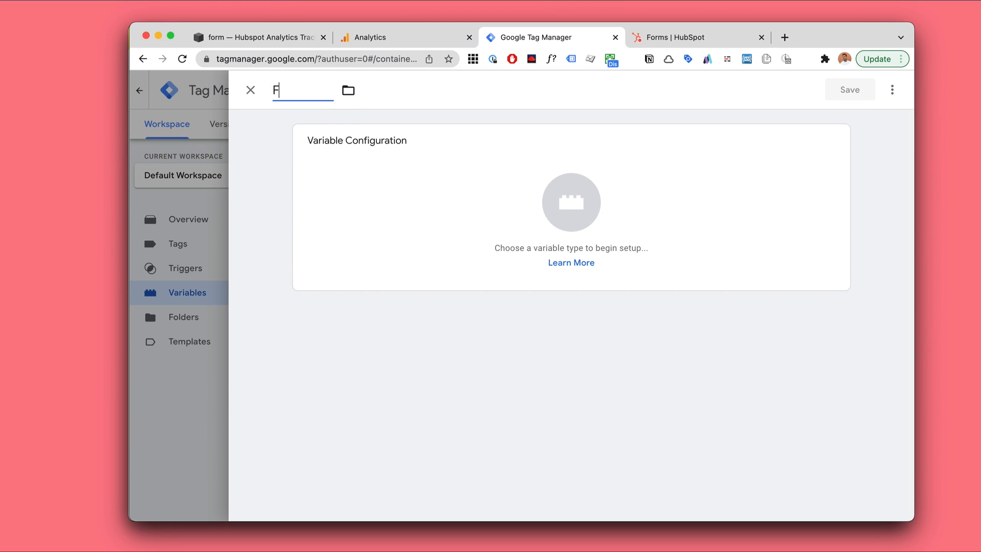
{"action": "type", "text": "ubspot"}
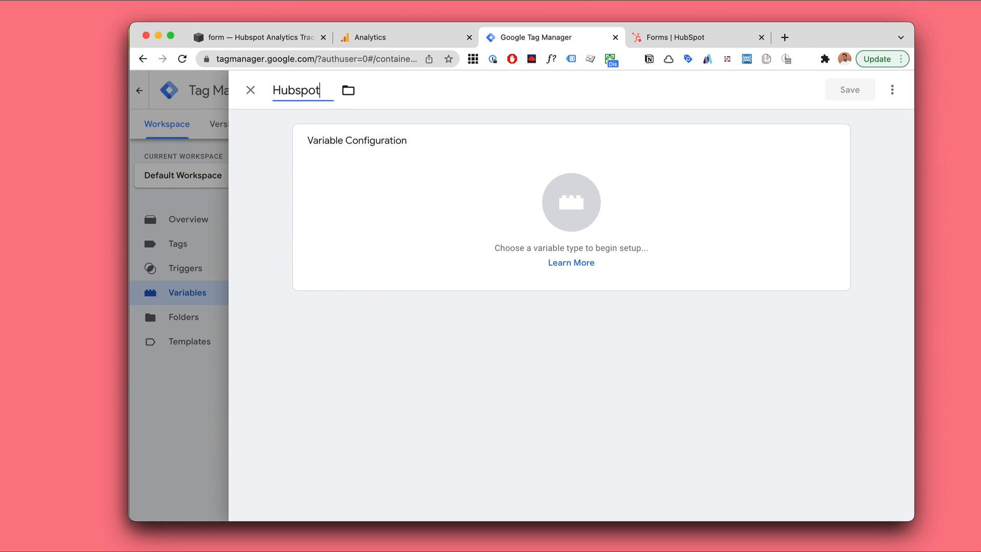
{"action": "type", "text": "hs"}
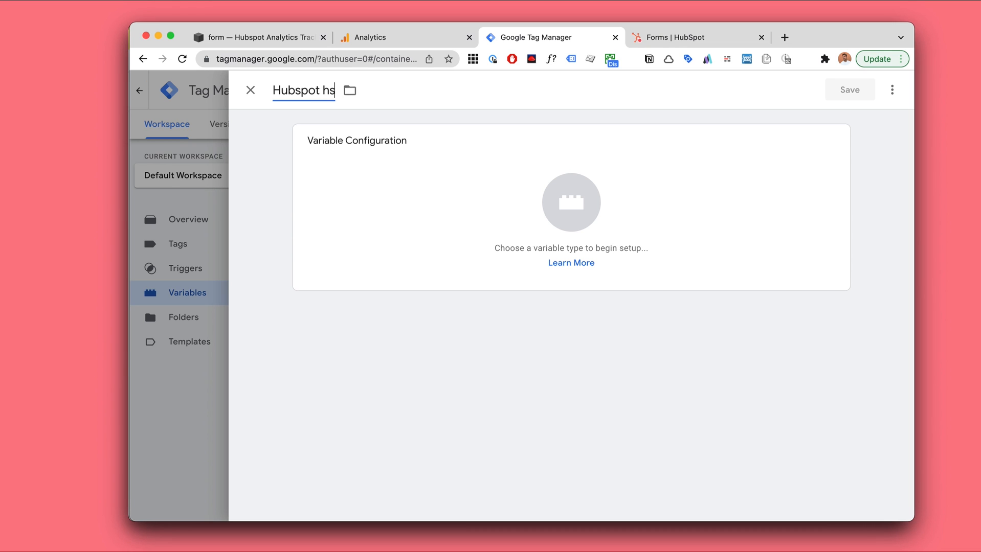
{"action": "type", "text": "-form-name"}
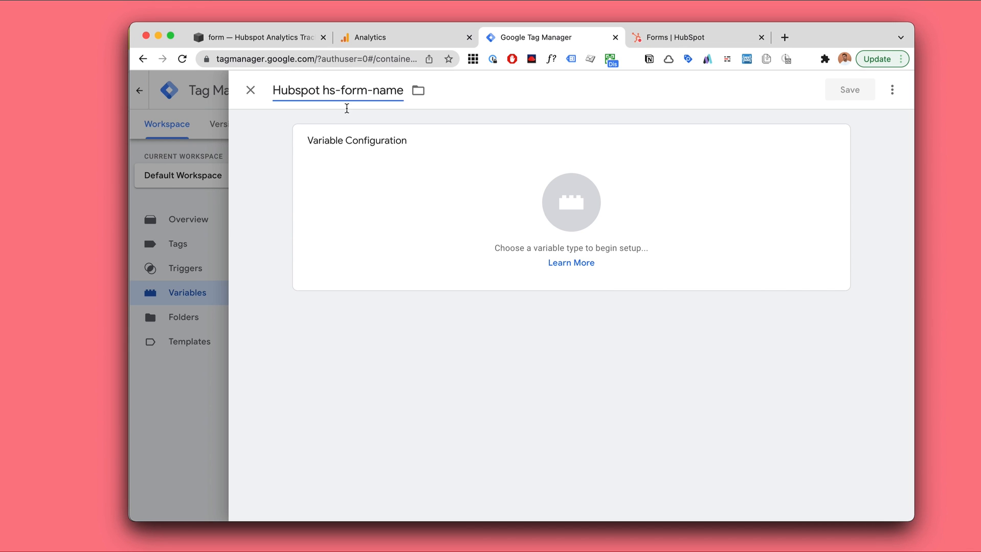
Step: Make it a Data Layer Variable reading the hs-form-name key and save it
{"action": "left_click", "coordinate": [570, 201]}
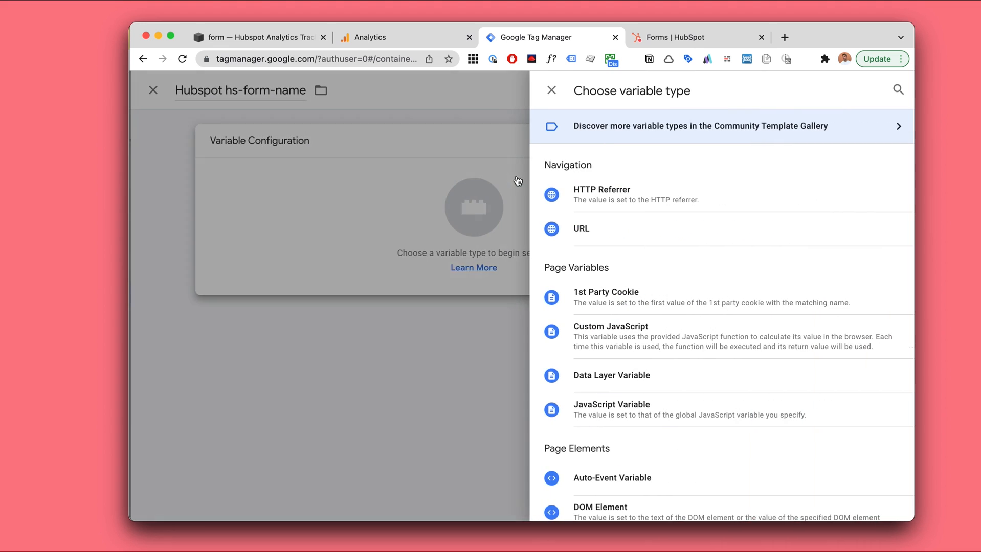
{"action": "left_click", "coordinate": [612, 375]}
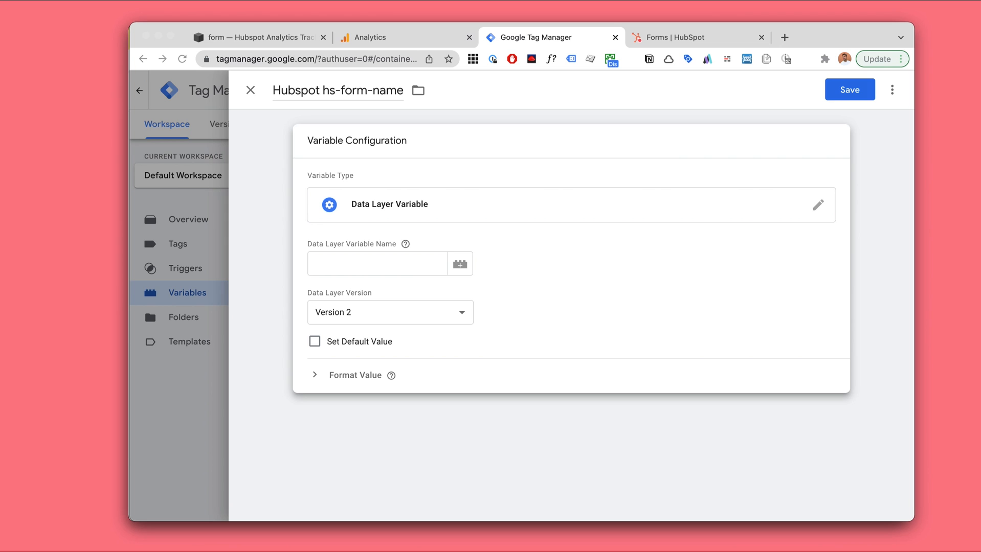
{"action": "left_click", "coordinate": [378, 262]}
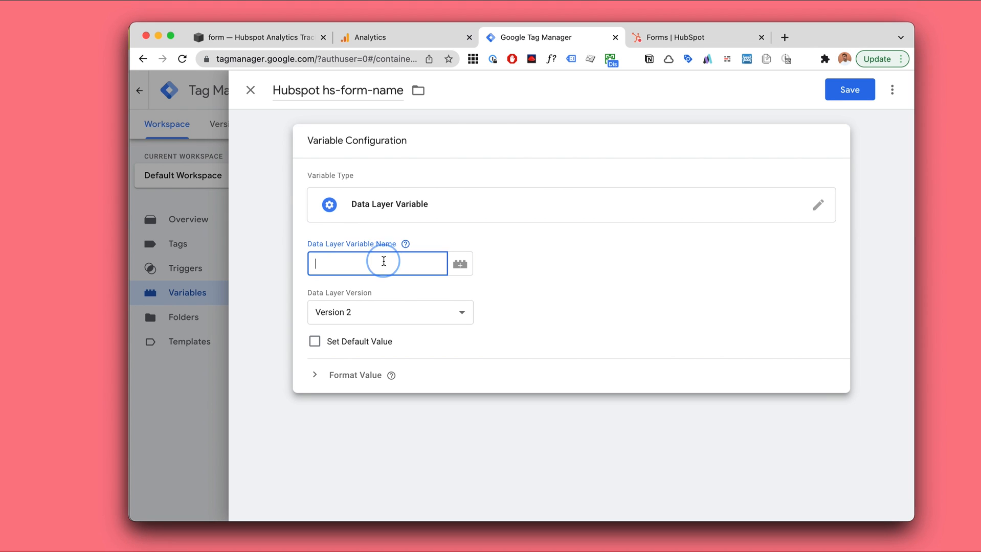
{"action": "type", "text": "hs-form-name"}
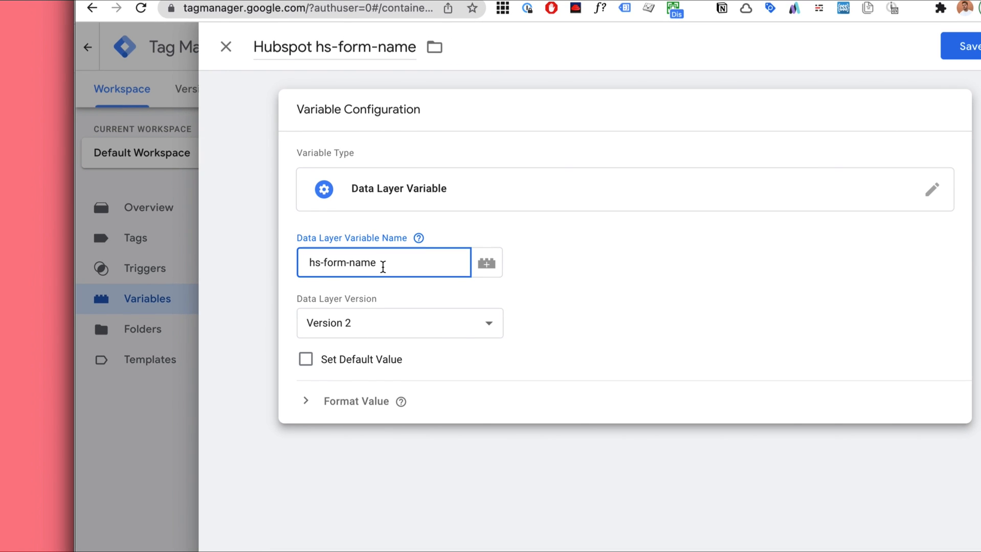
{"action": "double_click", "coordinate": [341, 262]}
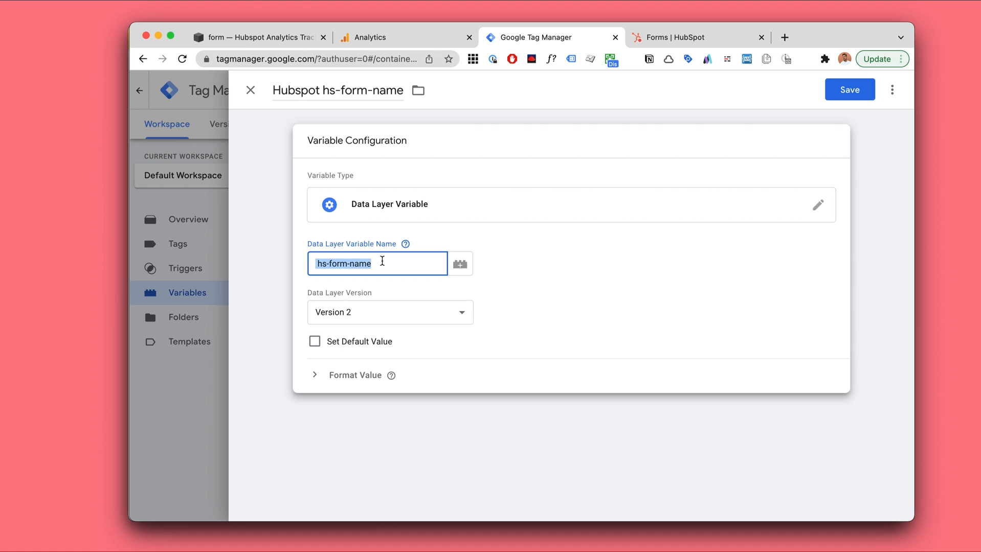
{"action": "mouse_move", "coordinate": [383, 262]}
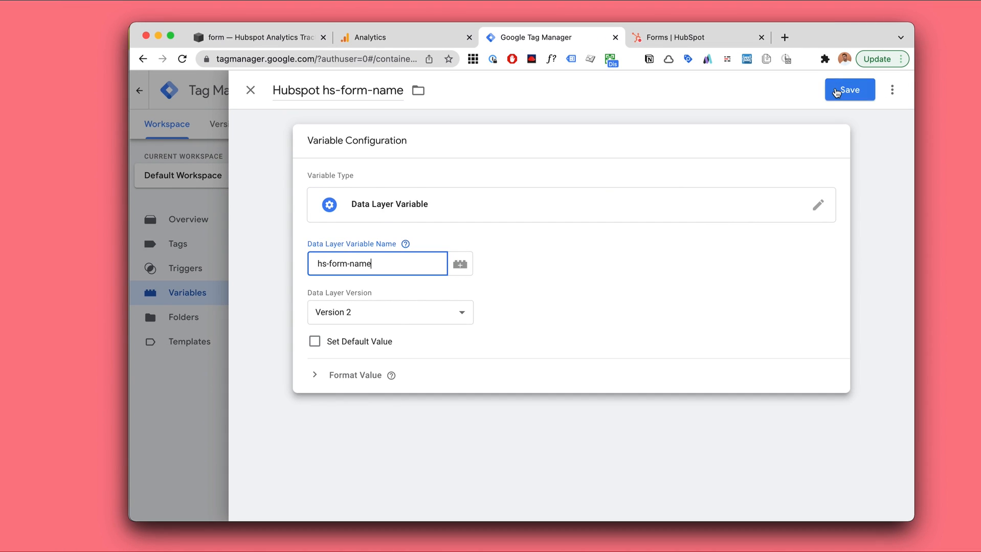
{"action": "left_click", "coordinate": [849, 89]}
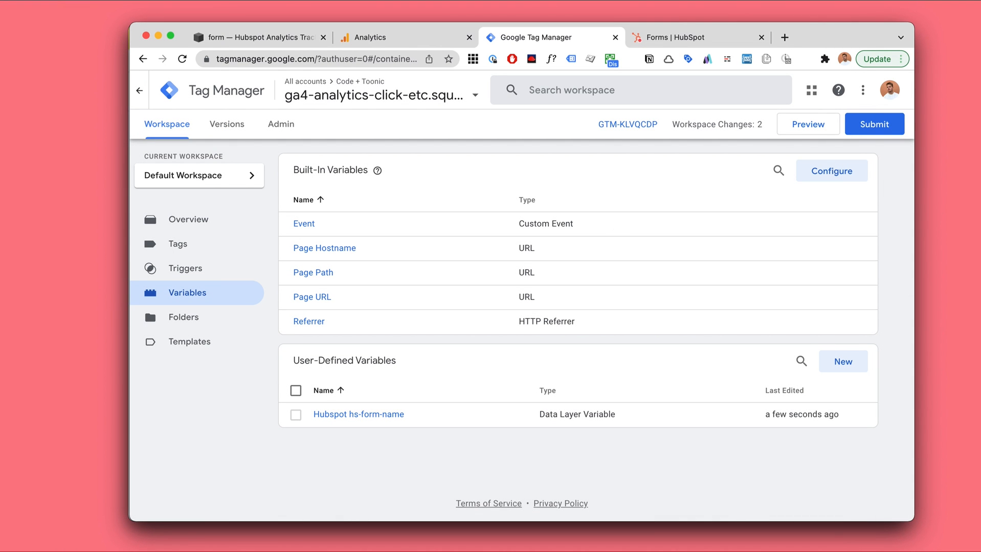
{"action": "mouse_move", "coordinate": [484, 255]}
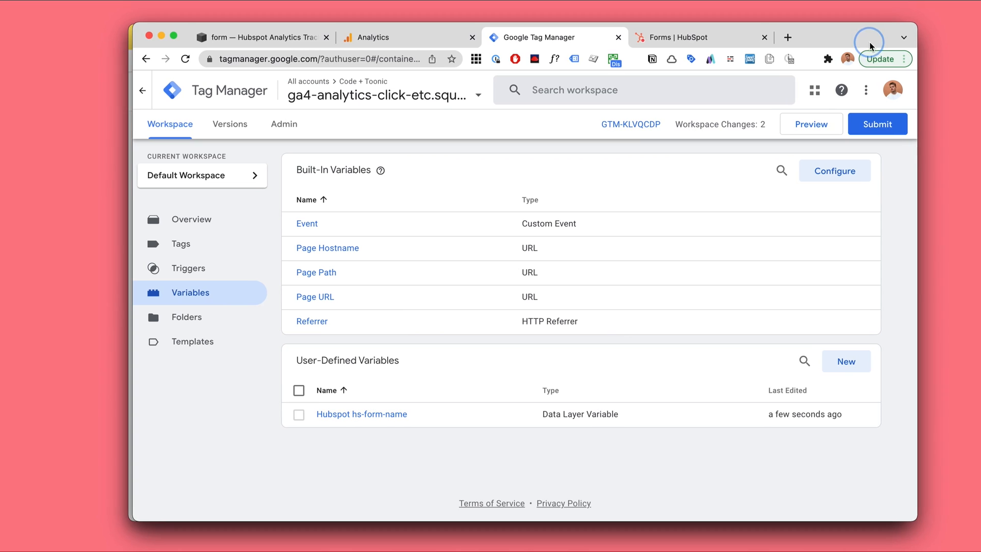
Step: Start a new trigger named 'Custom Event hubspot-form-success'
{"action": "left_click", "coordinate": [188, 269]}
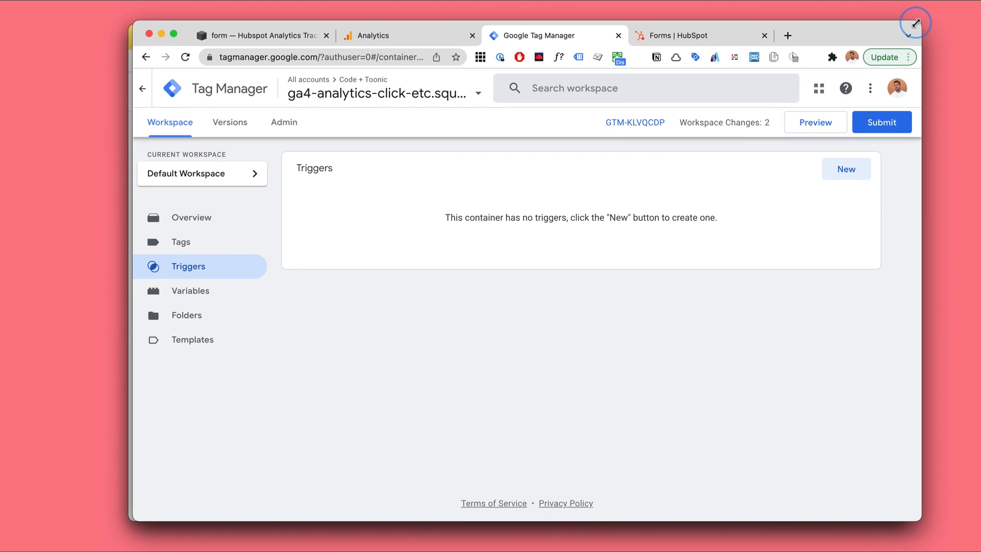
{"action": "left_click", "coordinate": [846, 169]}
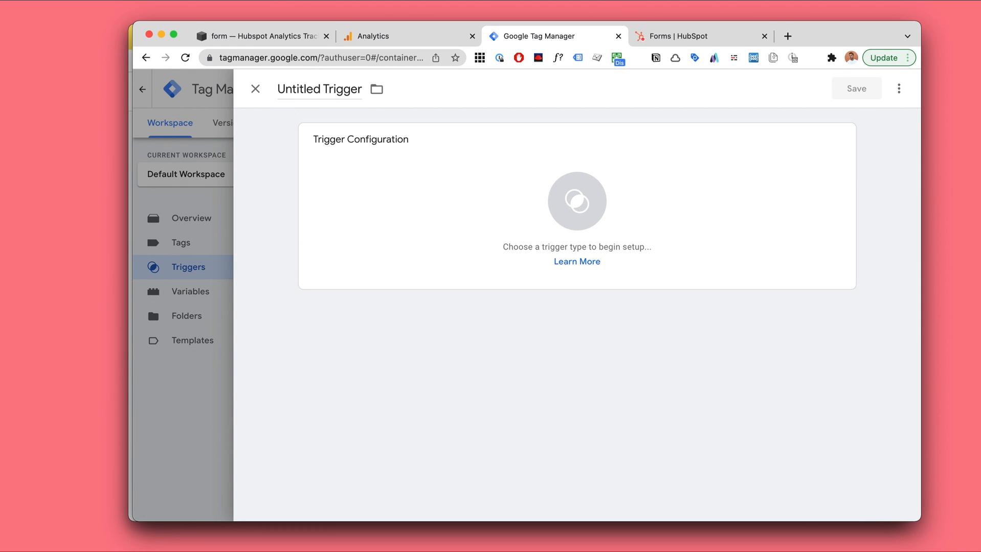
{"action": "left_click", "coordinate": [306, 89]}
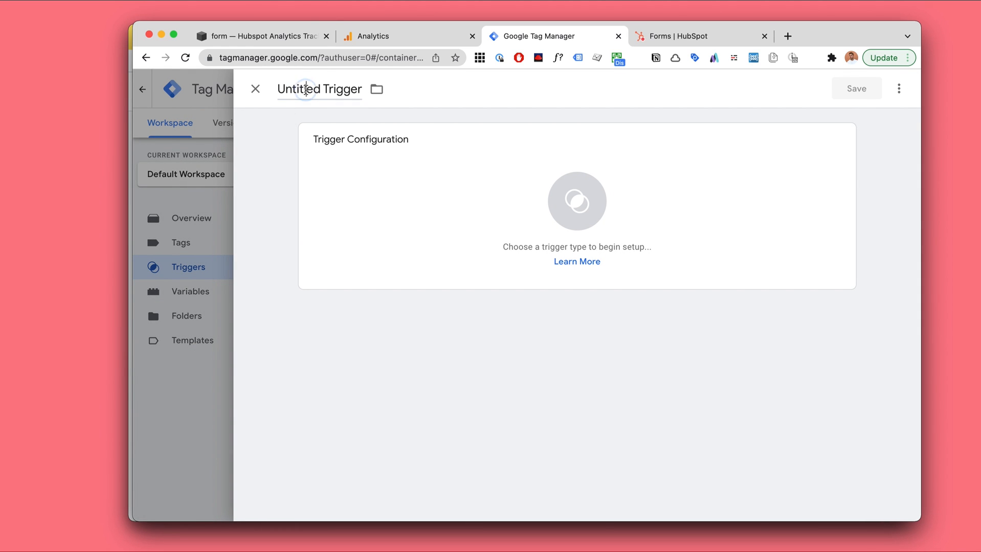
{"action": "type", "text": "C"}
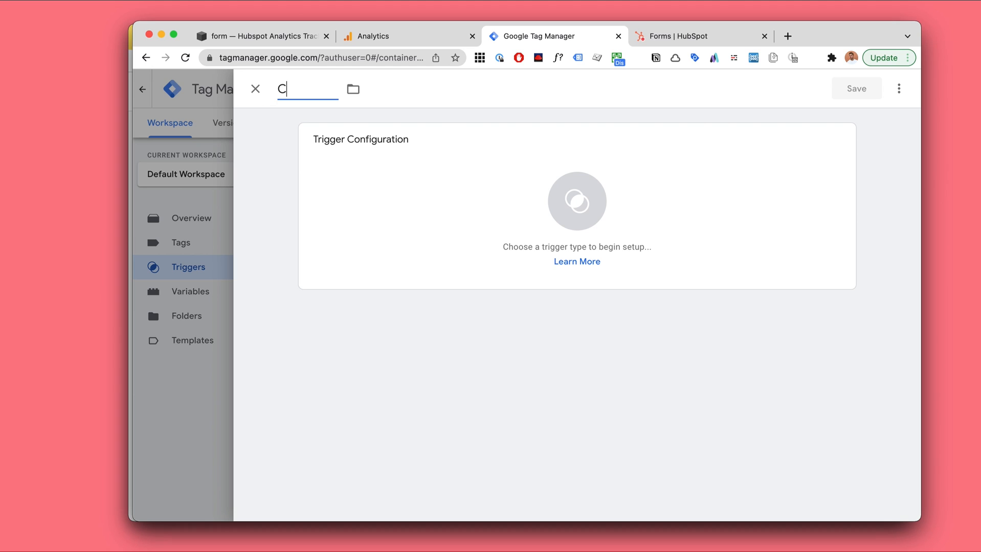
{"action": "type", "text": "ustom Event"}
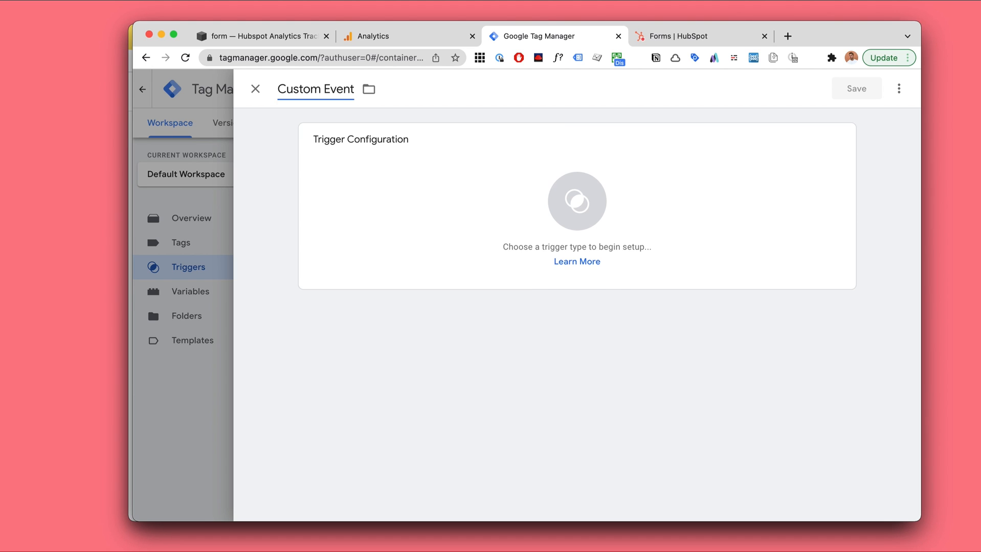
{"action": "type", "text": "hubspot"}
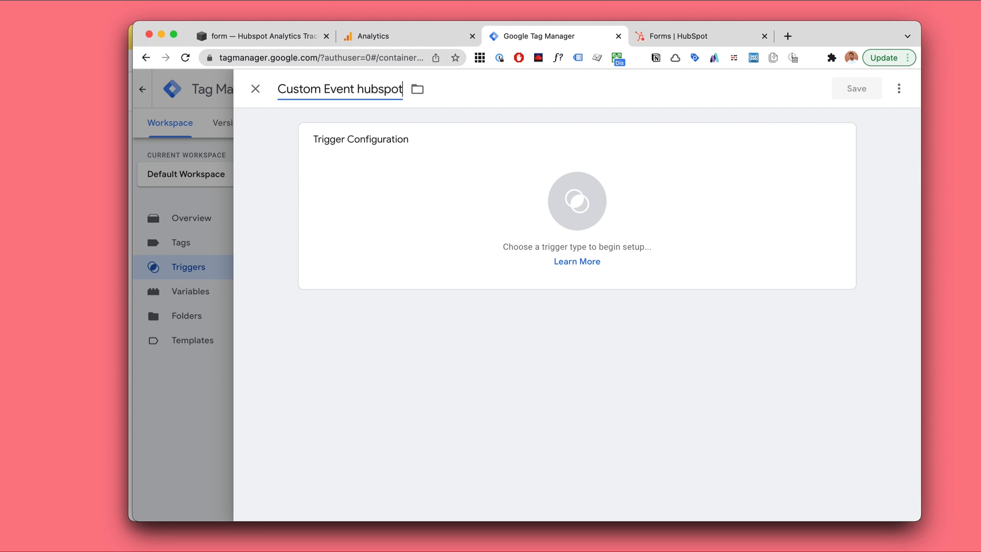
{"action": "type", "text": "-formsuccess"}
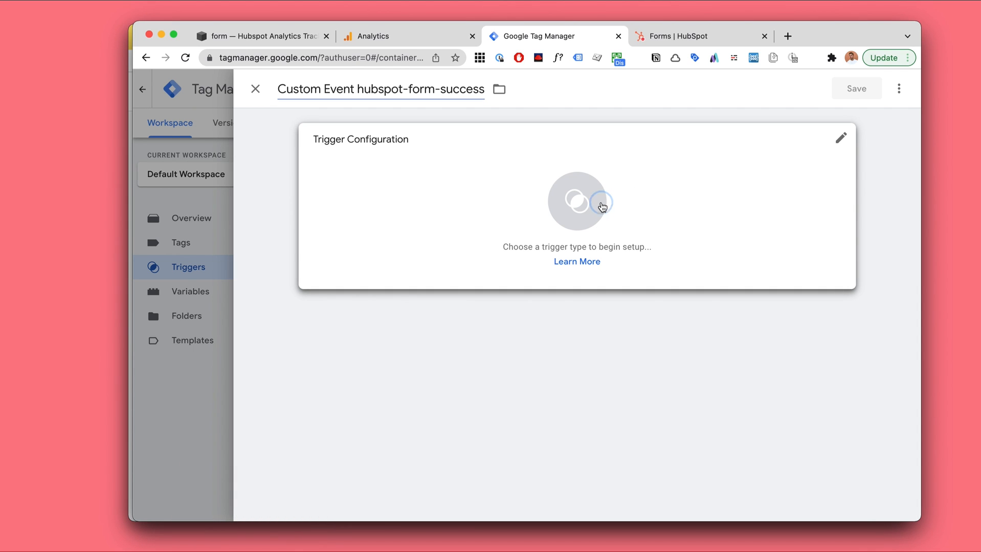
Step: Make it a Custom Event trigger for event name hubspot-form-success and save it
{"action": "left_click", "coordinate": [578, 199]}
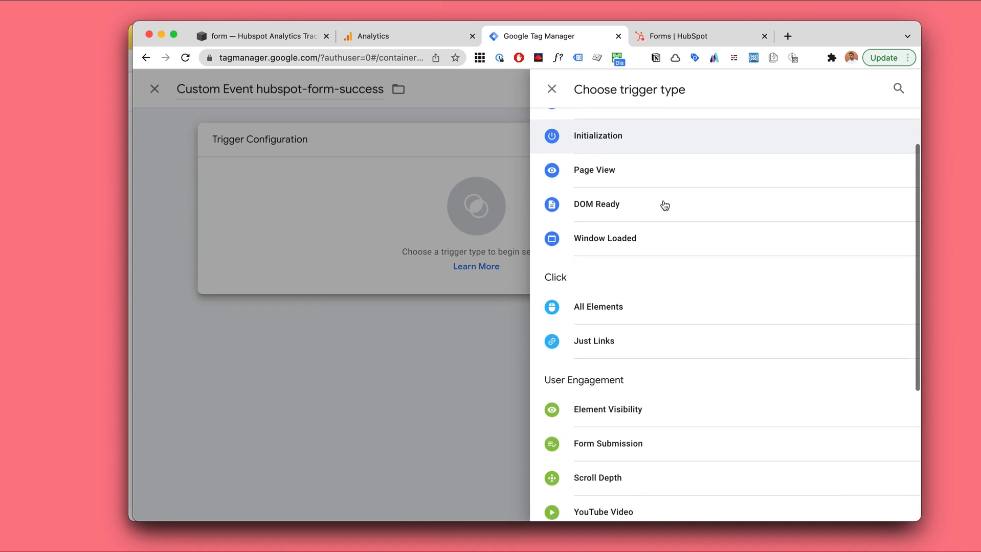
{"action": "scroll", "scroll_direction": "down", "scroll_amount": 3}
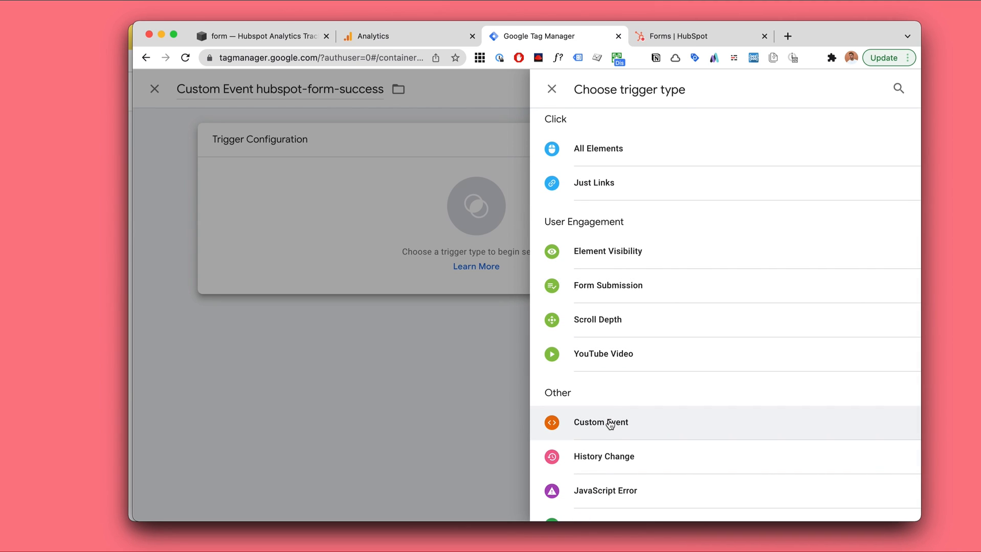
{"action": "left_click", "coordinate": [600, 423]}
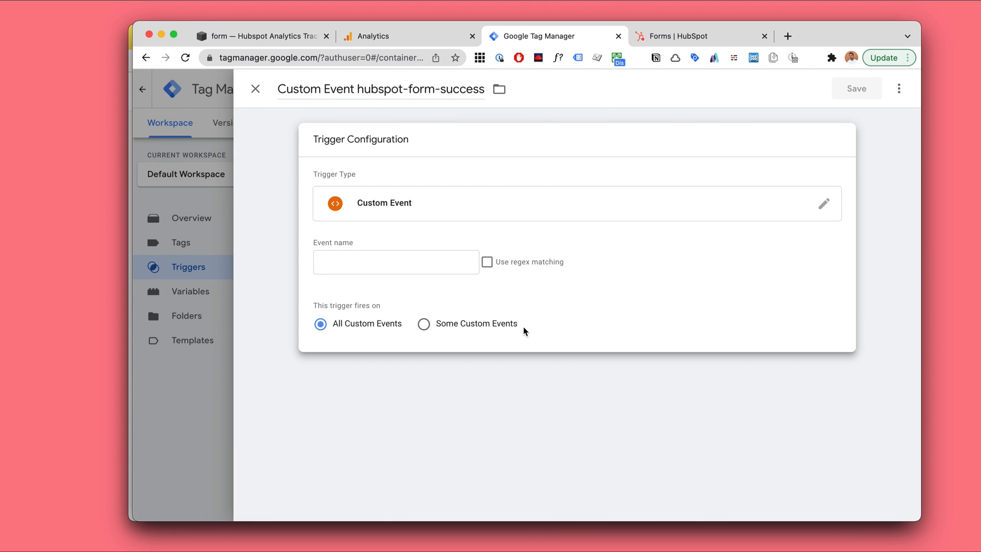
{"action": "type", "text": "hubspot-form-success"}
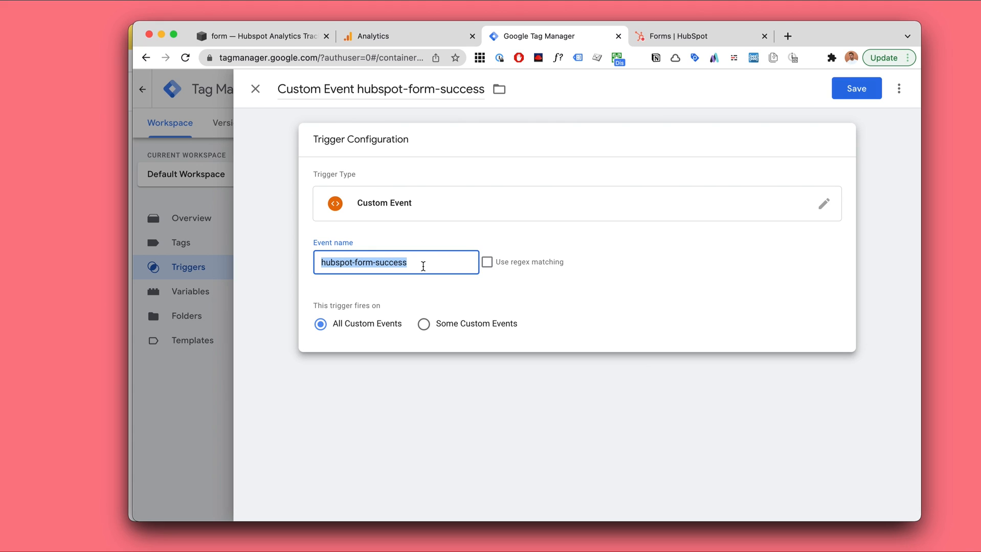
{"action": "mouse_move", "coordinate": [359, 266]}
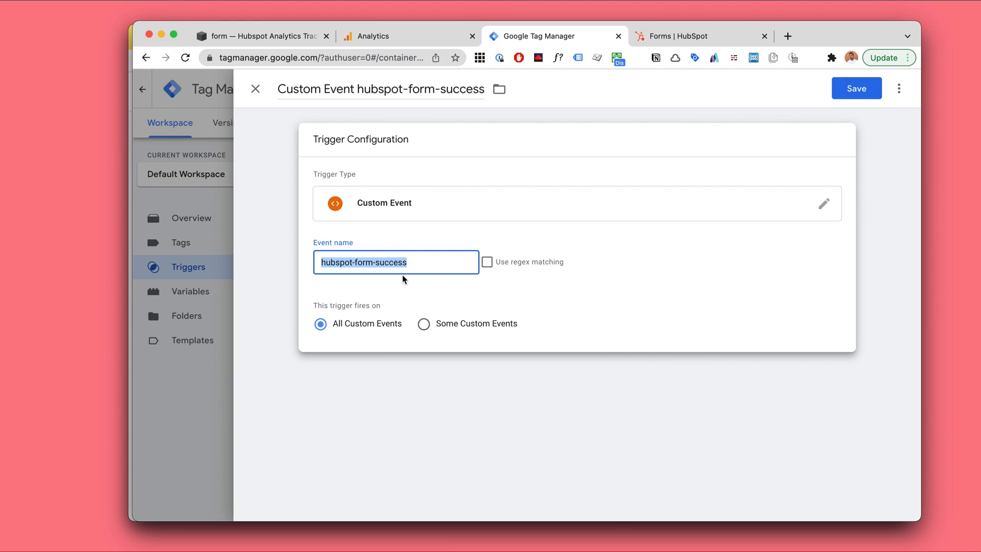
{"action": "mouse_move", "coordinate": [429, 113]}
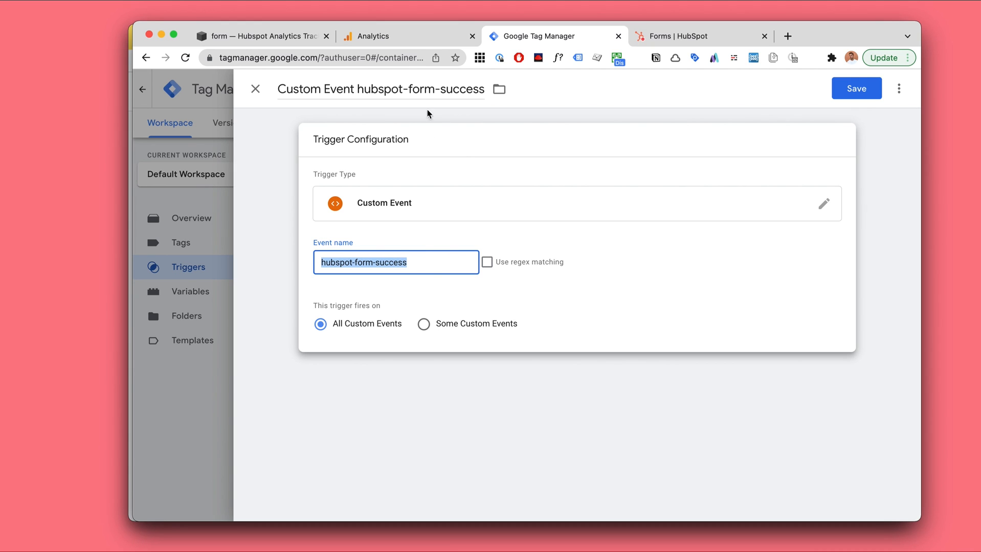
{"action": "left_click", "coordinate": [855, 88]}
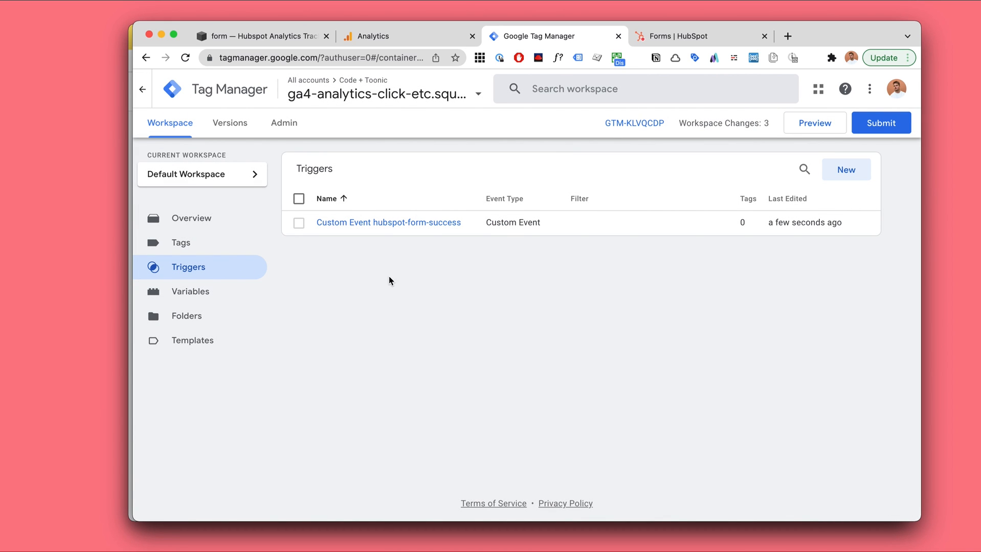
{"action": "left_click", "coordinate": [180, 243]}
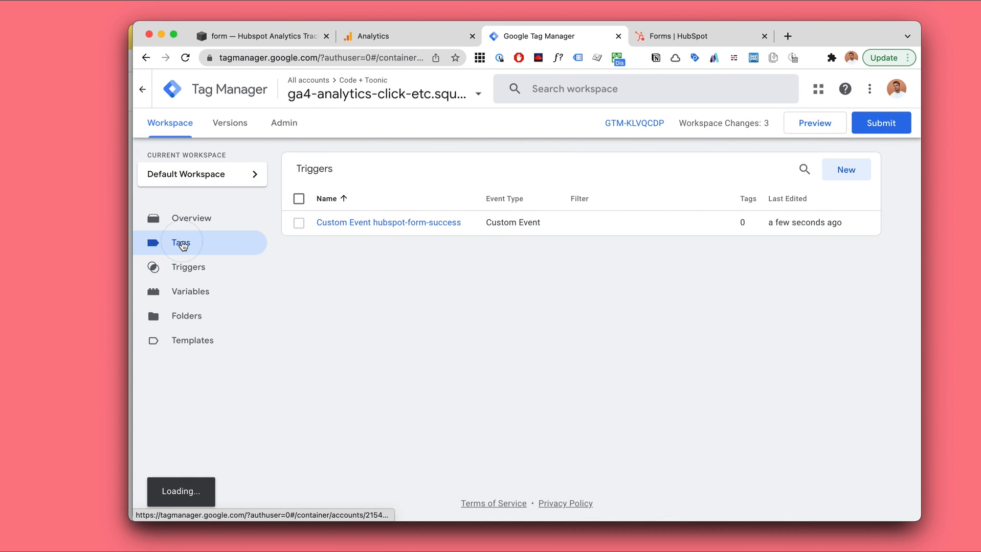
Step: In Analytics Admin, switch to the Hubspot form submit tracking demo 2022 property
{"action": "left_click", "coordinate": [180, 243]}
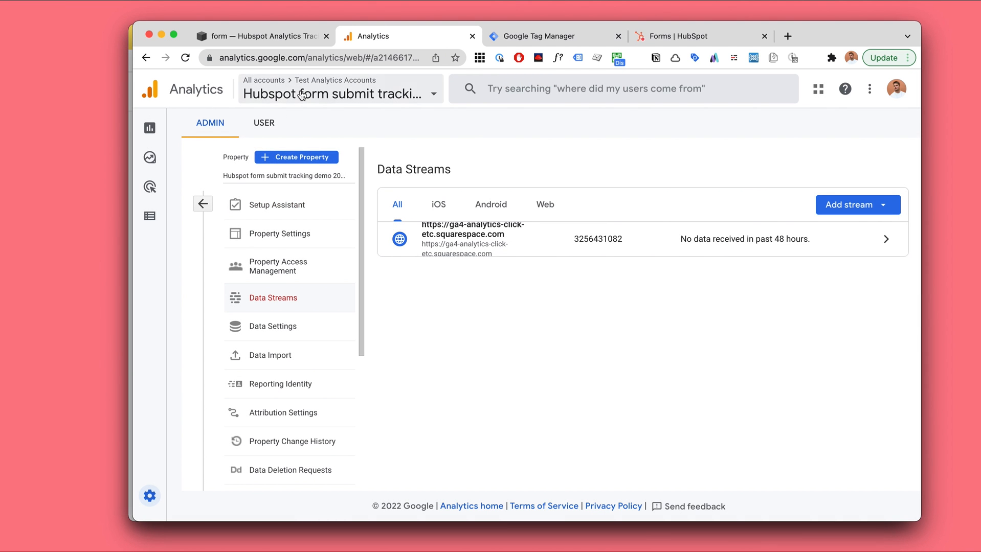
{"action": "left_click", "coordinate": [338, 93]}
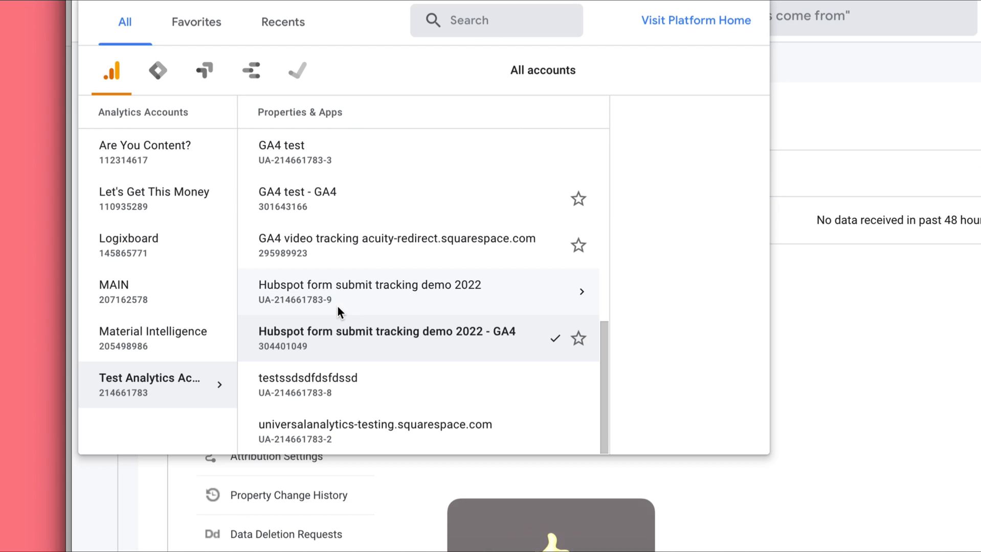
{"action": "left_click", "coordinate": [369, 292]}
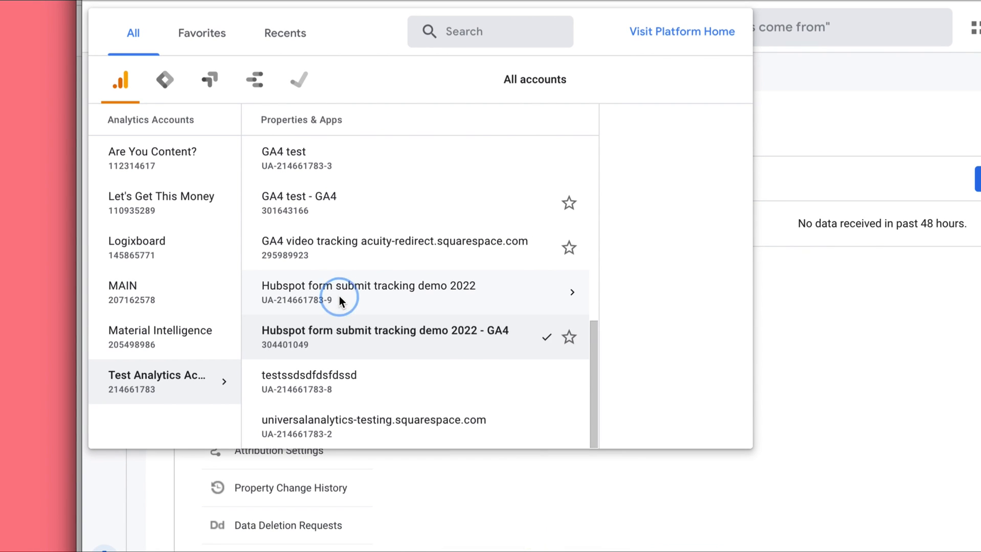
{"action": "left_click", "coordinate": [369, 292]}
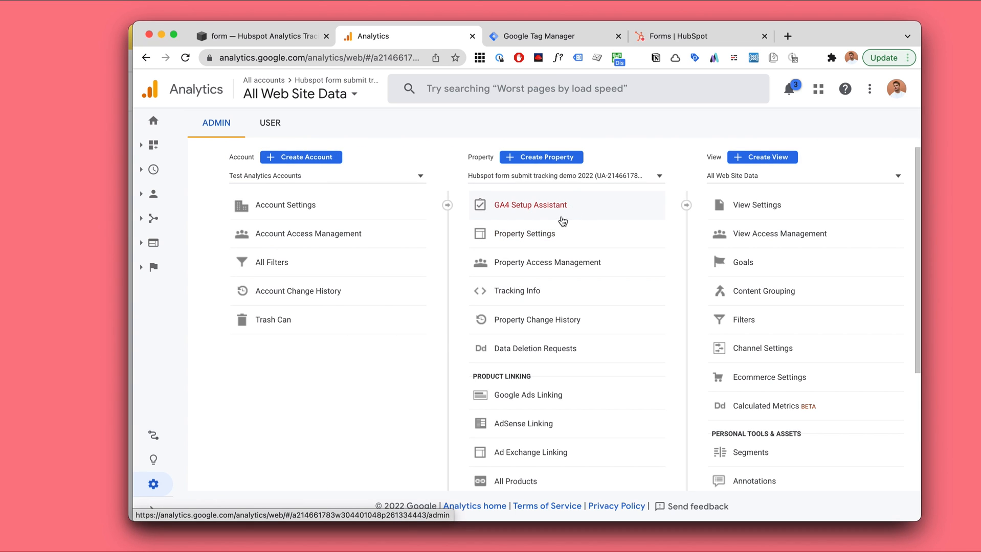
{"action": "left_click", "coordinate": [516, 291]}
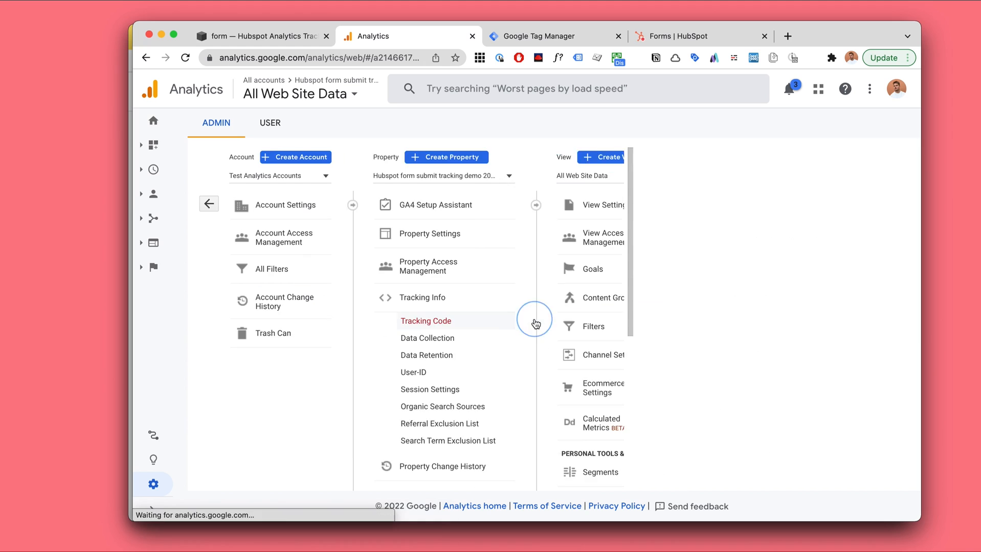
{"action": "left_click", "coordinate": [426, 321]}
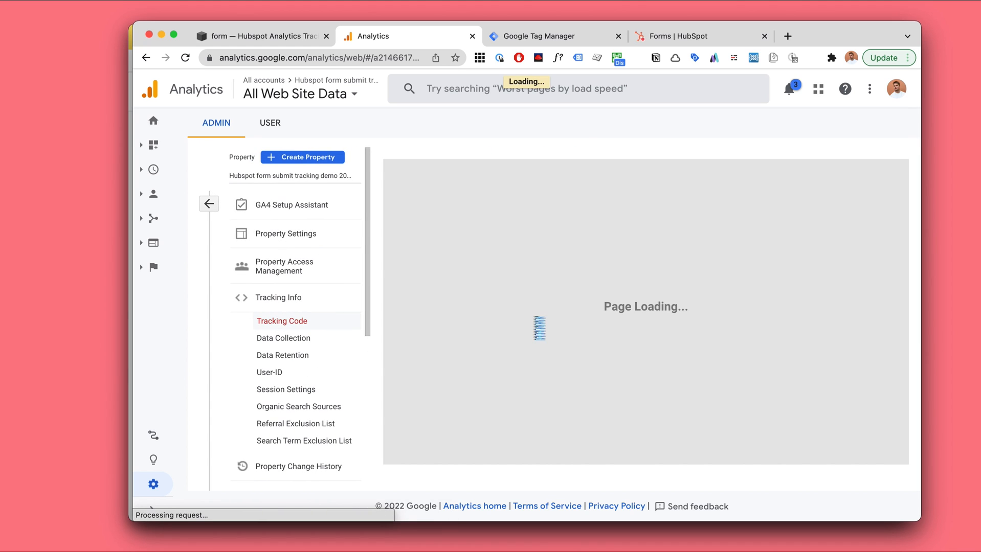
{"action": "left_click", "coordinate": [281, 320]}
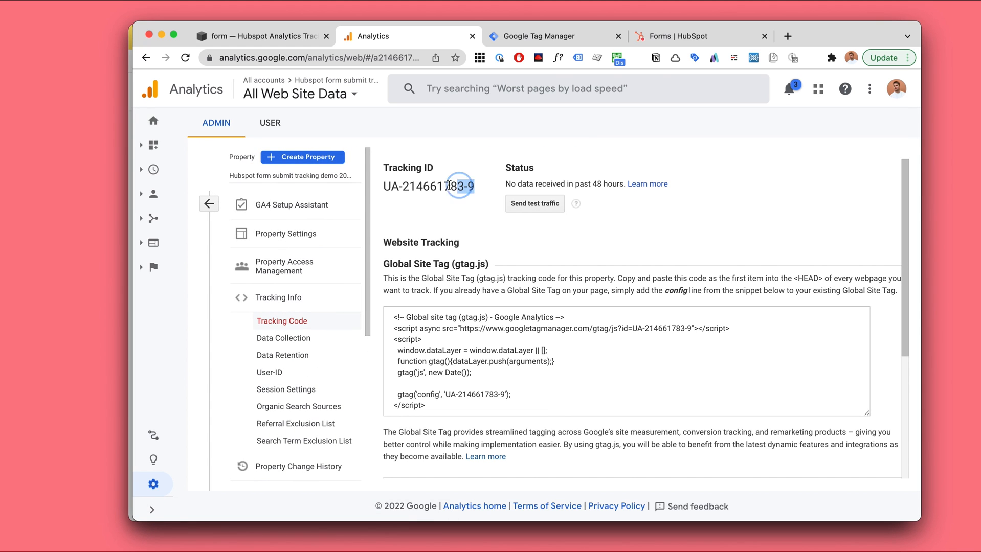
{"action": "double_click", "coordinate": [428, 186]}
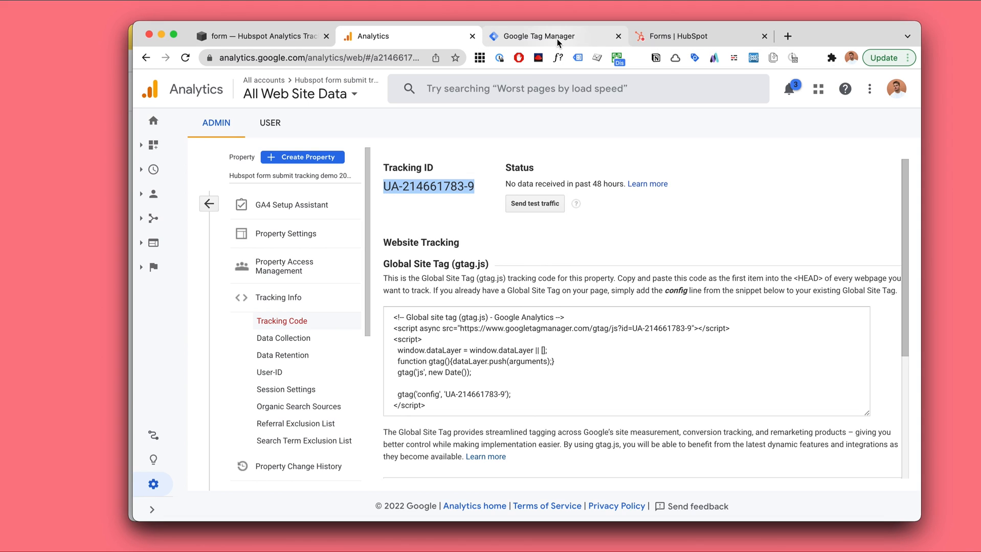
{"action": "left_click", "coordinate": [536, 36]}
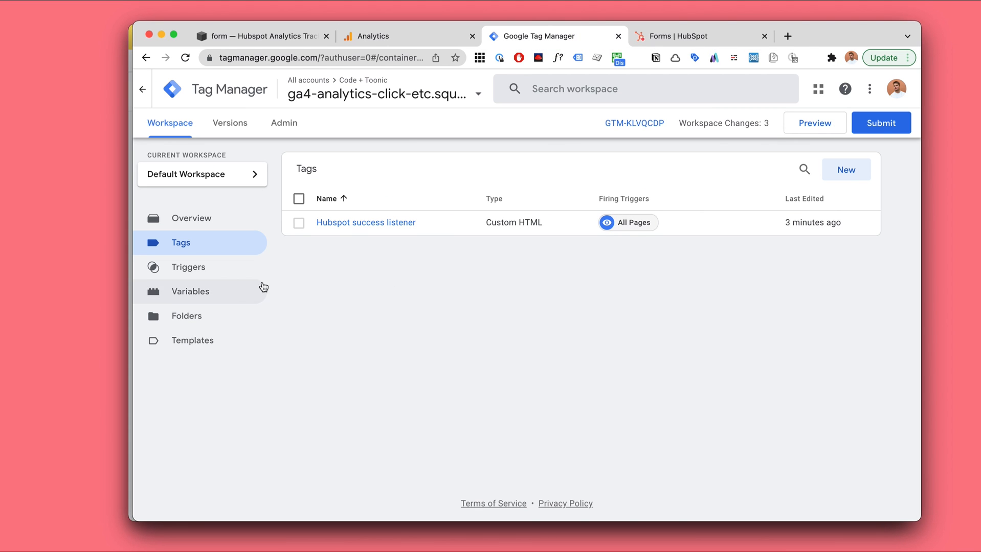
{"action": "mouse_move", "coordinate": [205, 293]}
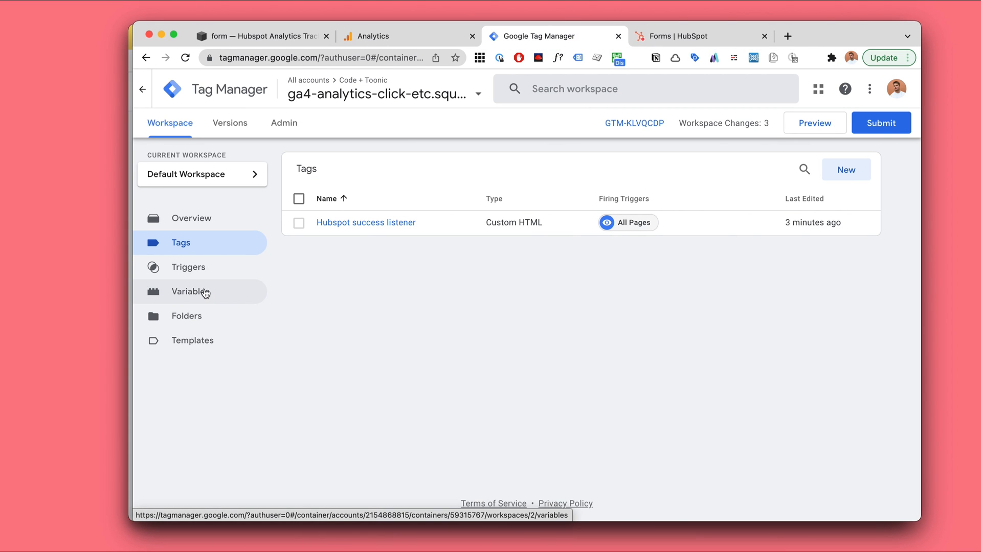
{"action": "left_click", "coordinate": [191, 292]}
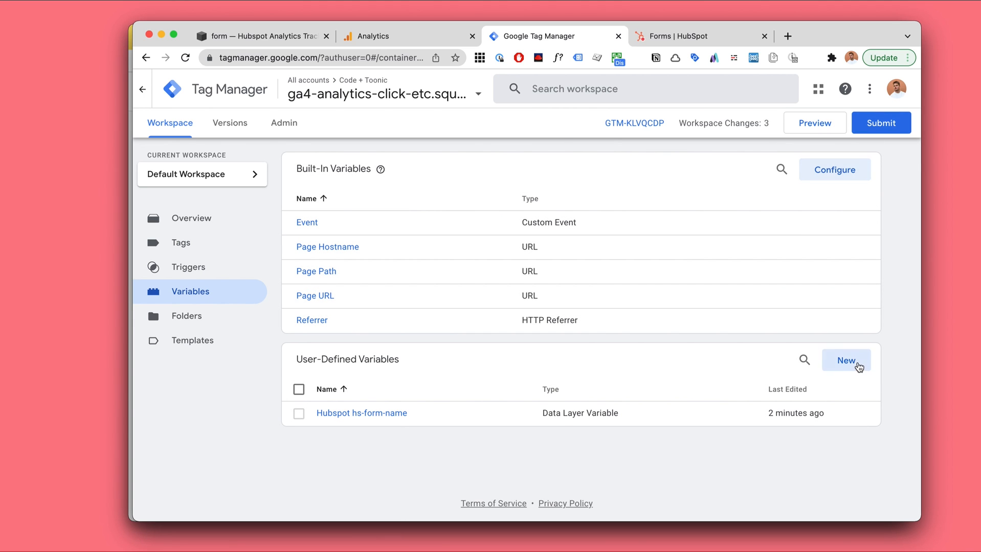
{"action": "left_click", "coordinate": [845, 360]}
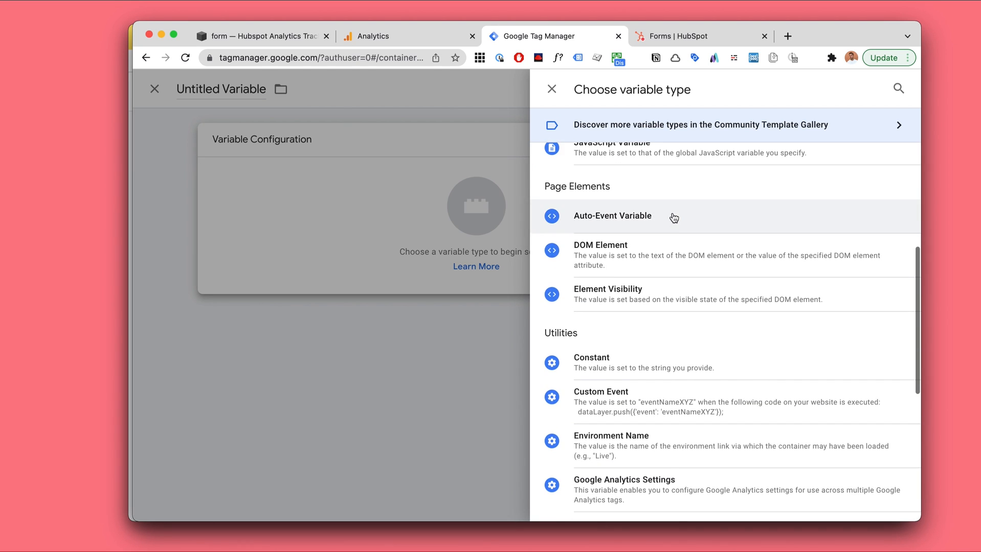
{"action": "scroll", "scroll_direction": "down", "scroll_amount": 3}
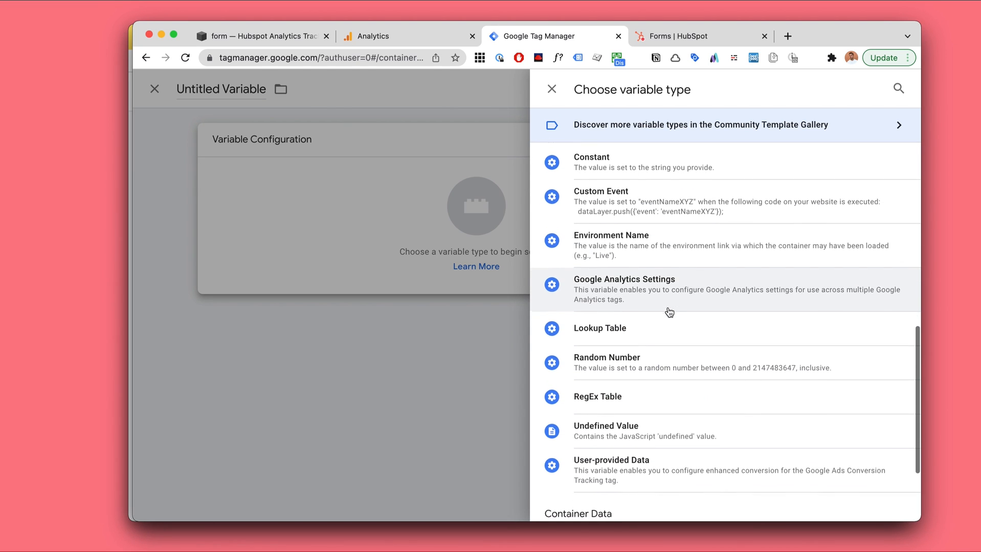
{"action": "scroll", "scroll_direction": "down", "scroll_amount": 3}
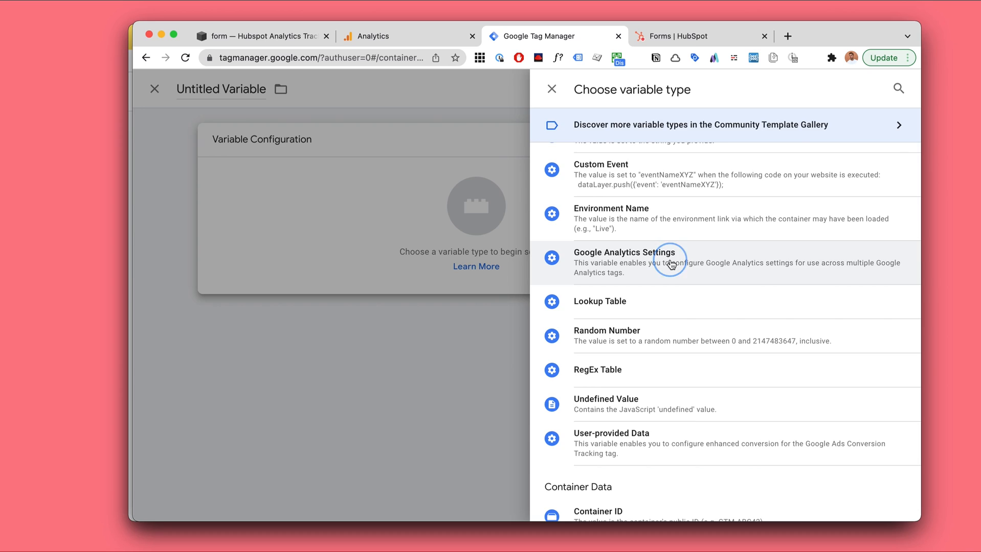
{"action": "left_click", "coordinate": [624, 256]}
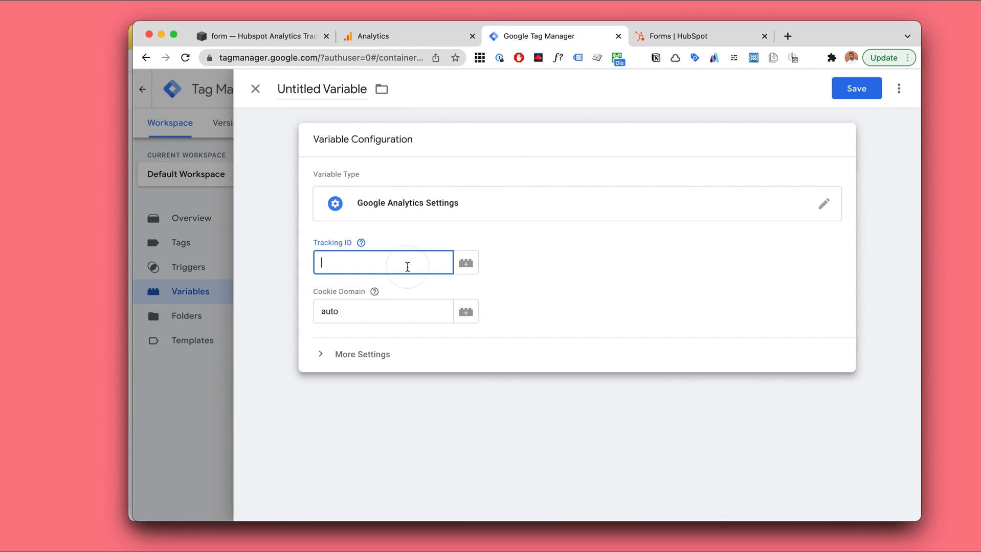
{"action": "type", "text": "UA-214661783-9"}
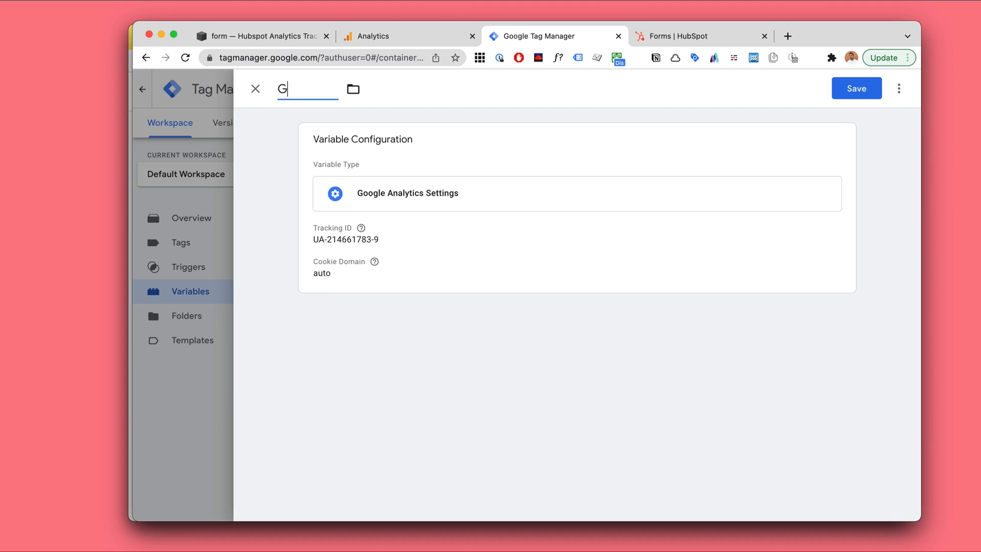
Step: Name the variable 'GA - UA setup' and save it
{"action": "type", "text": "A -"}
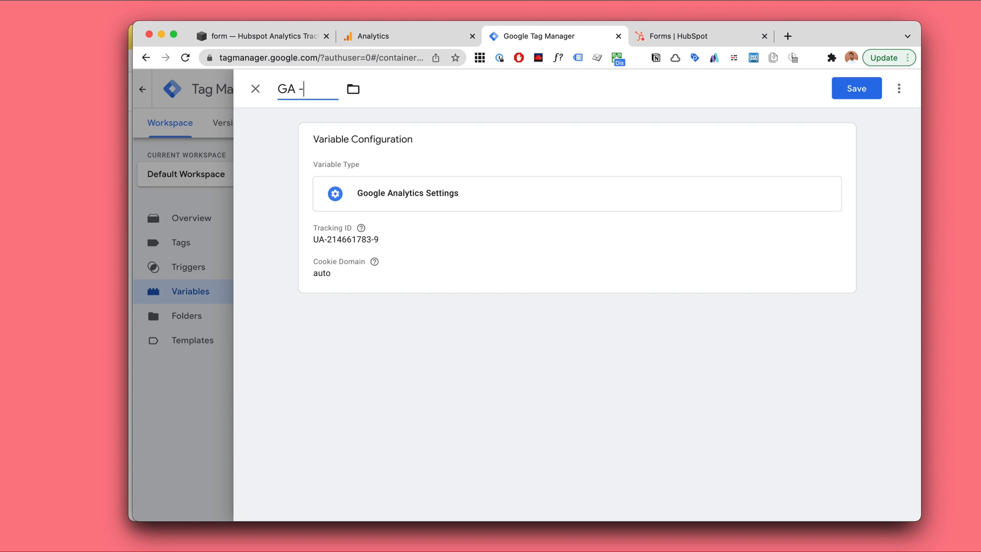
{"action": "type", "text": "UA"}
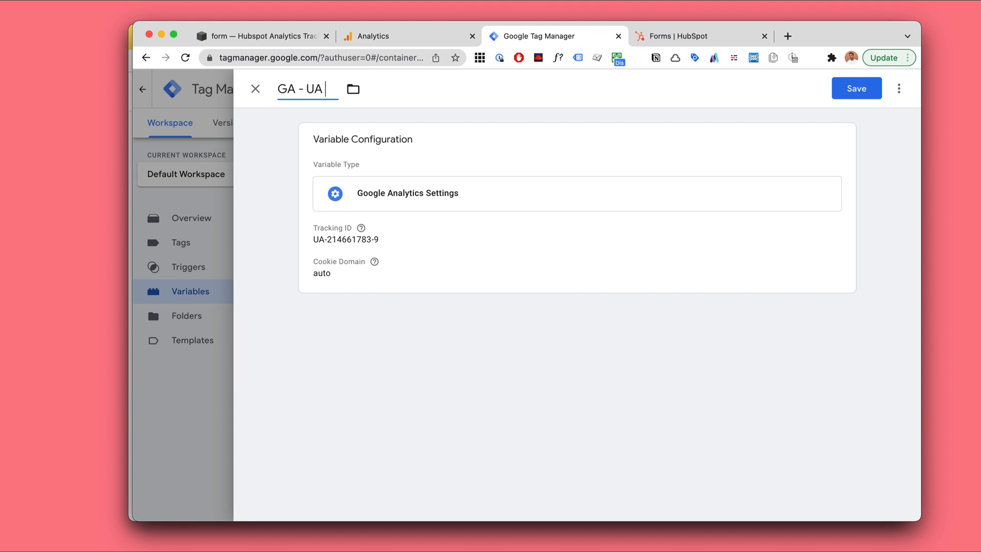
{"action": "type", "text": "setup"}
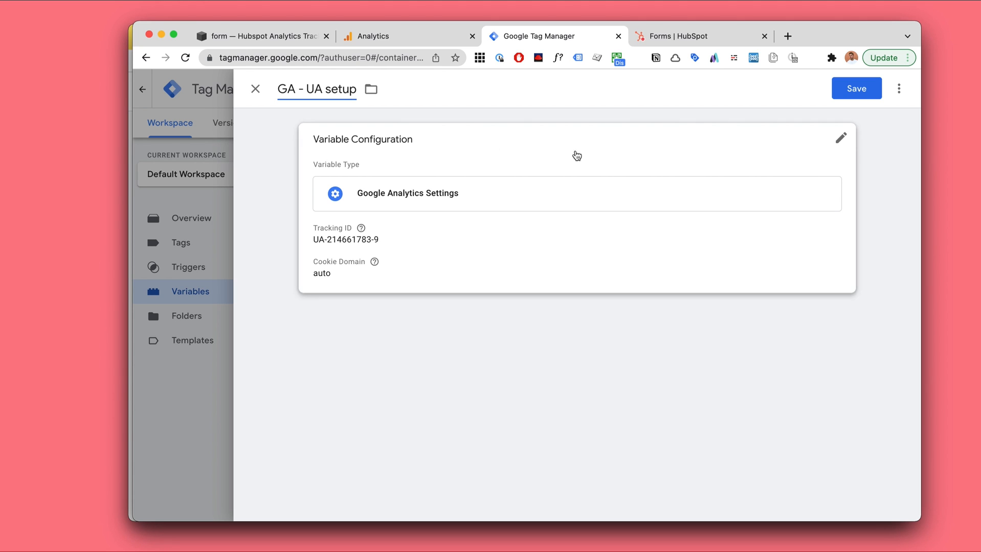
{"action": "left_click", "coordinate": [856, 88]}
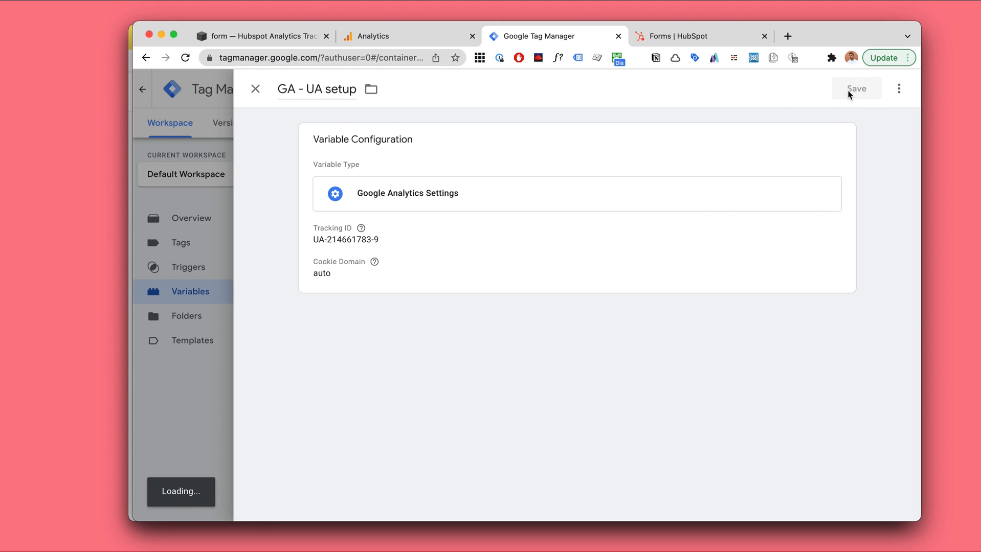
{"action": "left_click", "coordinate": [855, 88]}
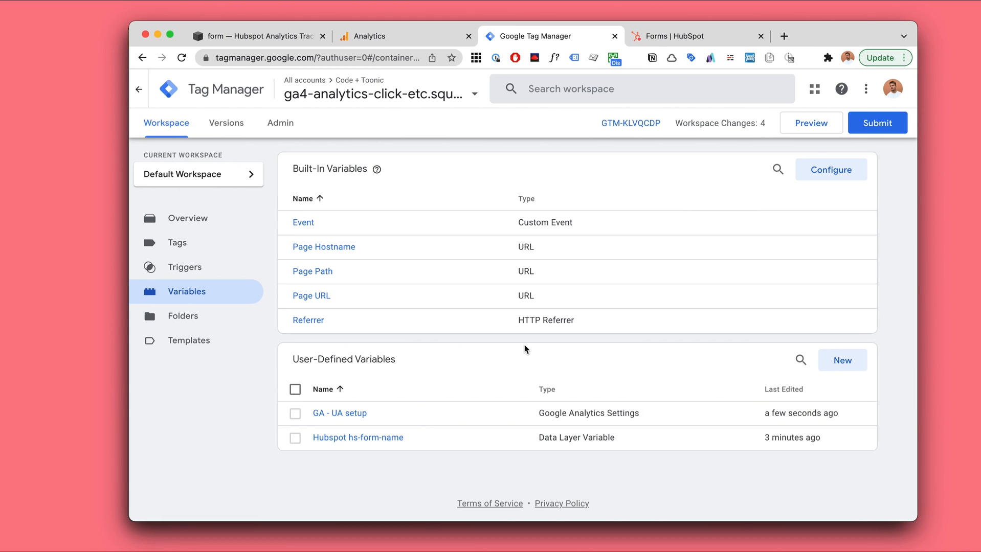
{"action": "mouse_move", "coordinate": [841, 89]}
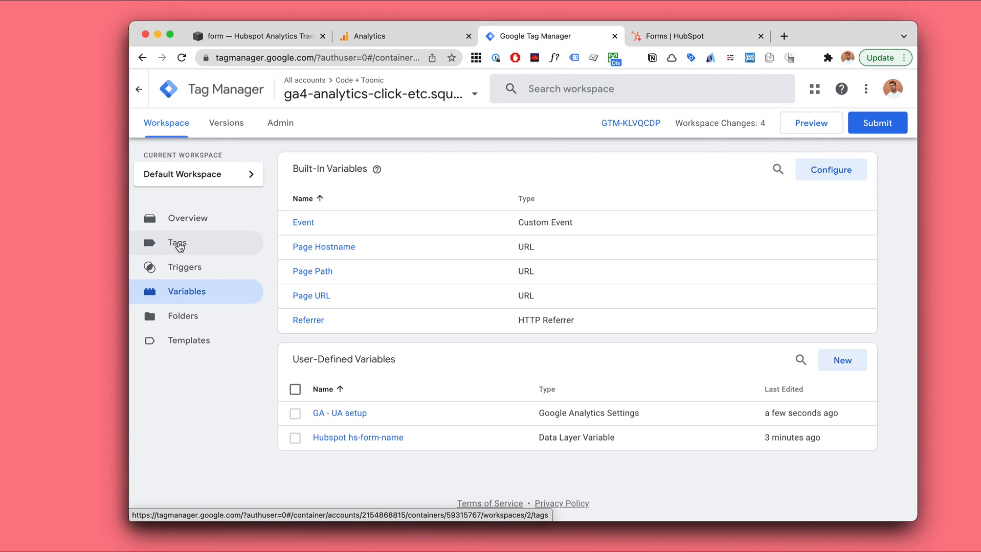
Step: Start a new tag of type Google Analytics: Universal Analytics
{"action": "left_click", "coordinate": [177, 243]}
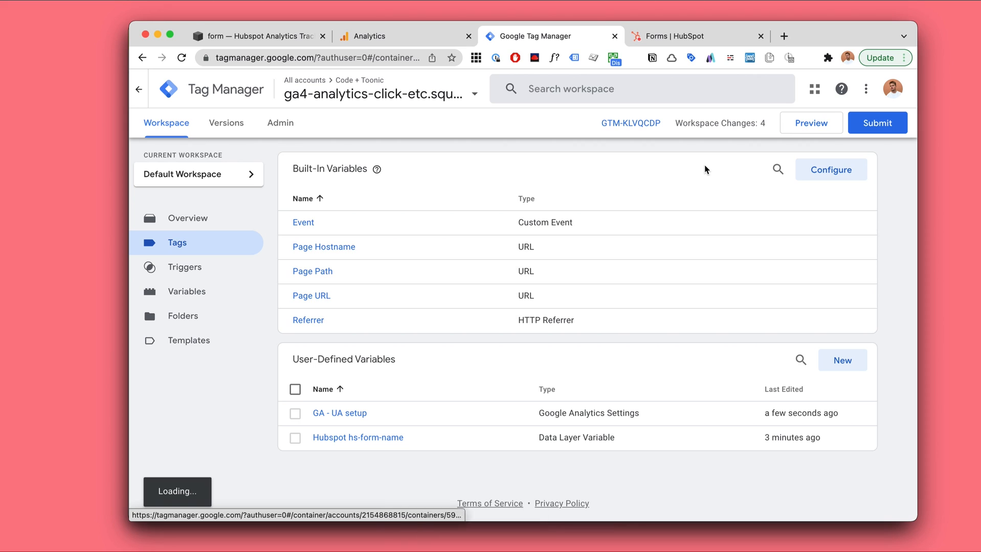
{"action": "left_click", "coordinate": [176, 243]}
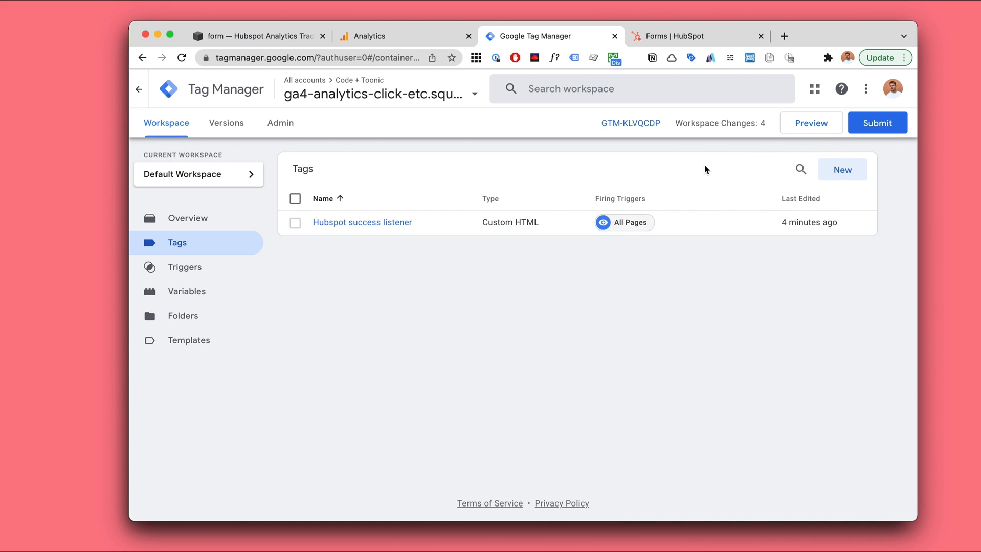
{"action": "mouse_move", "coordinate": [706, 206]}
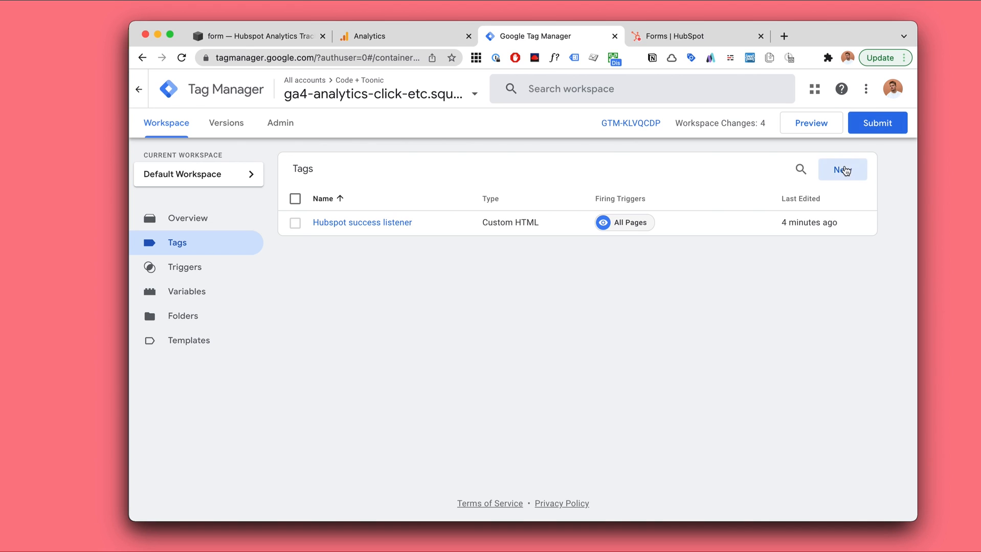
{"action": "left_click", "coordinate": [842, 169]}
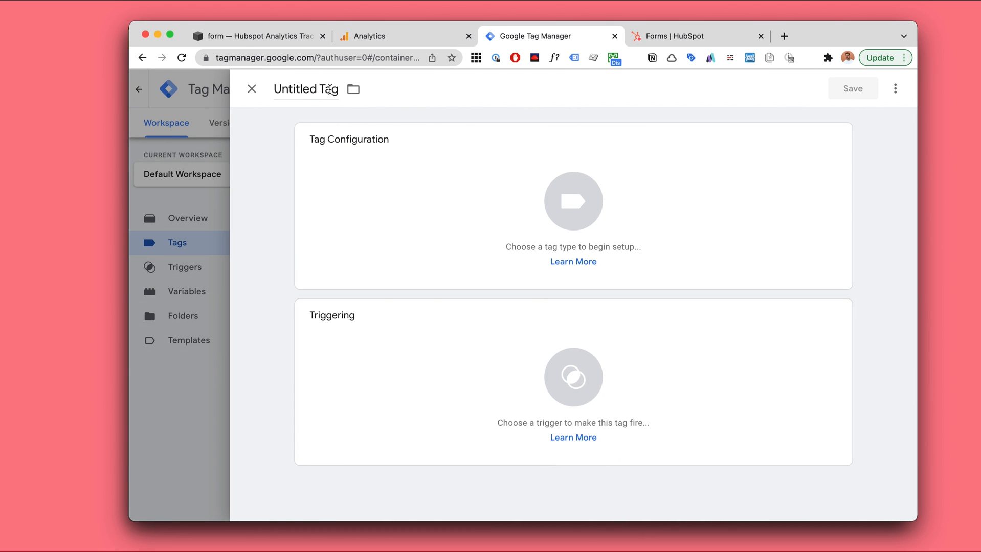
{"action": "left_click", "coordinate": [572, 202]}
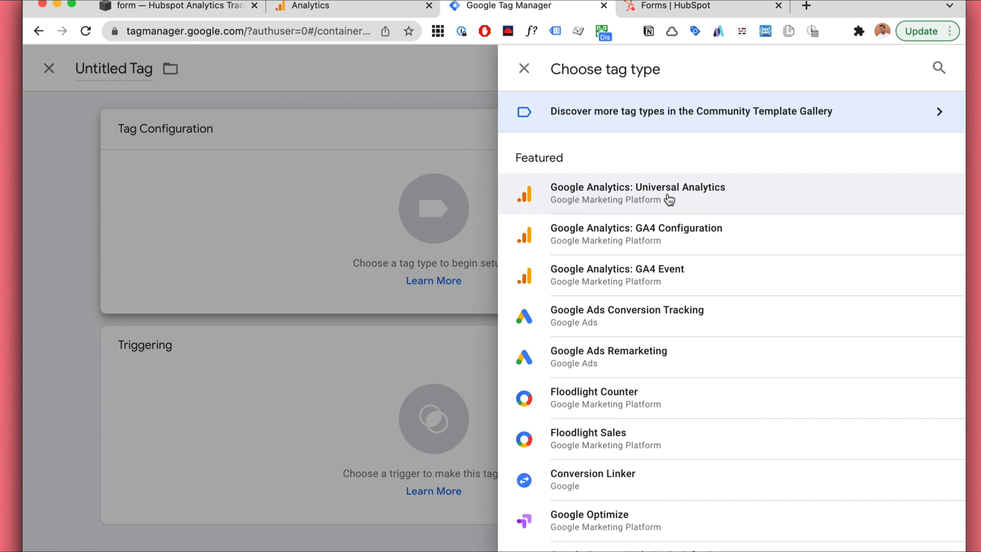
{"action": "left_click", "coordinate": [637, 193]}
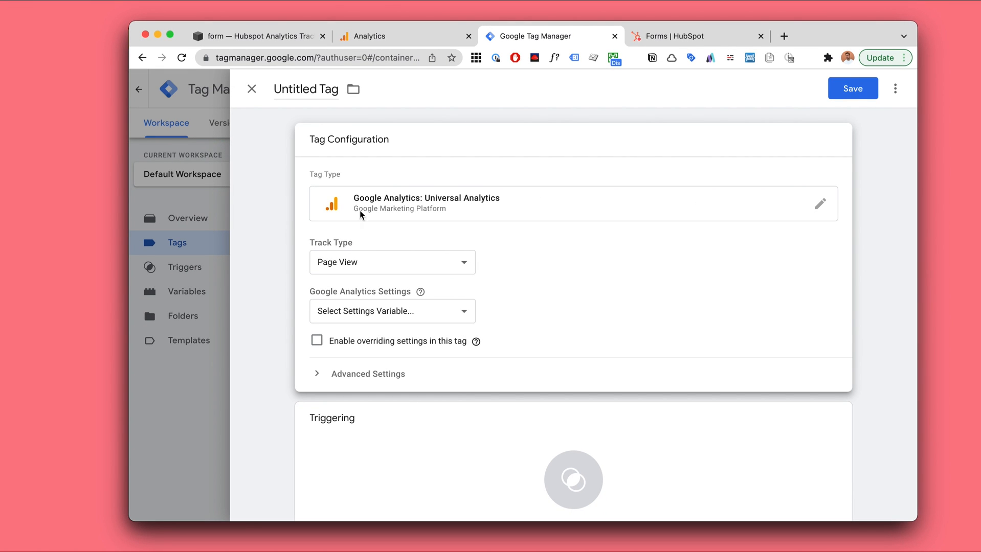
{"action": "mouse_move", "coordinate": [421, 235]}
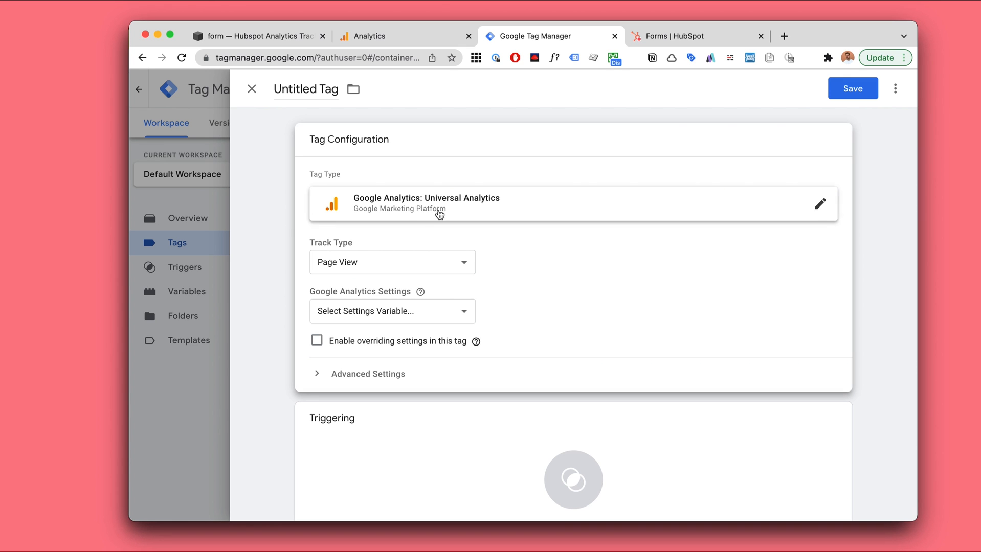
{"action": "left_click", "coordinate": [392, 262]}
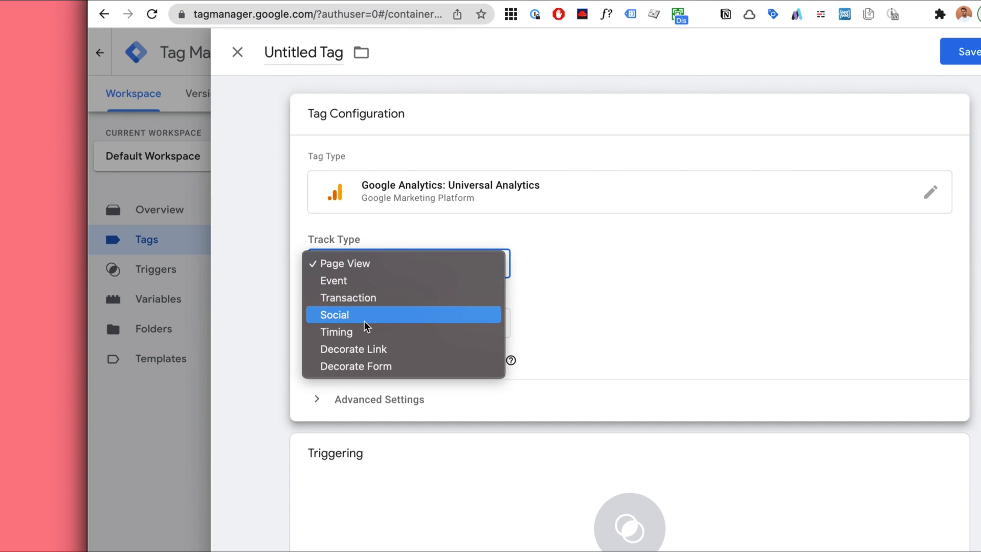
Step: Set Track Type to Event with category 'Form Submits - Hubspot'
{"action": "left_click", "coordinate": [334, 281]}
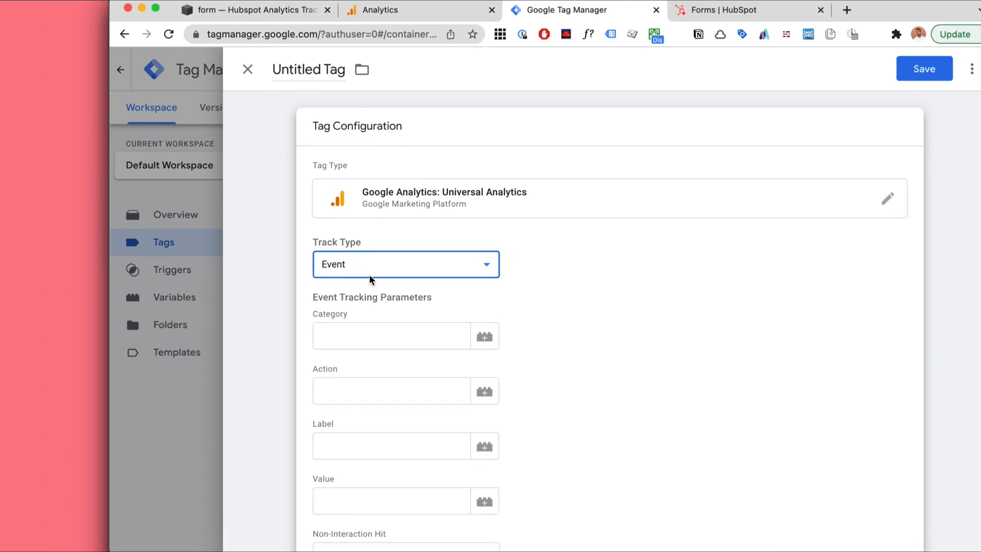
{"action": "left_click", "coordinate": [390, 336]}
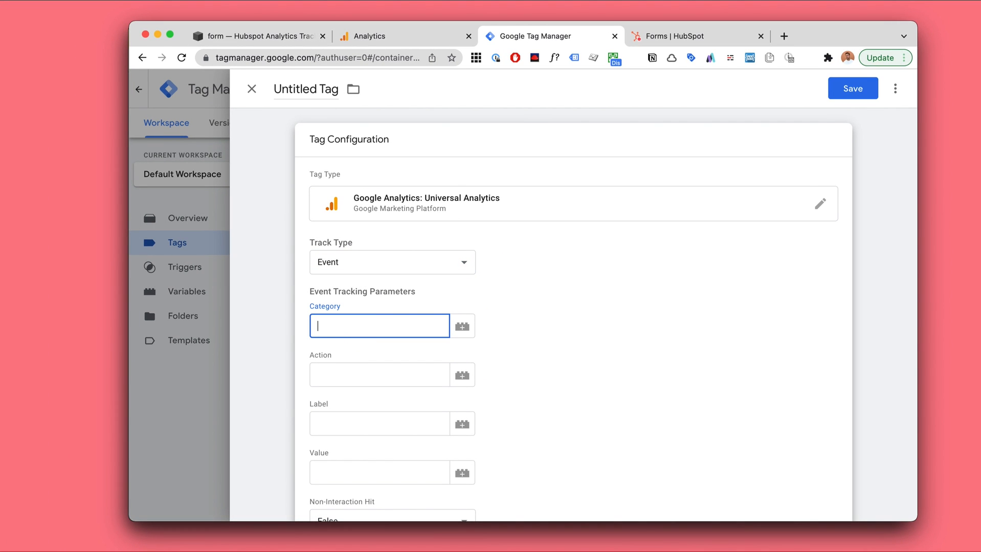
{"action": "type", "text": "Form Submits - Hubs"}
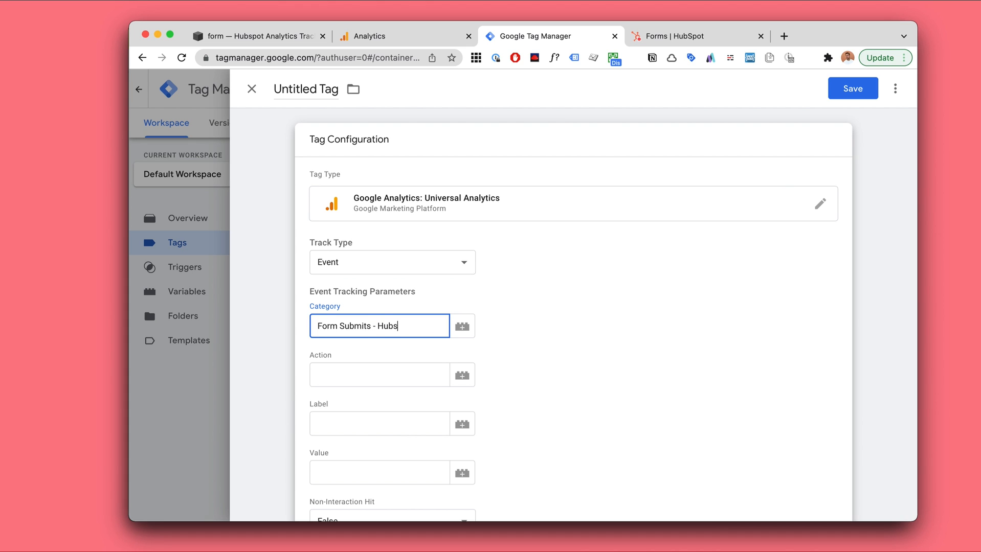
{"action": "type", "text": "pot"}
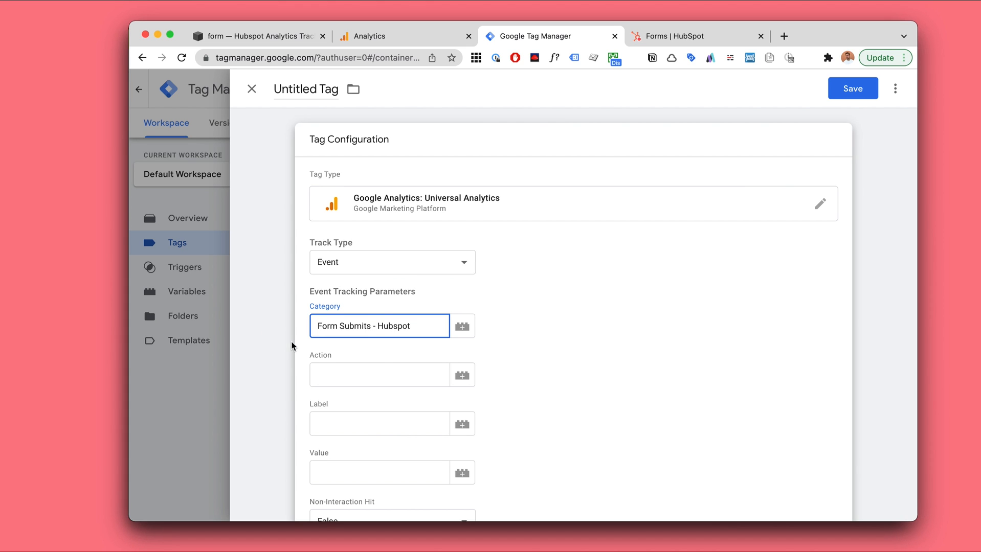
{"action": "type", "text": "S"}
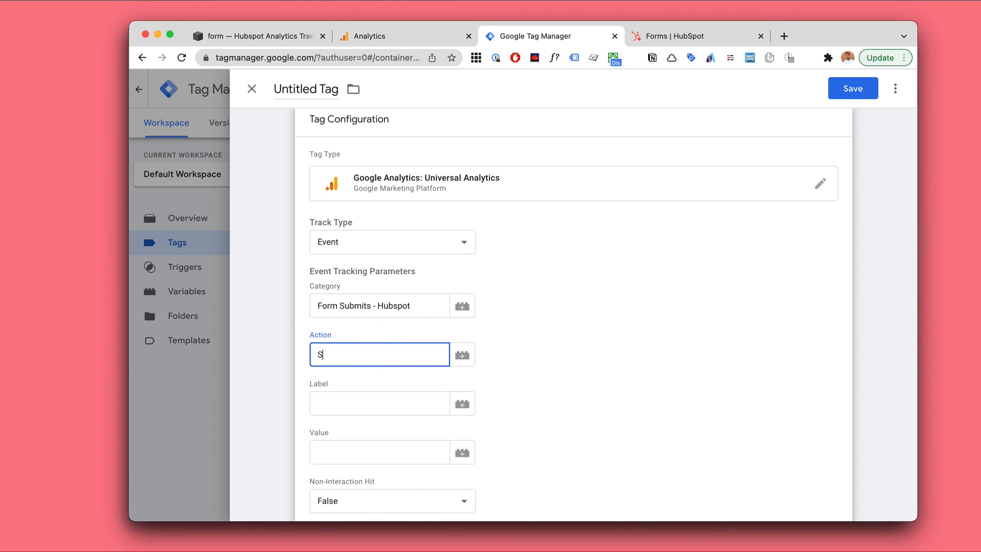
{"action": "type", "text": "ubmit at"}
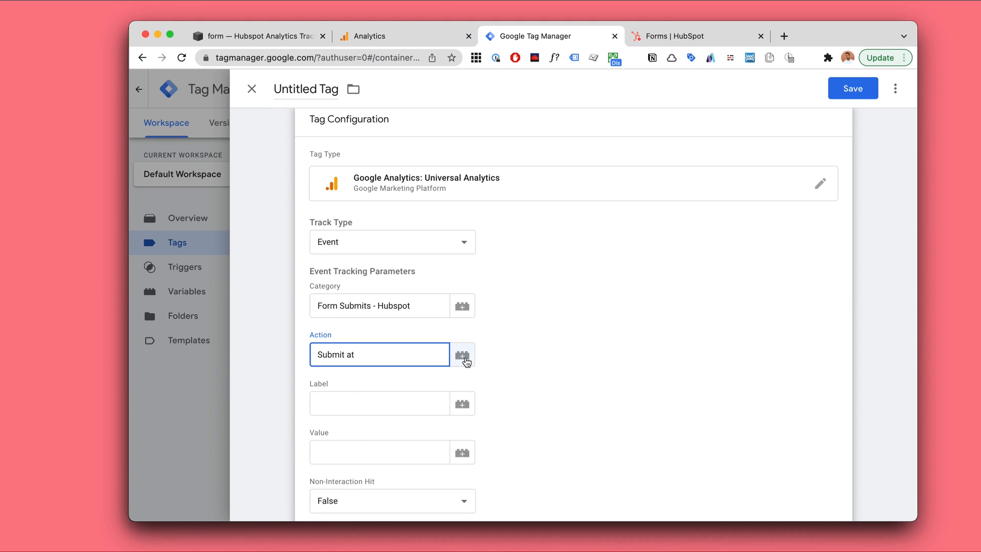
Step: Set the event action to 'Submit at {{Page Path}}' using the variable picker
{"action": "left_click", "coordinate": [462, 354]}
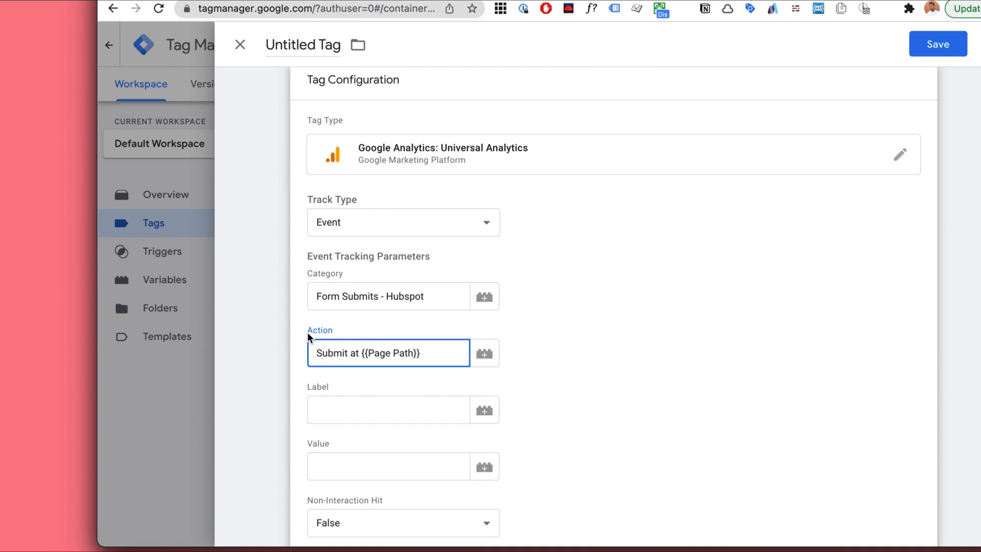
{"action": "mouse_move", "coordinate": [308, 370]}
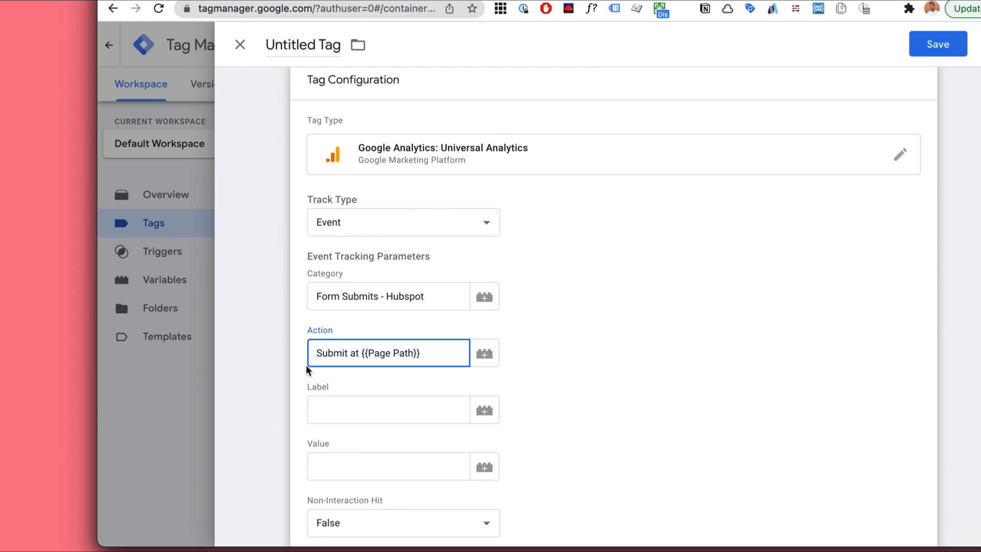
{"action": "mouse_move", "coordinate": [342, 337]}
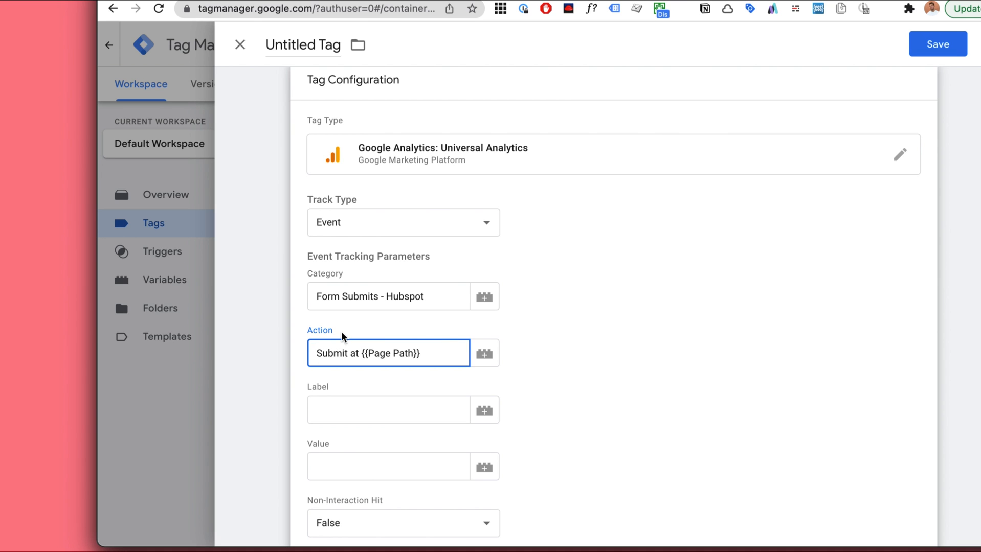
{"action": "scroll", "scroll_direction": "down", "scroll_amount": 3}
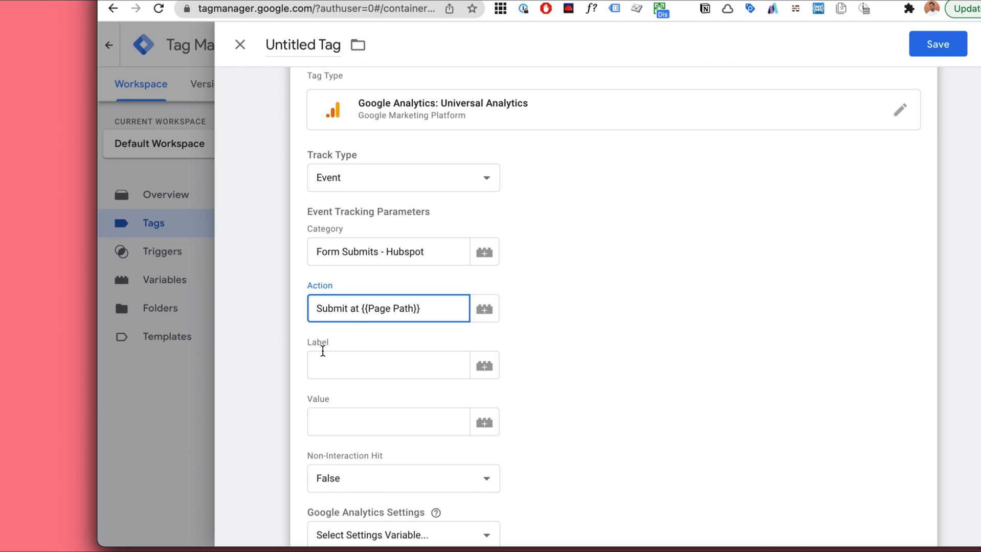
{"action": "mouse_move", "coordinate": [329, 232]}
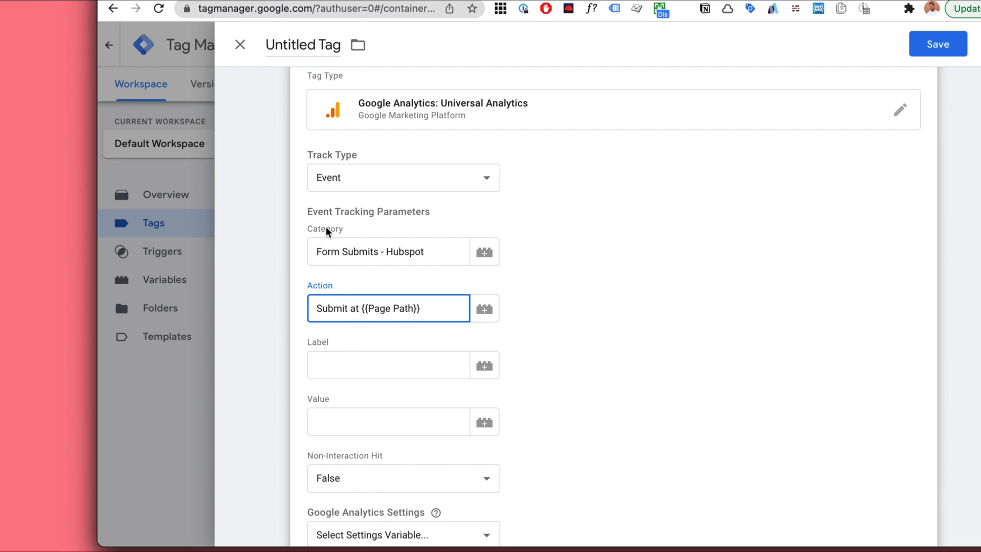
{"action": "mouse_move", "coordinate": [333, 419]}
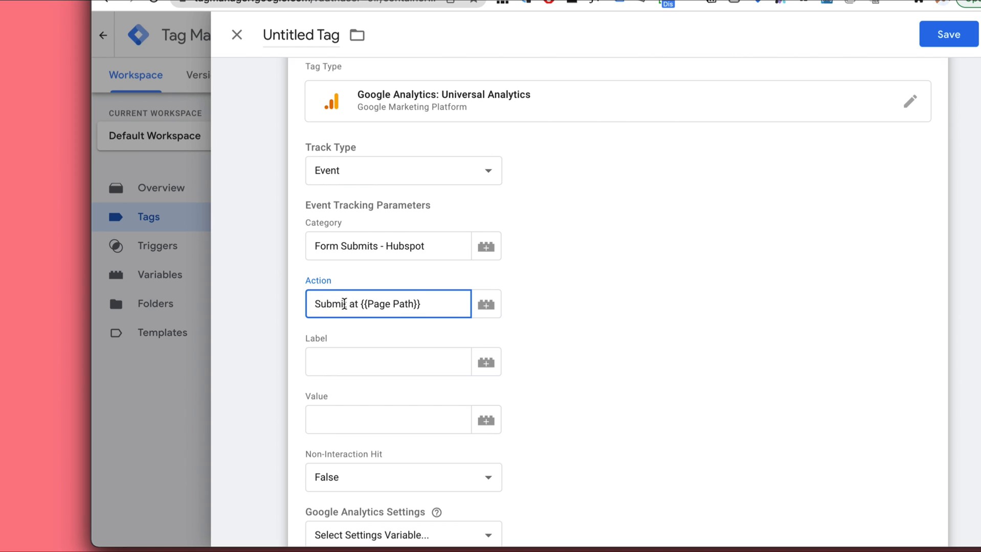
{"action": "double_click", "coordinate": [391, 304]}
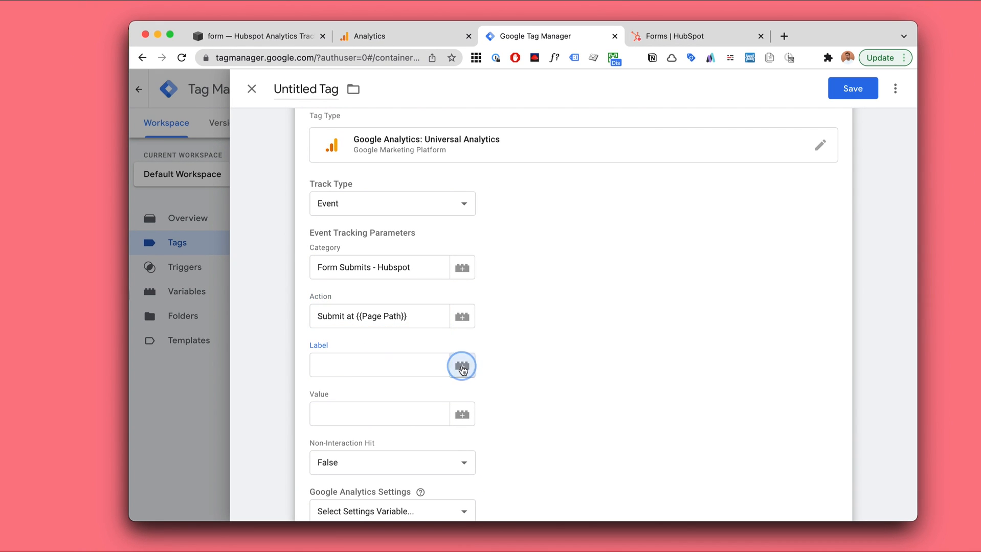
{"action": "left_click", "coordinate": [461, 365]}
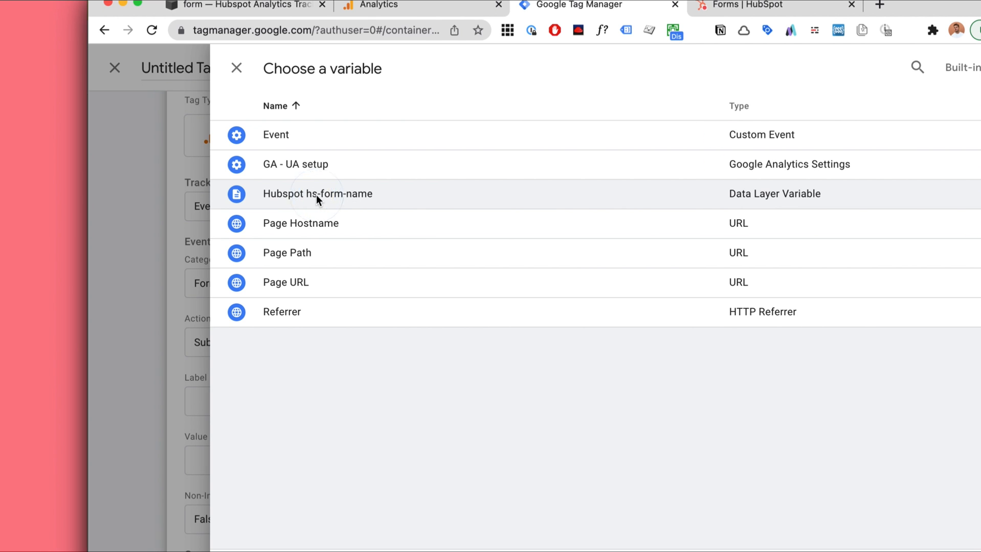
Step: Label the event {{Hubspot hs-form-name}} and use {{GA - UA setup}} as the Analytics settings
{"action": "left_click", "coordinate": [317, 194]}
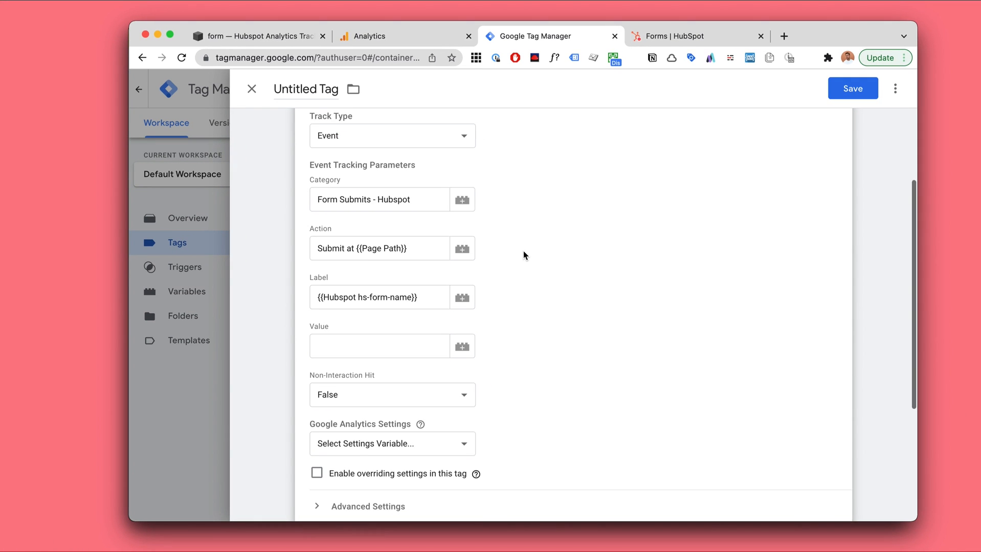
{"action": "left_click", "coordinate": [393, 443]}
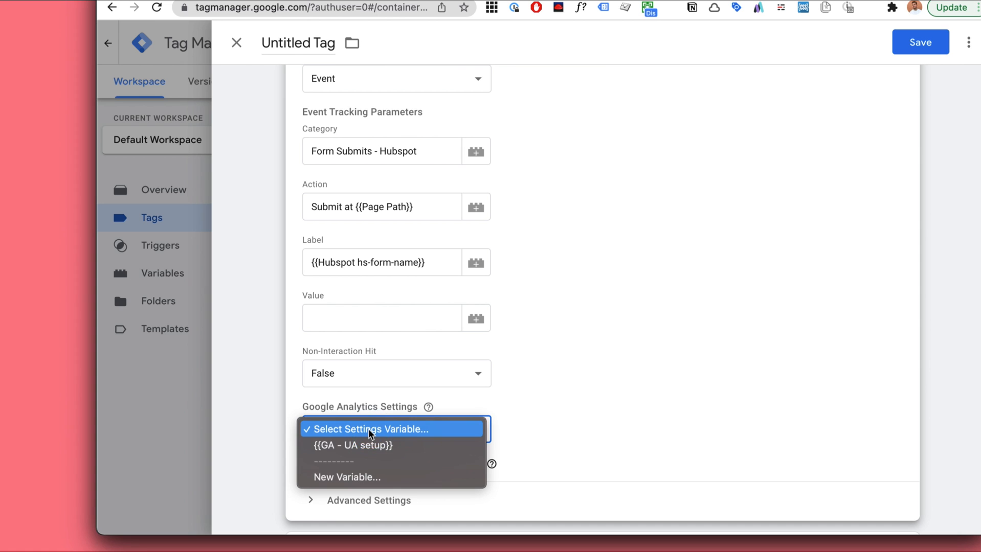
{"action": "left_click", "coordinate": [352, 445]}
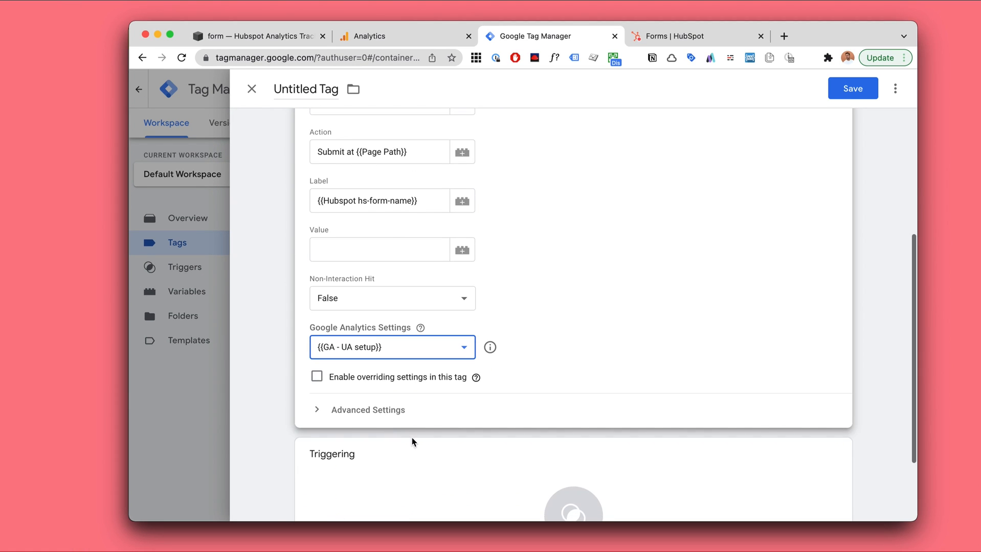
{"action": "scroll", "scroll_direction": "down", "scroll_amount": 3}
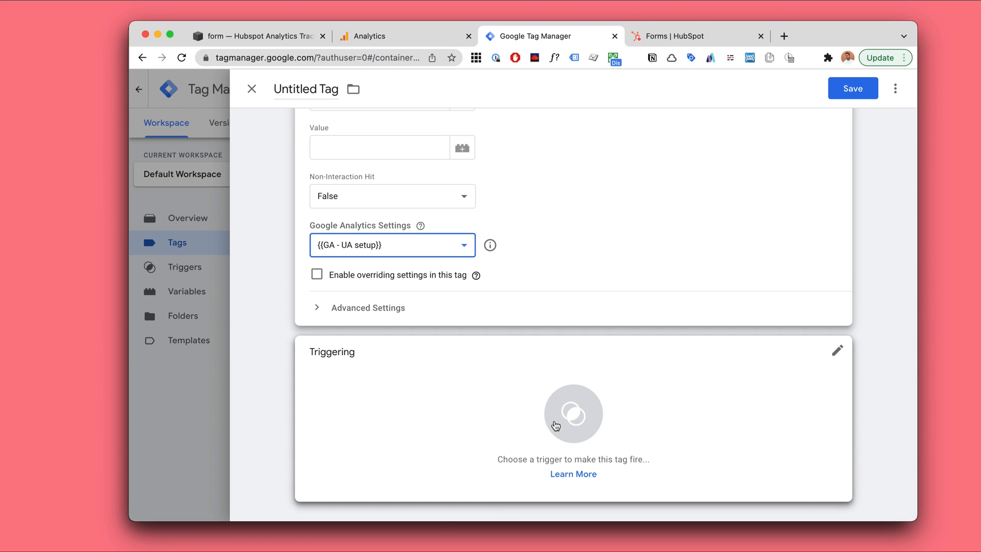
{"action": "left_click", "coordinate": [572, 413]}
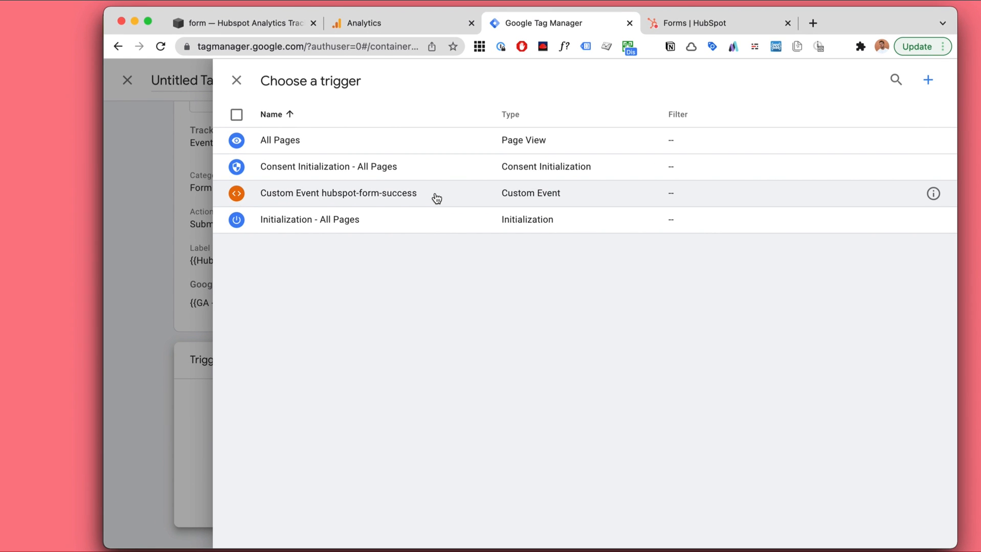
Step: Fire the tag on the hubspot-form-success custom event trigger and save it
{"action": "left_click", "coordinate": [338, 193]}
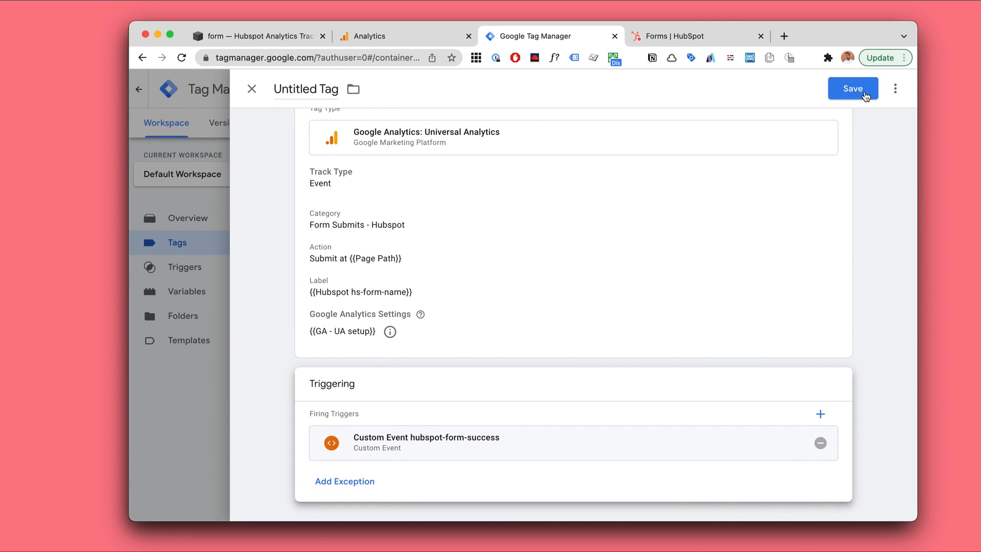
{"action": "left_click", "coordinate": [852, 88]}
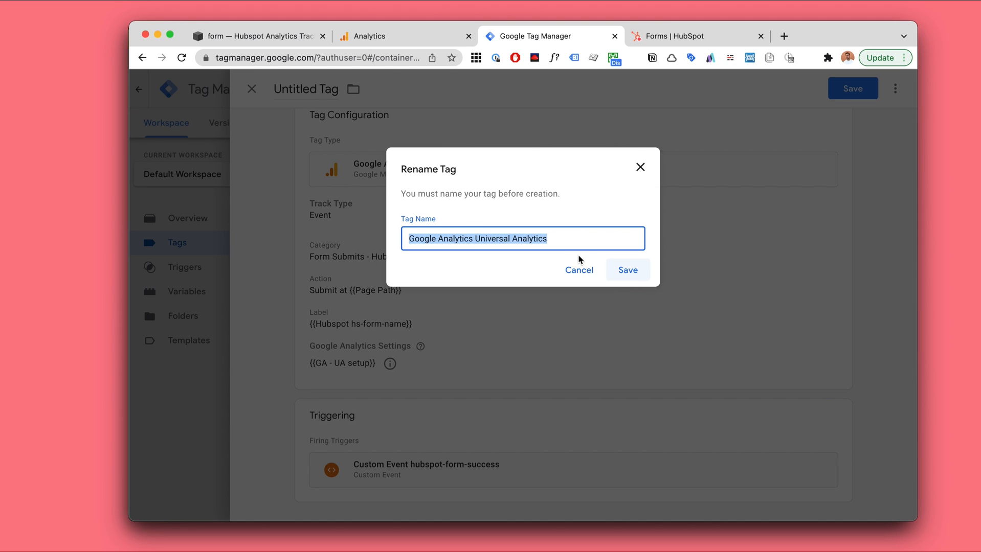
Step: Rename the tag to 'GA Event - Hubspot Form Submit' and confirm
{"action": "left_click", "coordinate": [574, 239]}
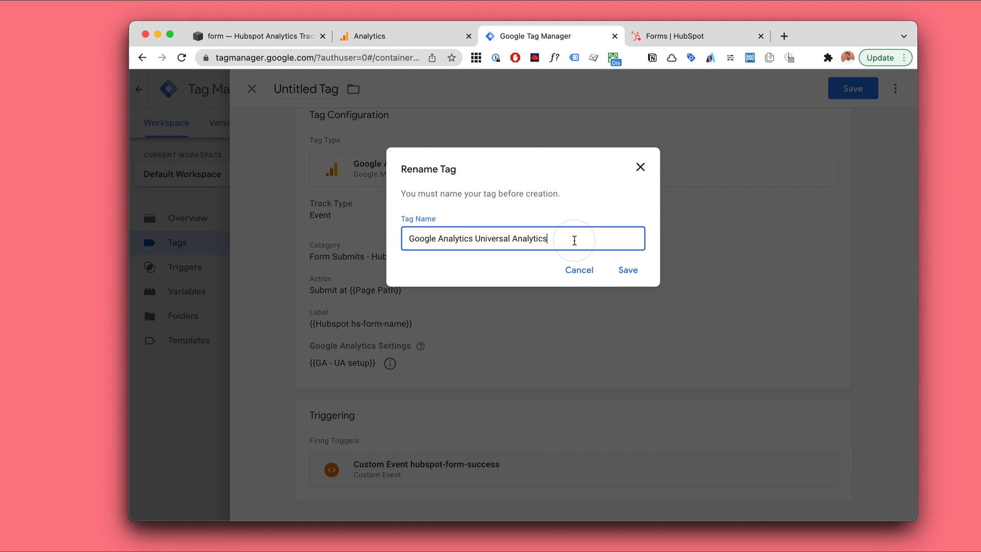
{"action": "type", "text": "Hubspot Form Submit -"}
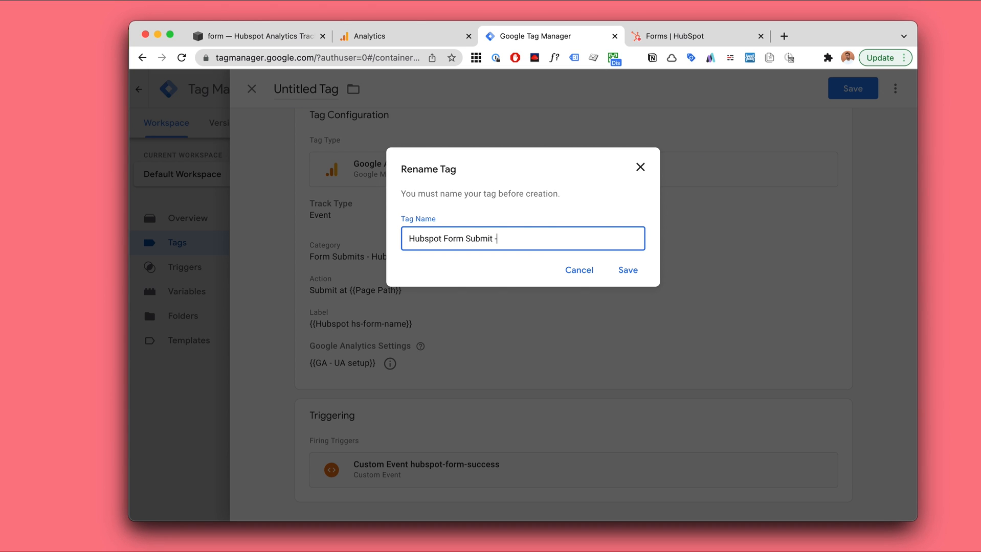
{"action": "type", "text": "GA Event -"}
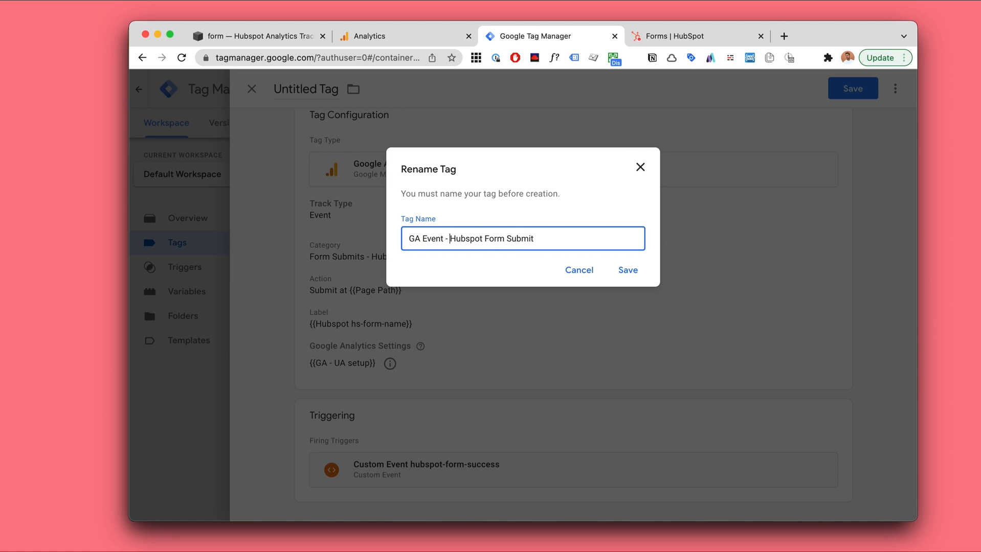
{"action": "left_click", "coordinate": [627, 270]}
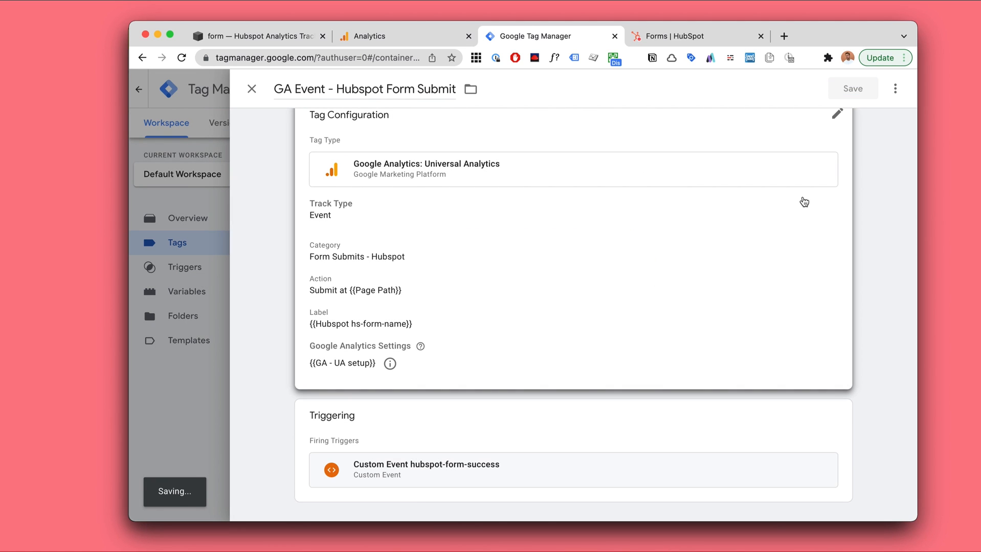
{"action": "left_click", "coordinate": [251, 88]}
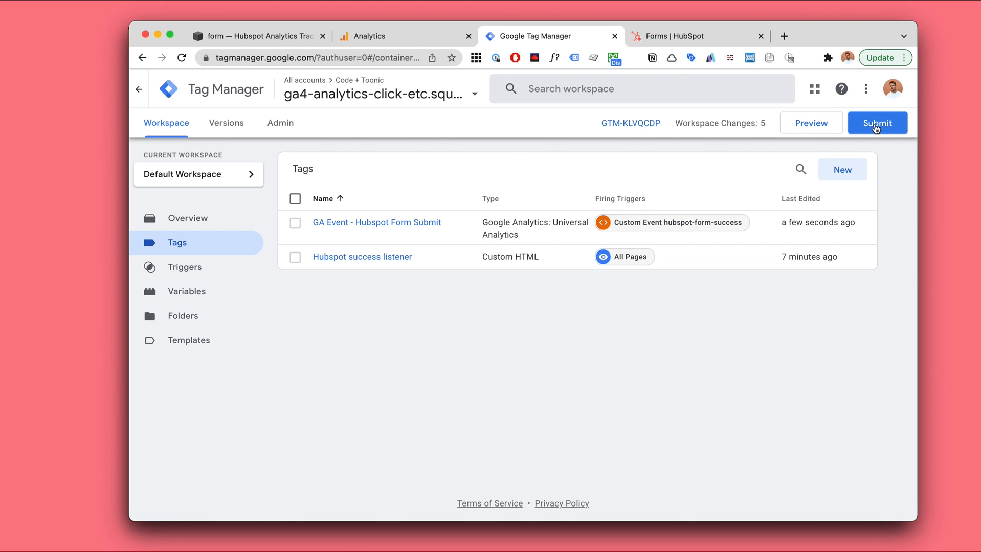
{"action": "mouse_move", "coordinate": [257, 36]}
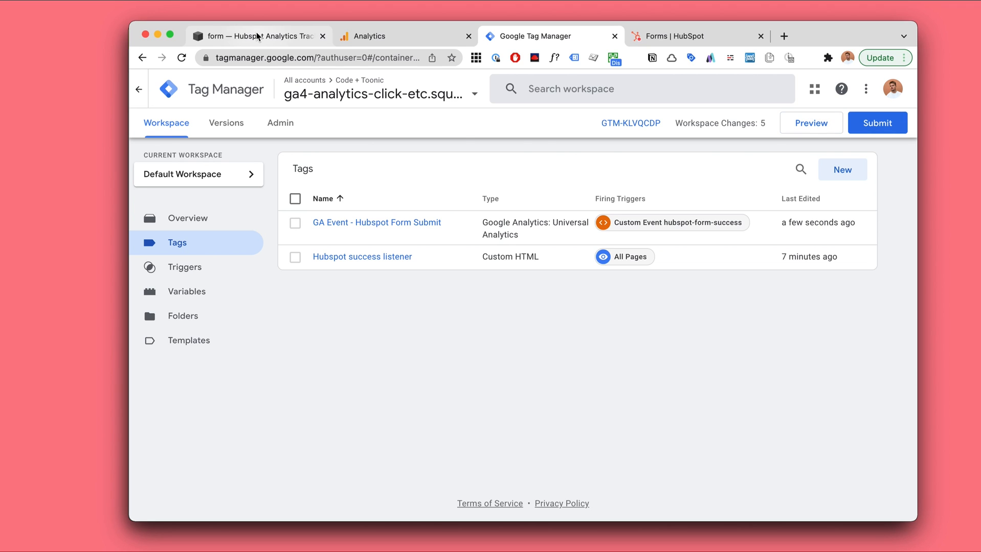
Step: In Squarespace, return to main settings and select the site's domain in the address bar to copy it
{"action": "left_click", "coordinate": [256, 36]}
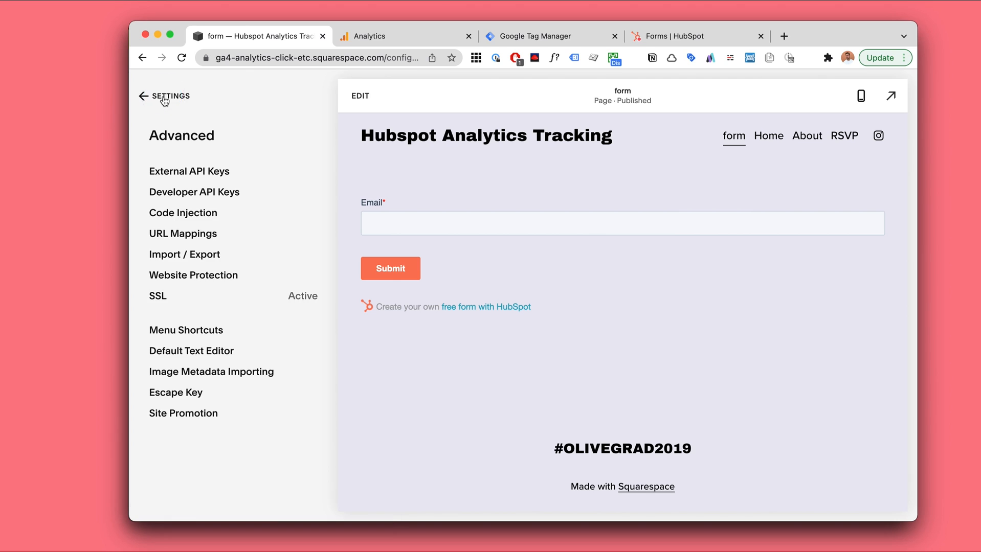
{"action": "left_click", "coordinate": [551, 35]}
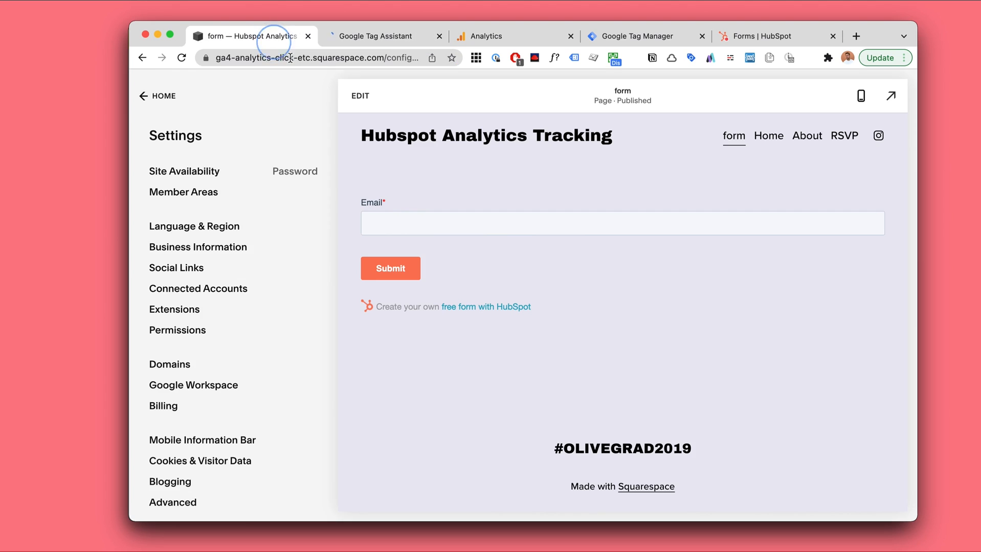
{"action": "left_click", "coordinate": [309, 58]}
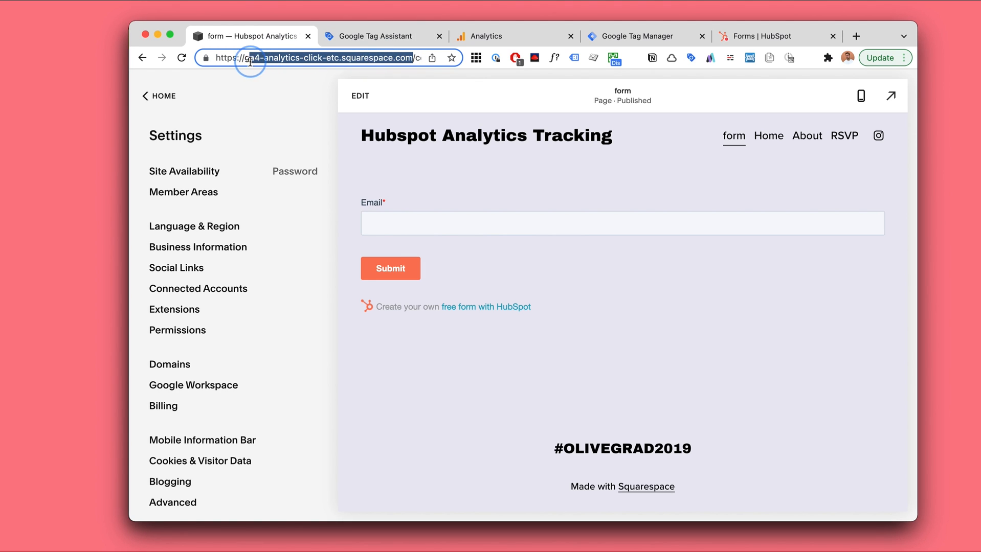
{"action": "left_click", "coordinate": [375, 35]}
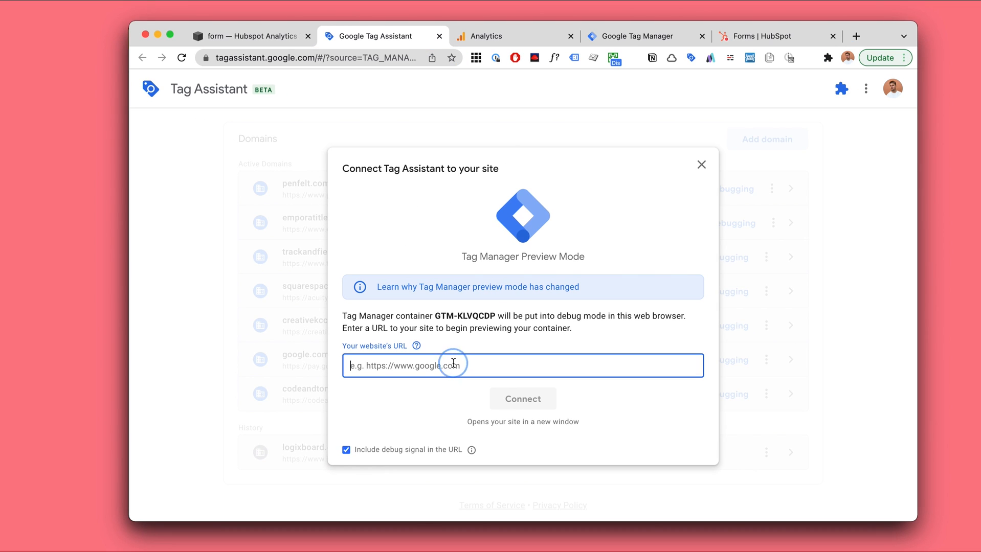
Step: Connect Tag Assistant preview to ga4-analytics-click-etc.squarespace.com
{"action": "type", "text": "hga4-analytics-click-etc.squarespace.com"}
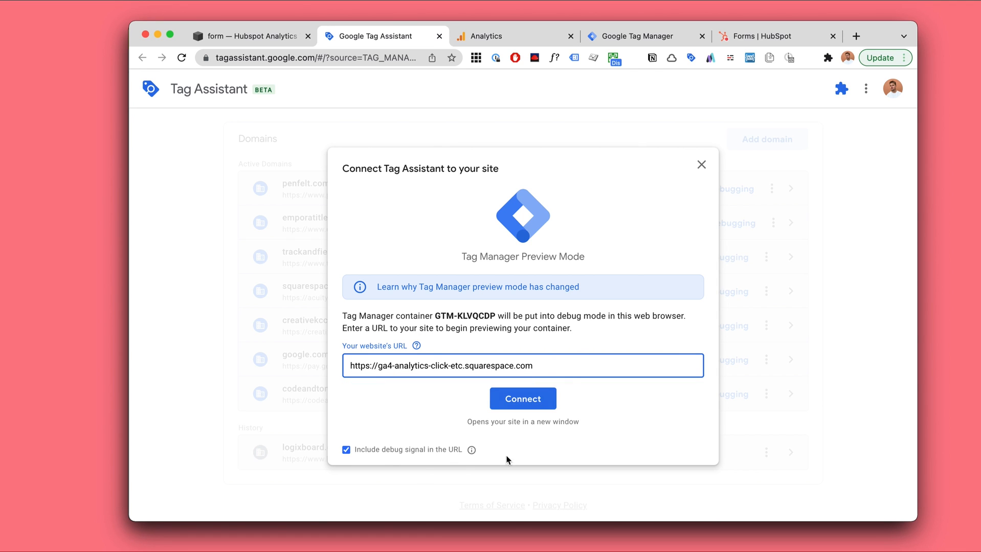
{"action": "left_click", "coordinate": [522, 399]}
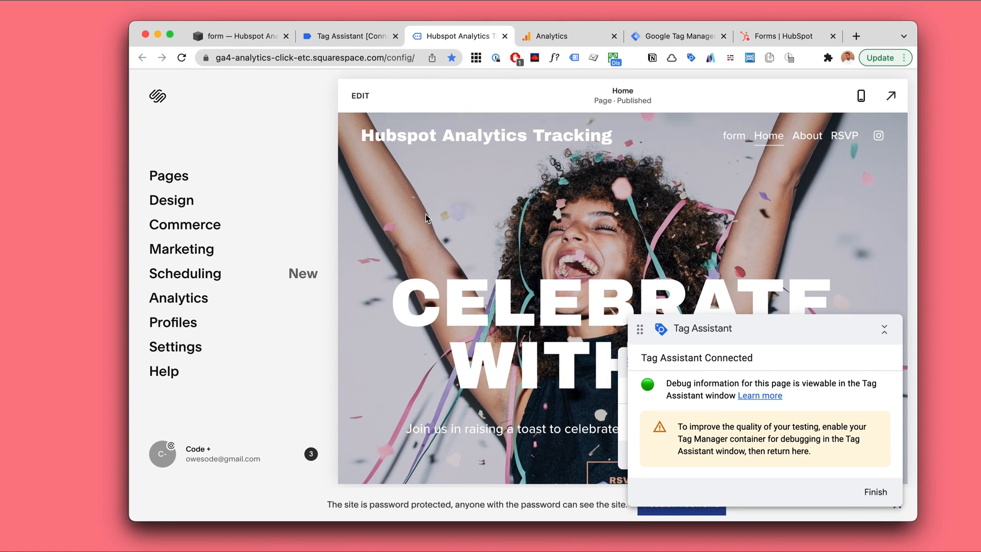
{"action": "mouse_move", "coordinate": [371, 132]}
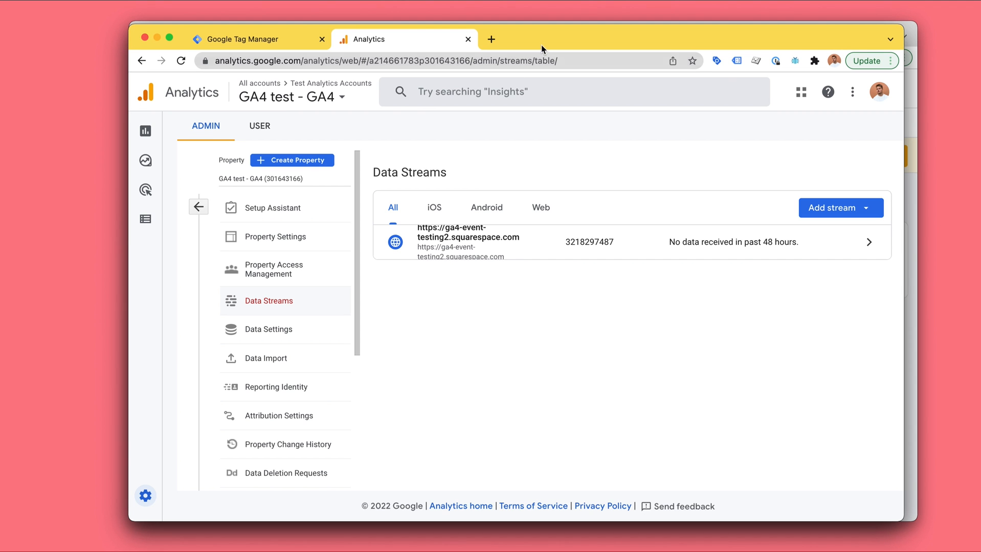
Step: Open the ga4-analytics-click-etc.squarespace.com container and list its tags
{"action": "left_click", "coordinate": [257, 39]}
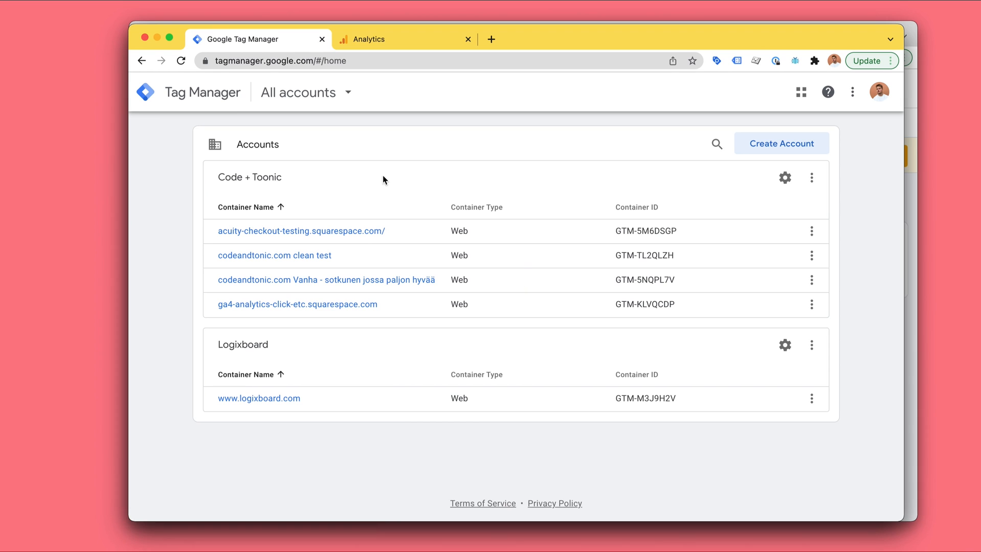
{"action": "left_click", "coordinate": [298, 305]}
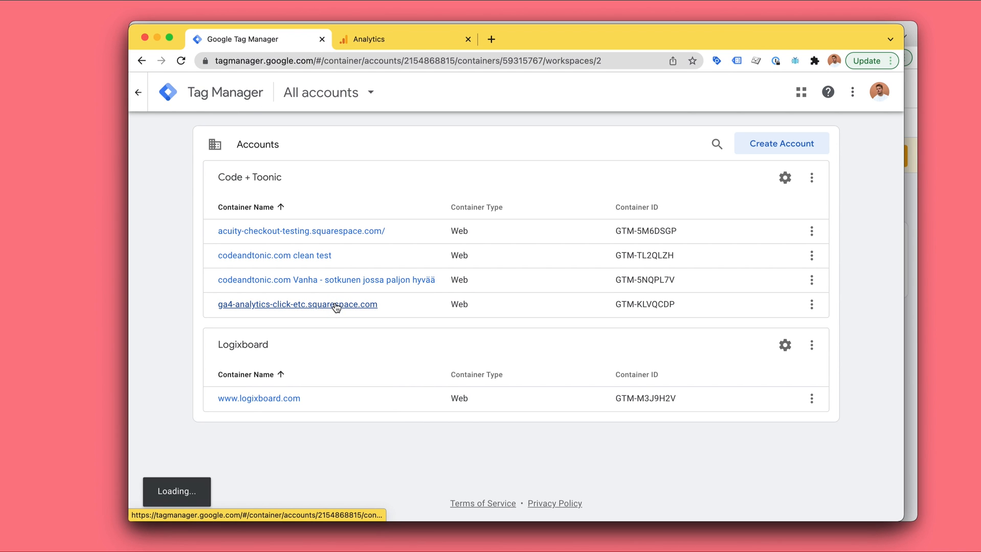
{"action": "left_click", "coordinate": [297, 305]}
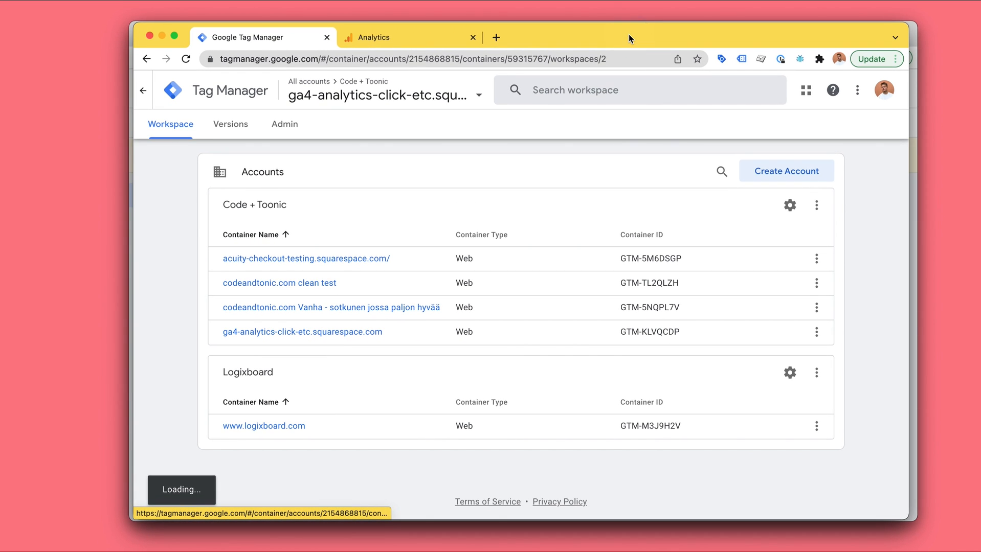
{"action": "left_click", "coordinate": [302, 331]}
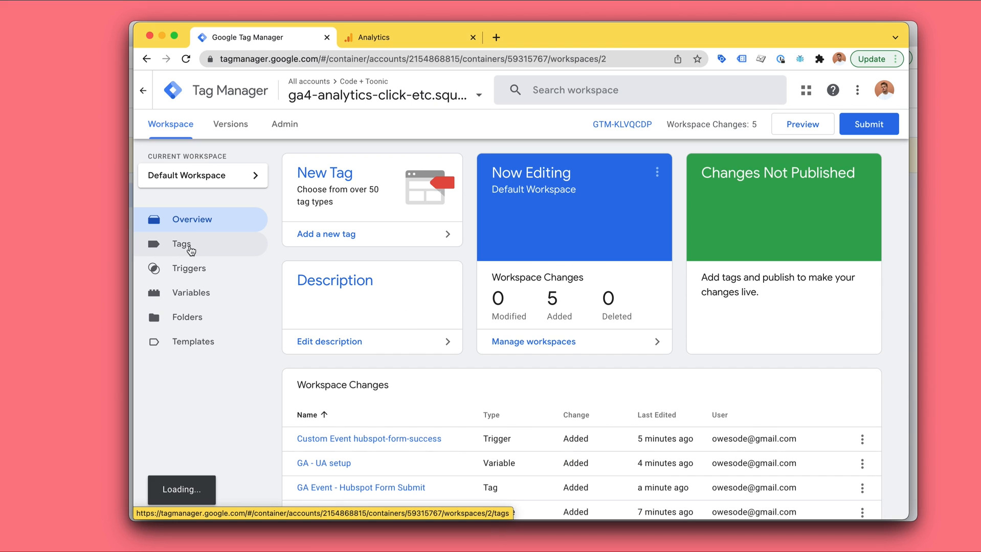
{"action": "left_click", "coordinate": [181, 244]}
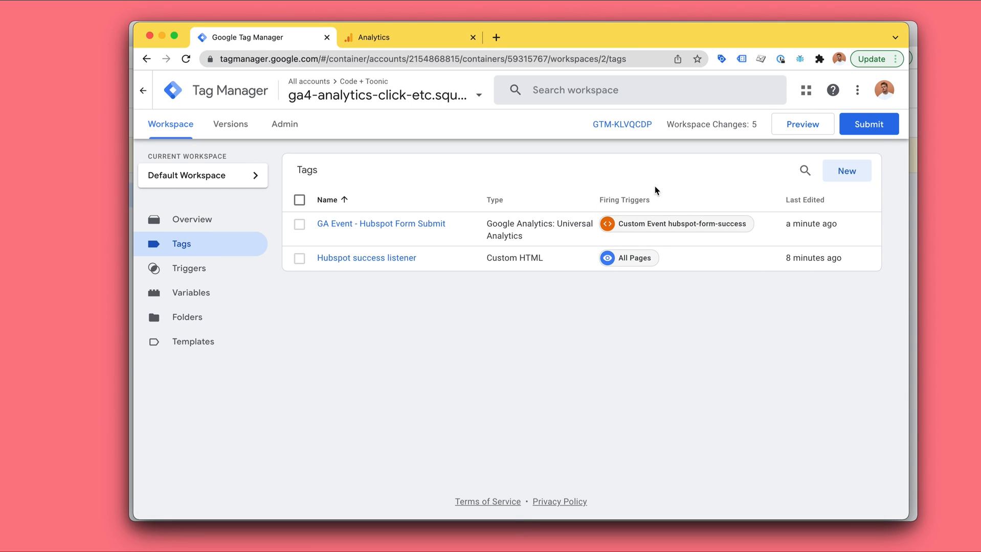
{"action": "mouse_move", "coordinate": [803, 123]}
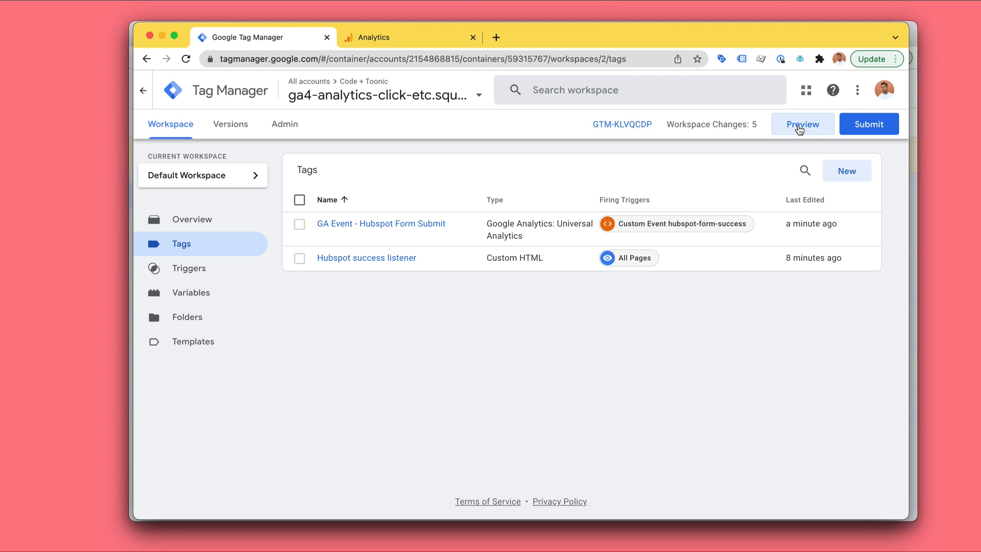
Step: Preview the container, connecting Tag Assistant to ga4-analytics-click-etc.squarespace.com
{"action": "left_click", "coordinate": [802, 124]}
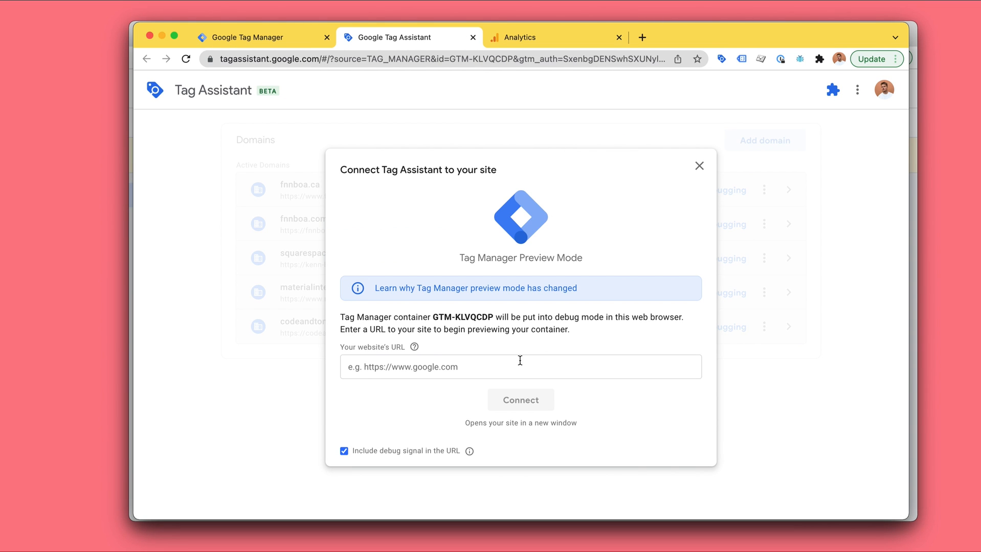
{"action": "left_click", "coordinate": [519, 367]}
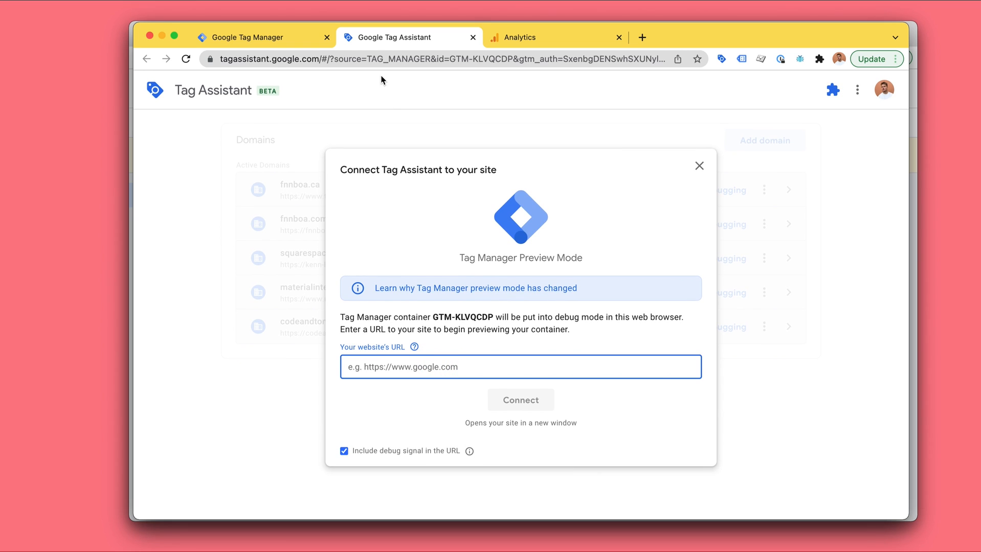
{"action": "mouse_move", "coordinate": [434, 286]}
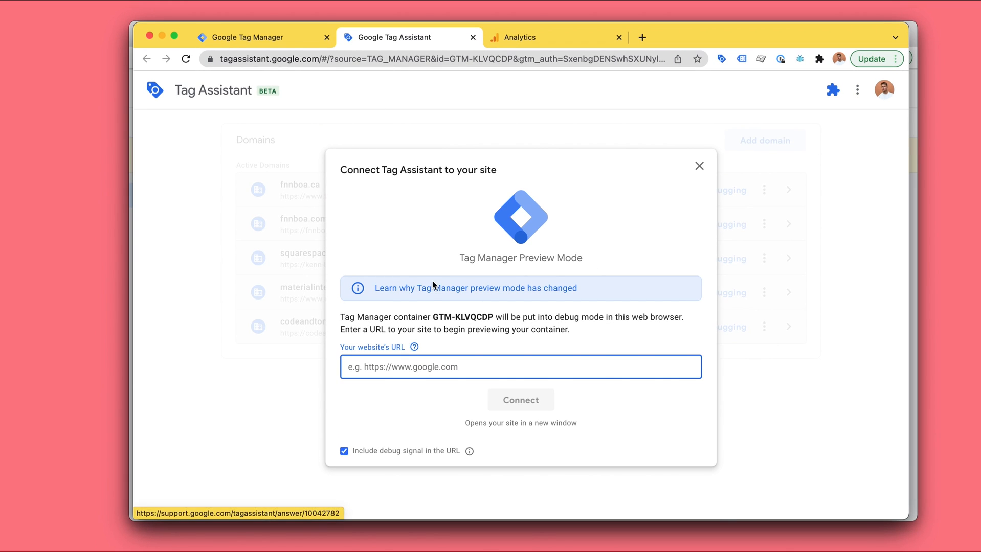
{"action": "type", "text": "ga4-analytics-click-etc.squarespace.com"}
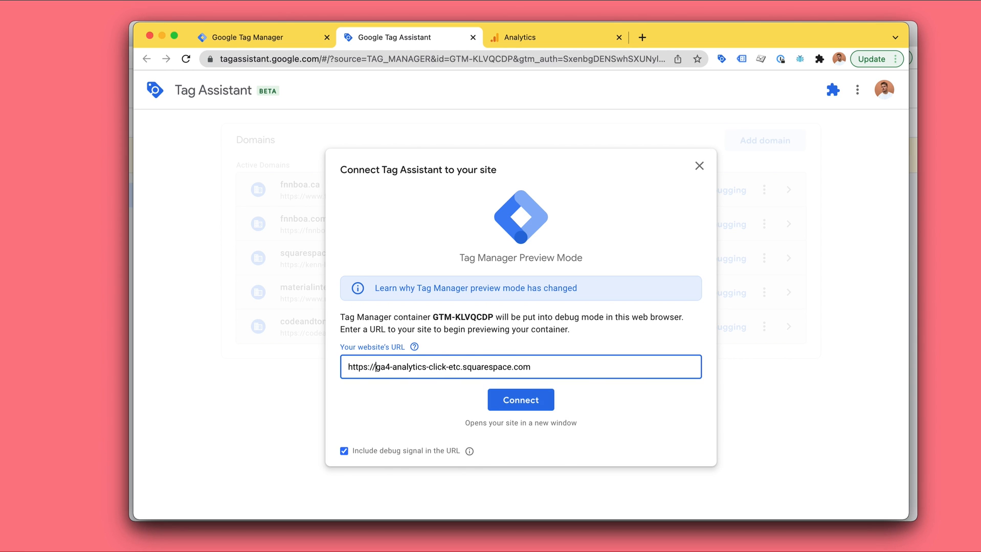
{"action": "left_click", "coordinate": [520, 400]}
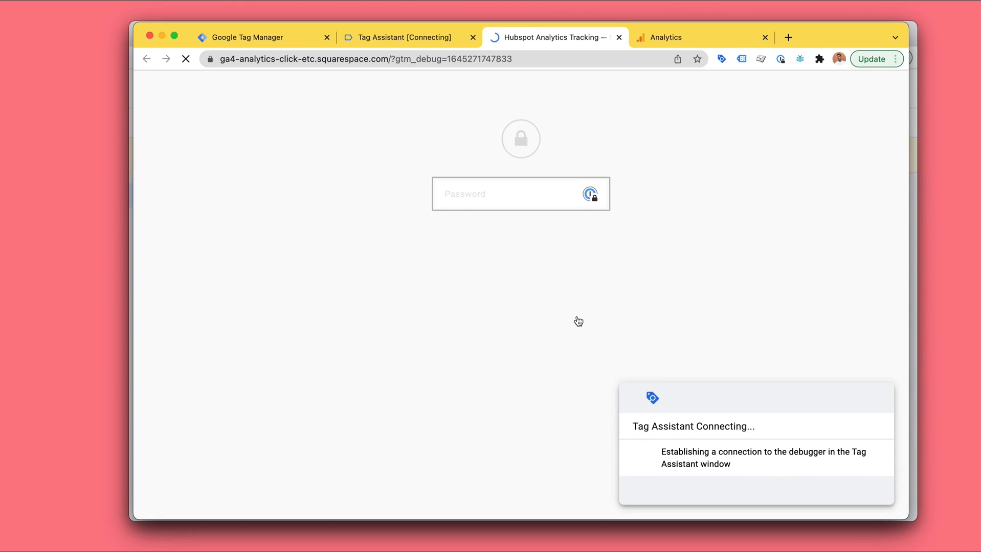
Step: Unlock the site, go to its form page and view the GTM-KLVQCDP container results in Tag Assistant
{"action": "type", "text": "•"}
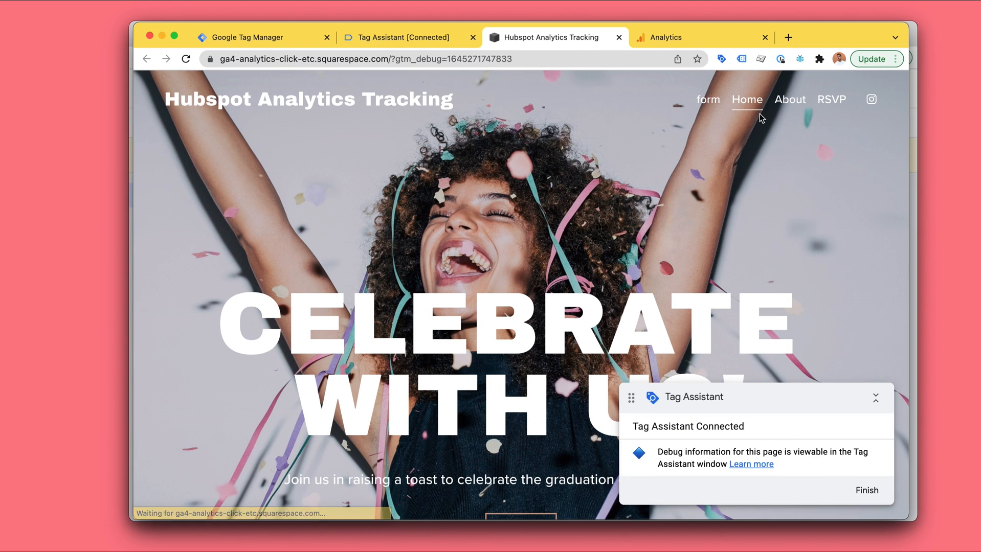
{"action": "left_click", "coordinate": [707, 99]}
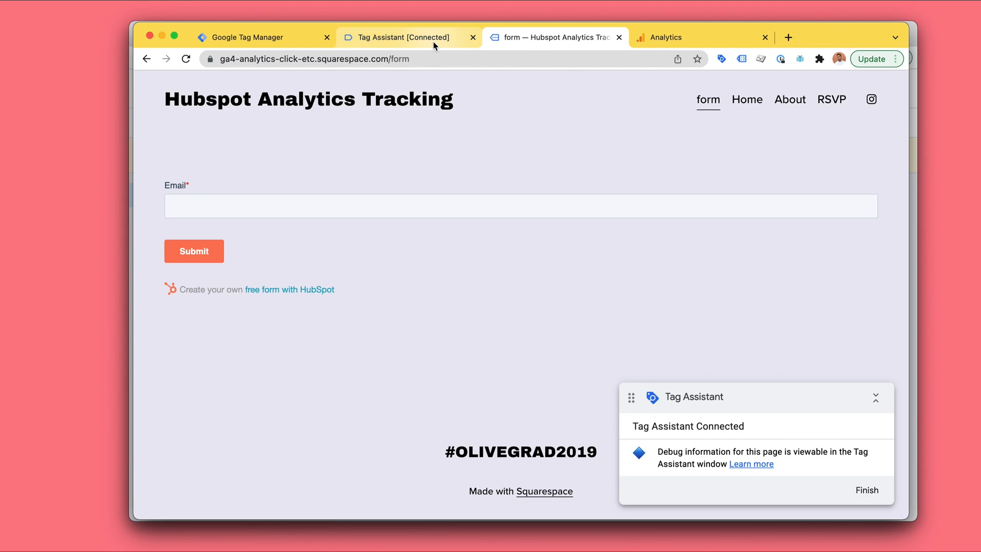
{"action": "left_click", "coordinate": [409, 37]}
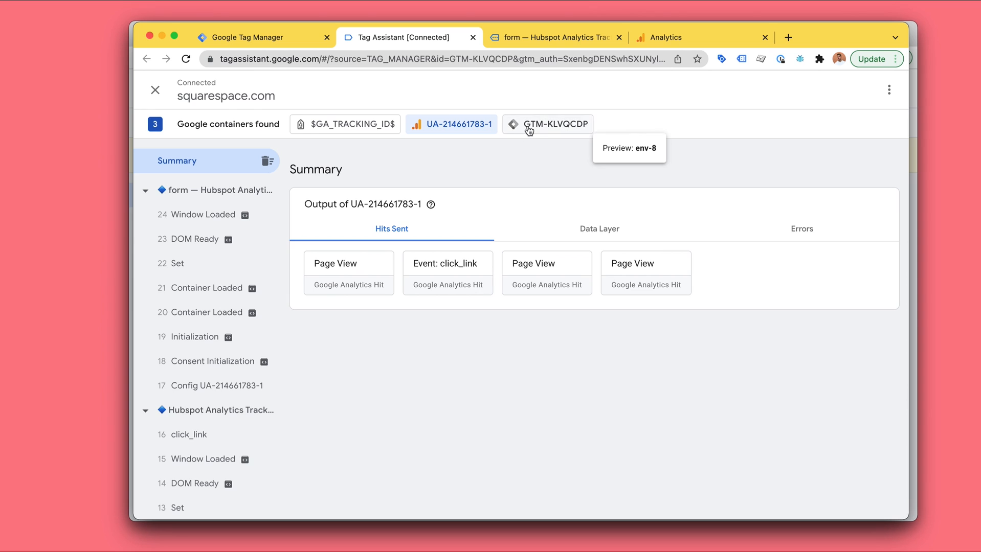
{"action": "left_click", "coordinate": [554, 123]}
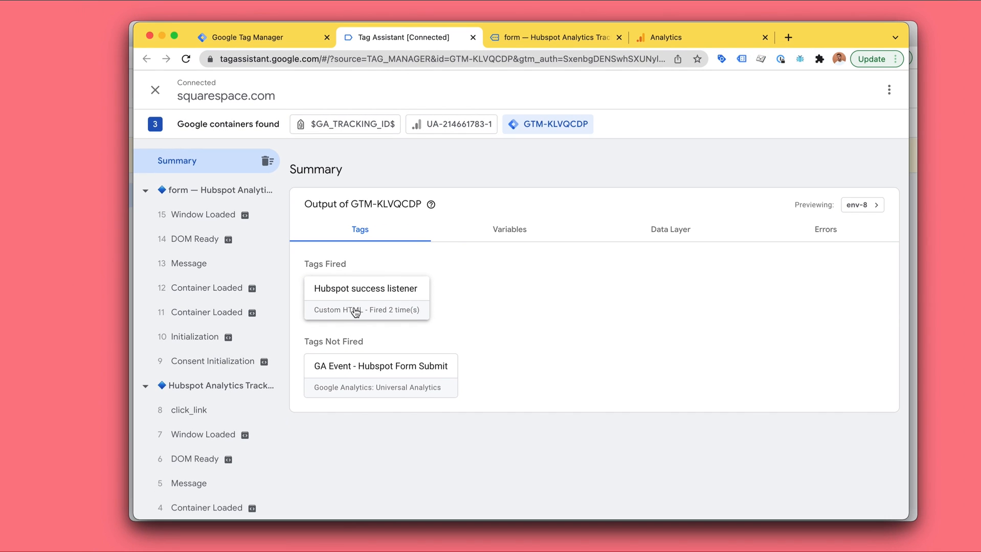
Step: Fill the HubSpot email field on the form page with the DevTools console output visible
{"action": "left_click", "coordinate": [553, 37]}
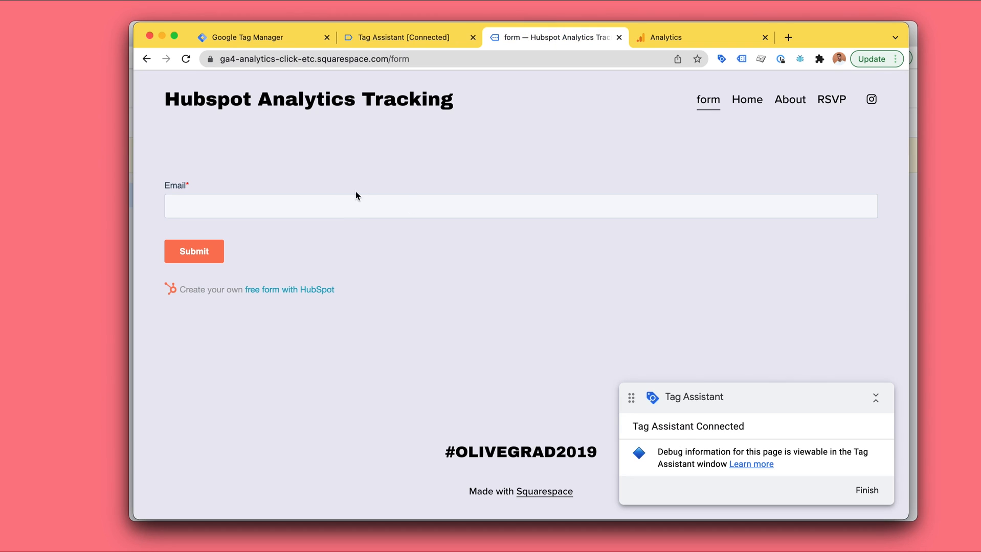
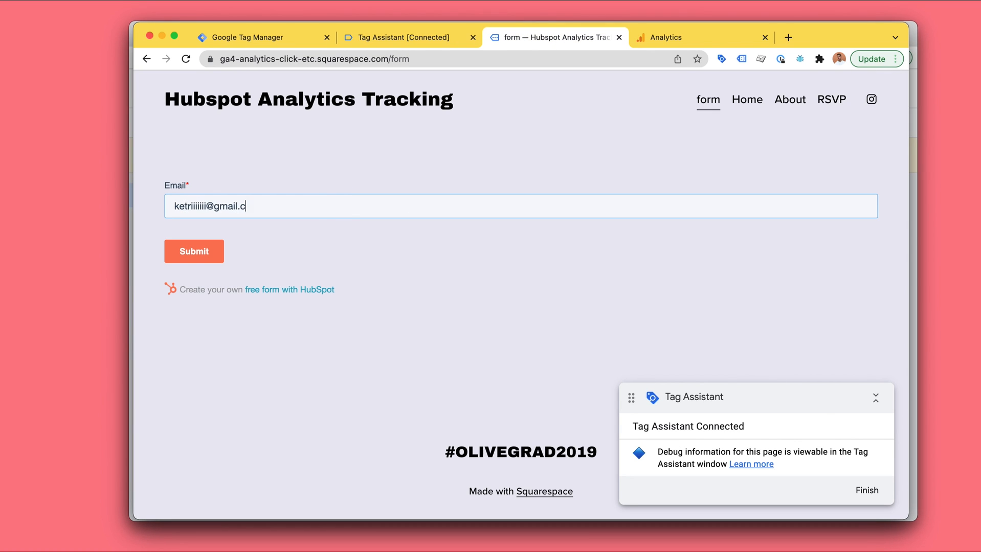
{"action": "key", "text": "F12"}
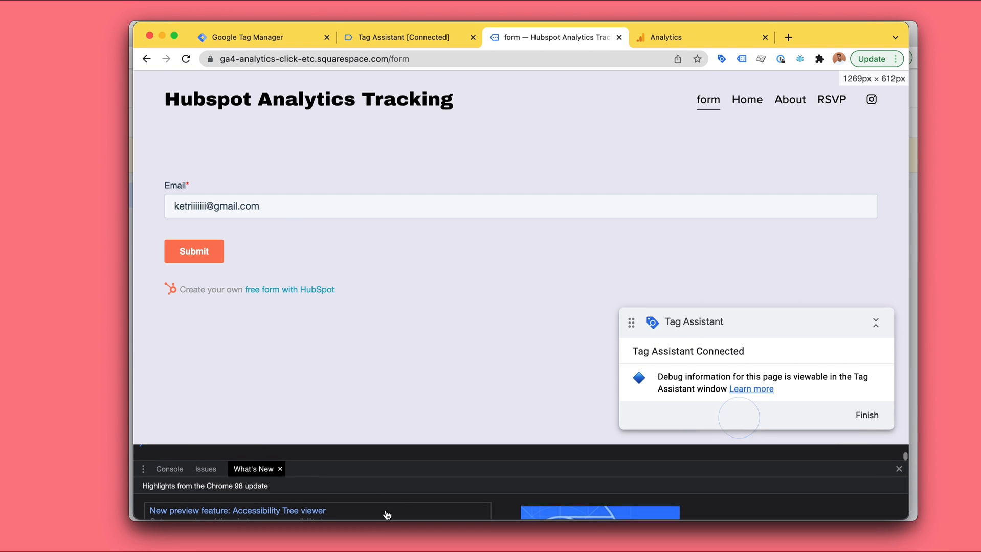
{"action": "left_click", "coordinate": [240, 418]}
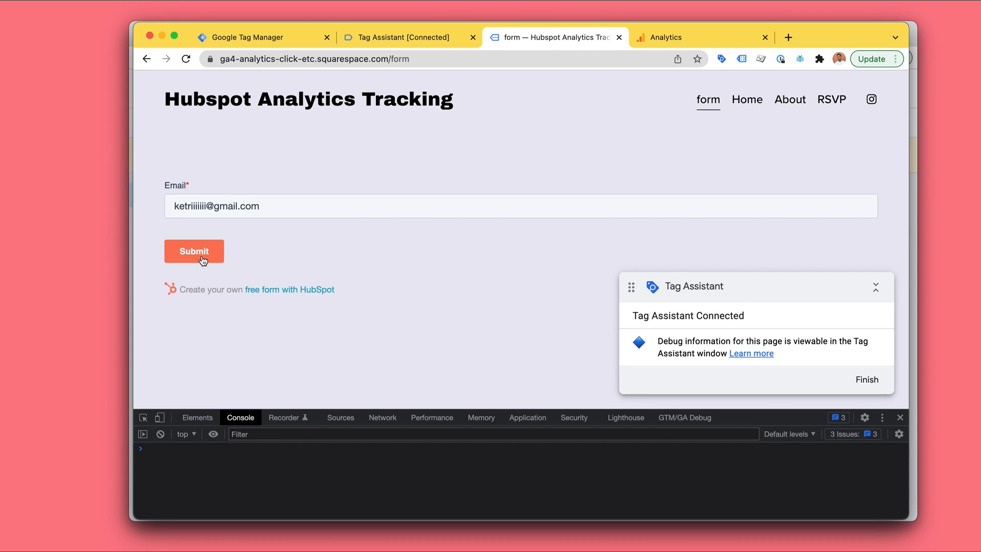
Step: Submit the HubSpot form, confirm the GA event tag fired in Tag Assistant, then go to Analytics
{"action": "left_click", "coordinate": [194, 250]}
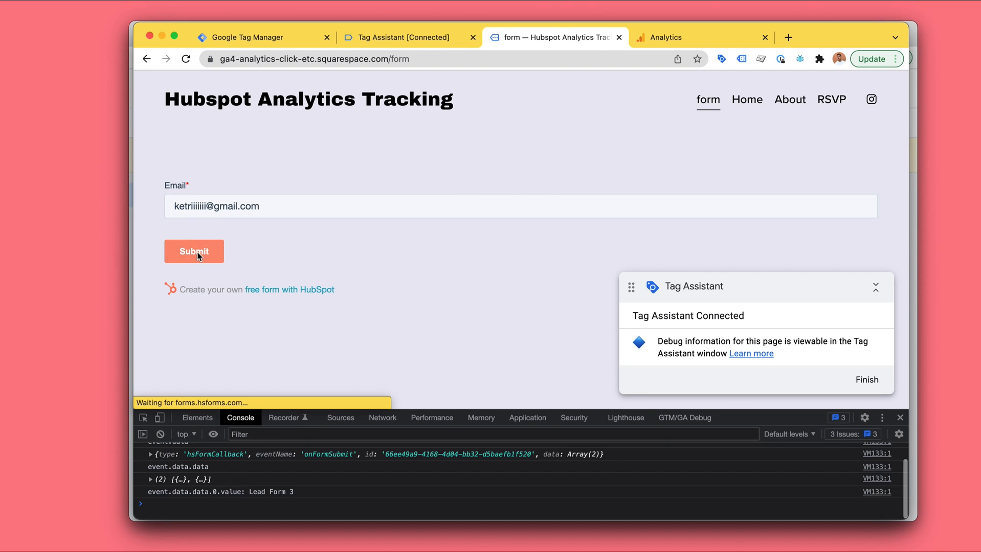
{"action": "left_click", "coordinate": [193, 250]}
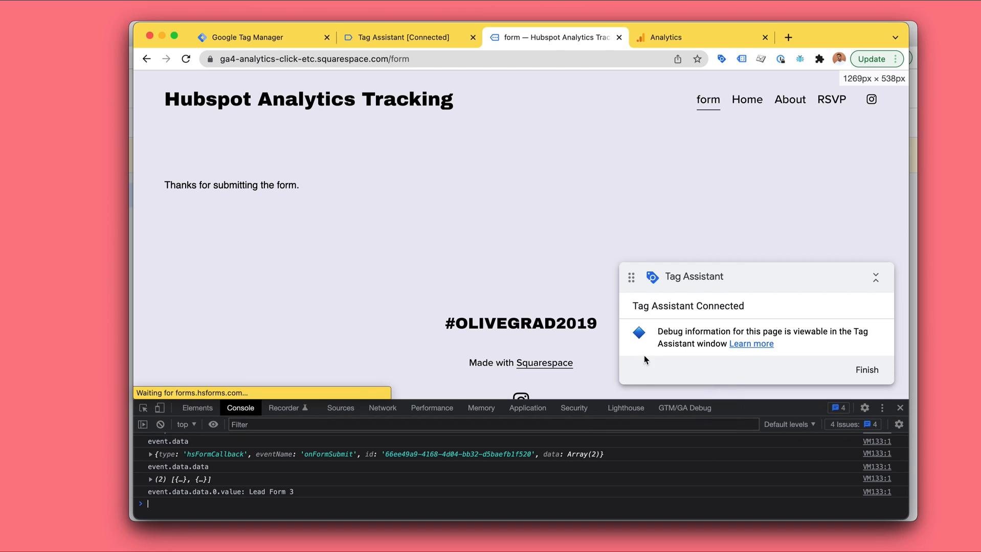
{"action": "left_click", "coordinate": [401, 37]}
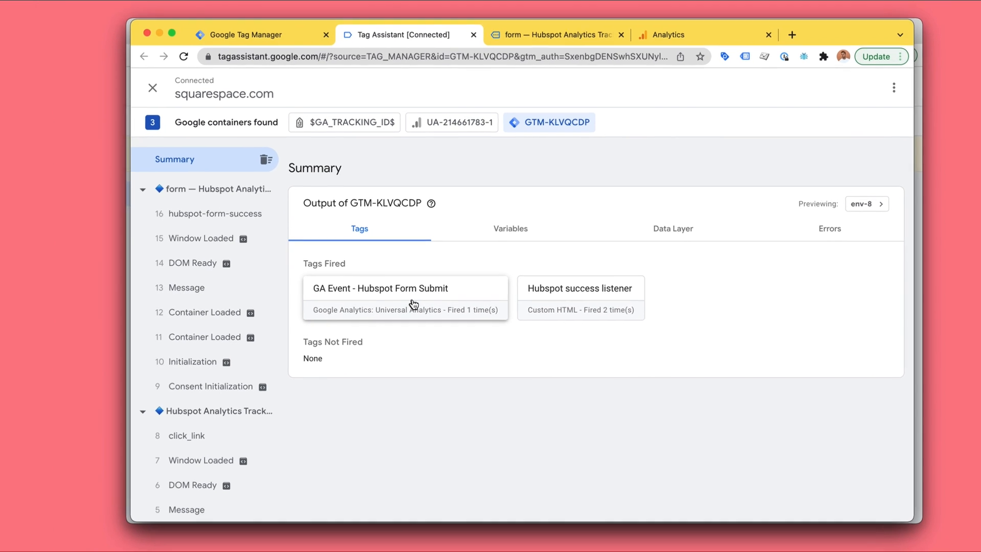
{"action": "left_click", "coordinate": [668, 37]}
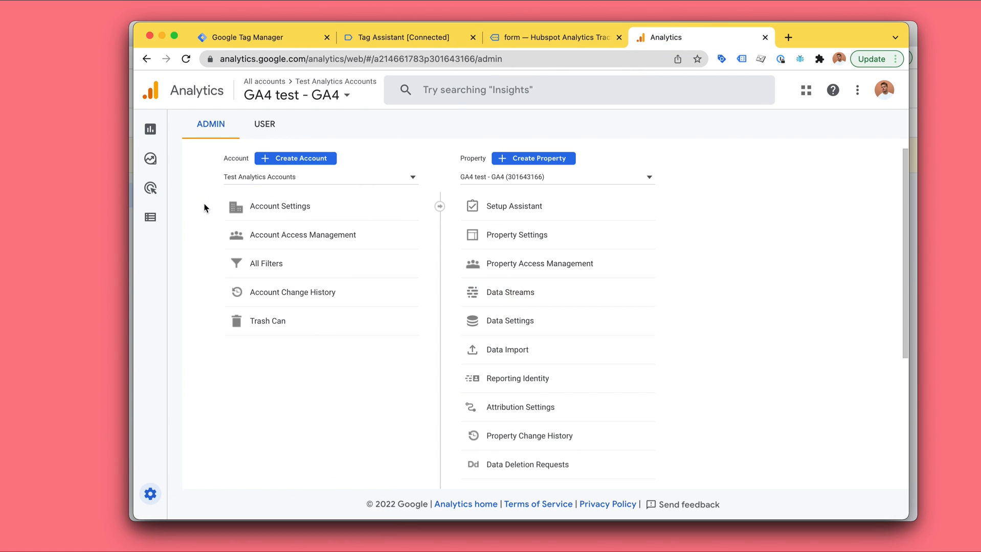
Step: Select the Hubspot form submit tracking demo 2022 property from the account picker
{"action": "left_click", "coordinate": [295, 95]}
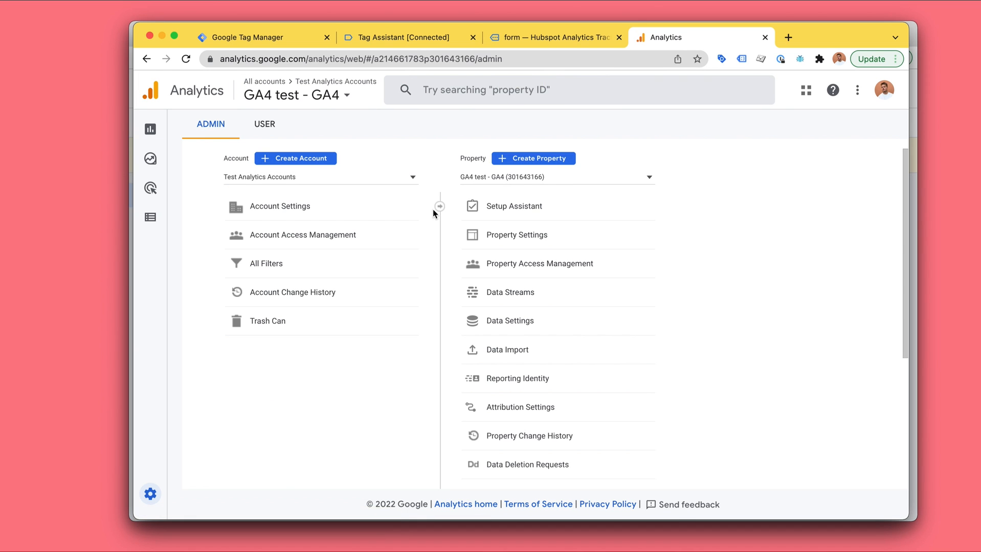
{"action": "left_click", "coordinate": [295, 95]}
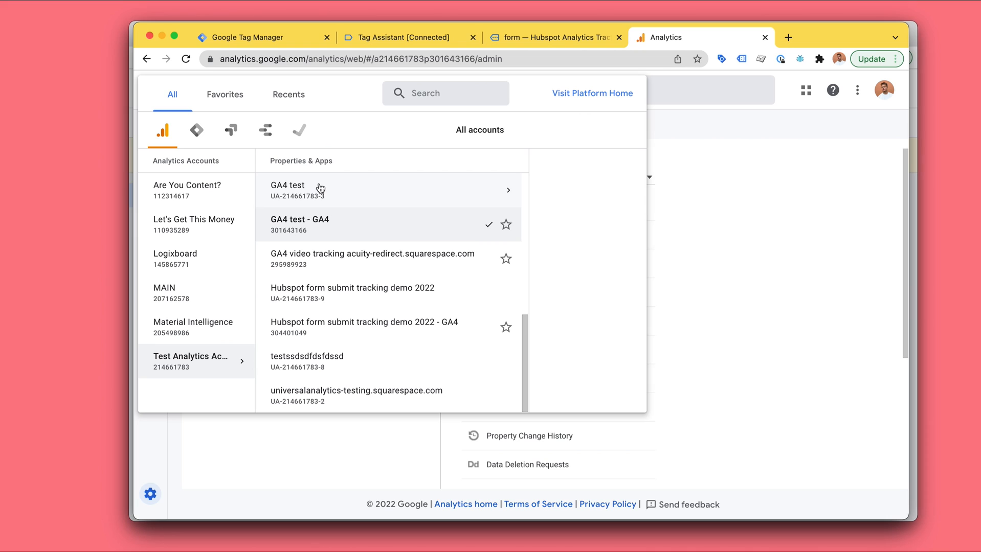
{"action": "mouse_move", "coordinate": [313, 255]}
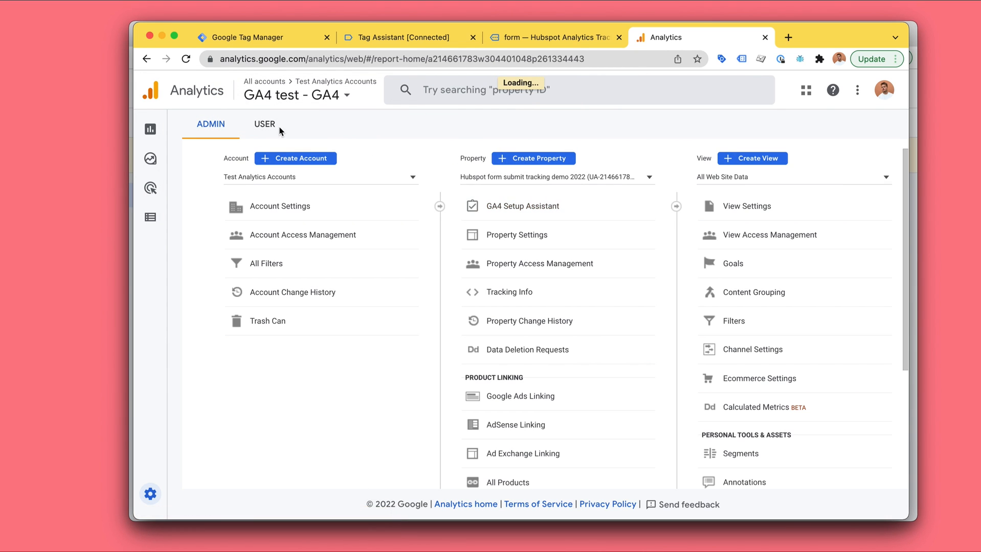
{"action": "left_click", "coordinate": [150, 128]}
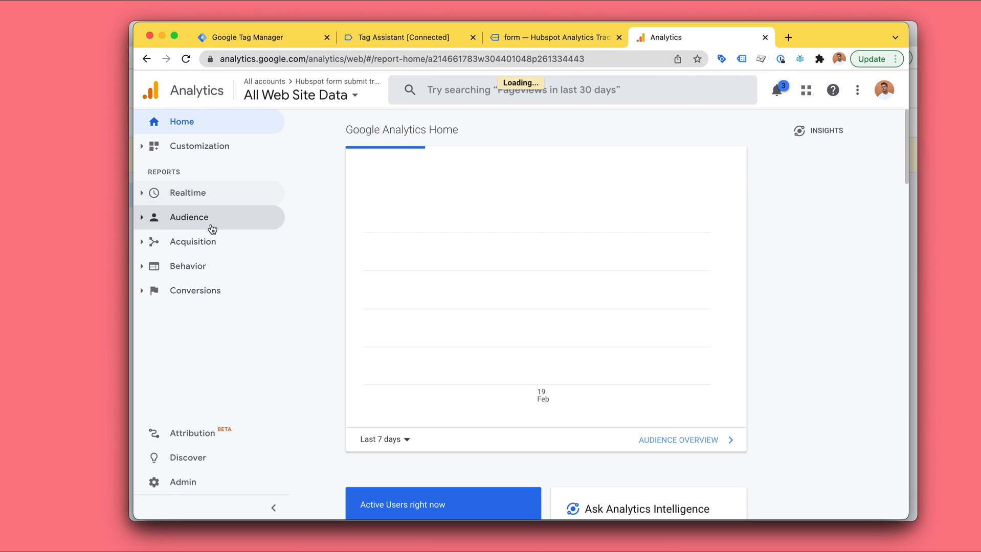
Step: View Realtime > Events (Last 30 min) showing one Form Submits - Hubspot event, then return to the form page
{"action": "left_click", "coordinate": [187, 193]}
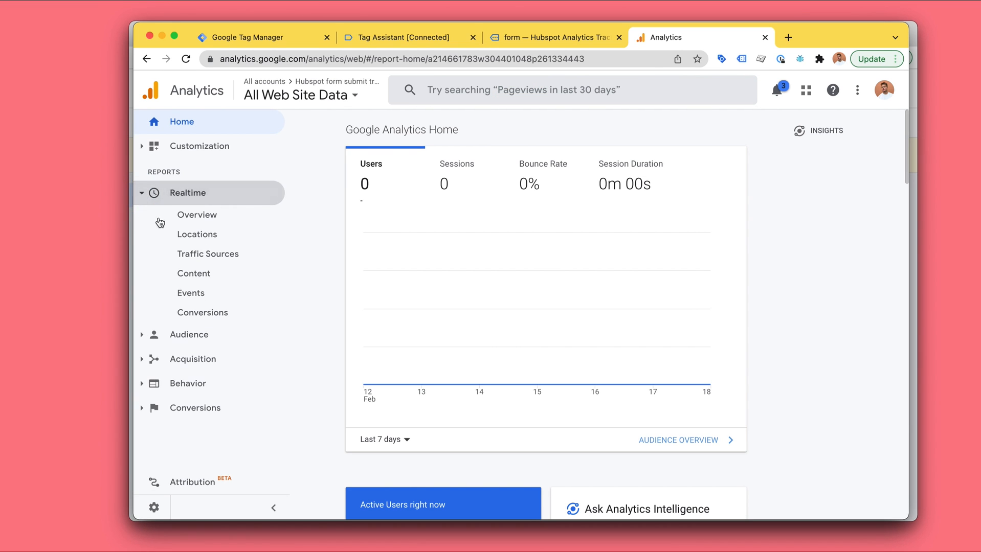
{"action": "left_click", "coordinate": [191, 292]}
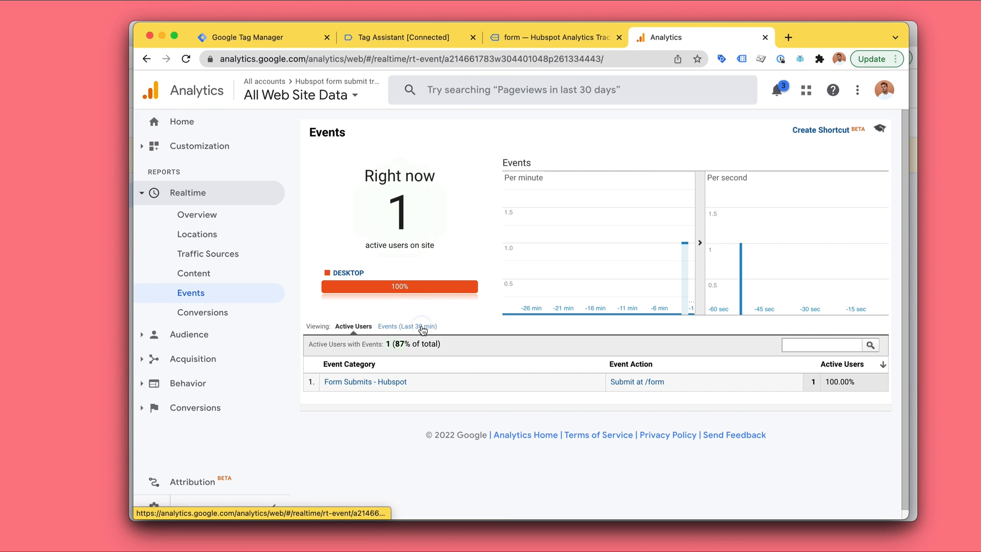
{"action": "left_click", "coordinate": [407, 326]}
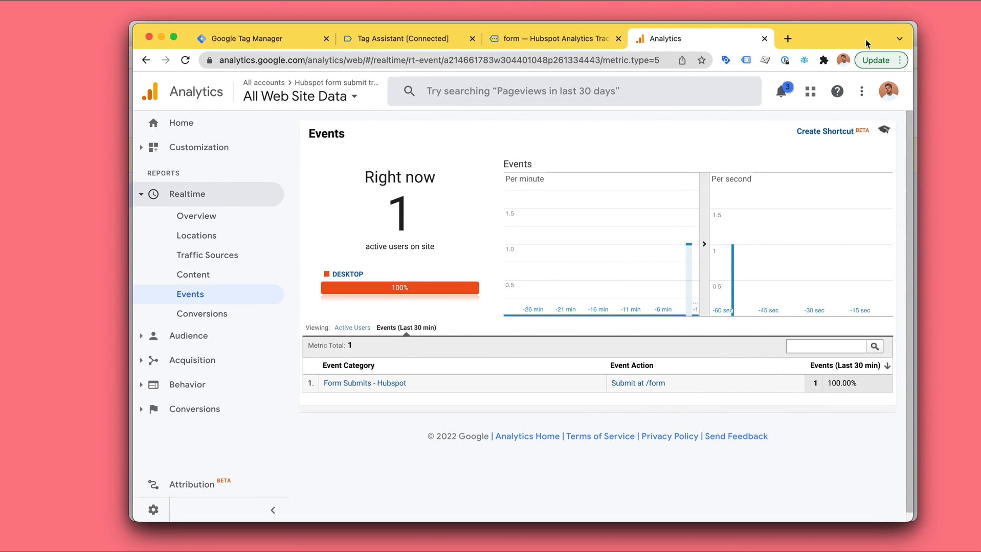
{"action": "left_click", "coordinate": [396, 38]}
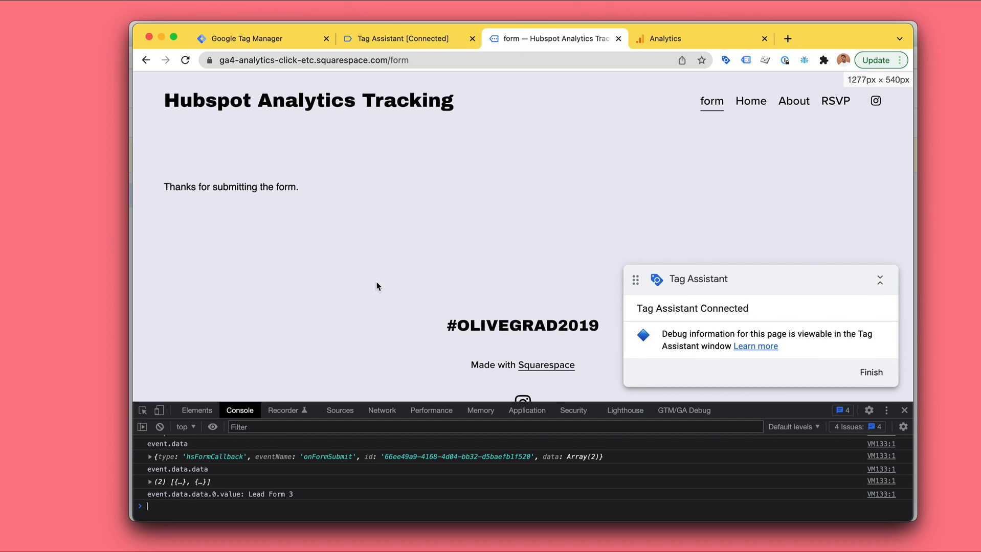
{"action": "mouse_move", "coordinate": [391, 197]}
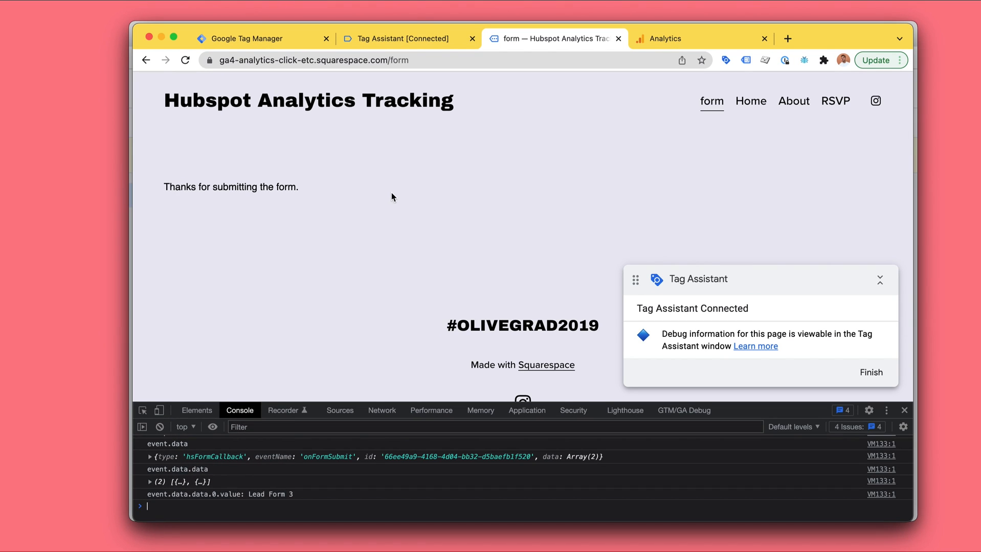
Step: Inspect all properties of the GA Event - Hubspot Form Submit tag via Show More, then return to Analytics
{"action": "left_click", "coordinate": [400, 38]}
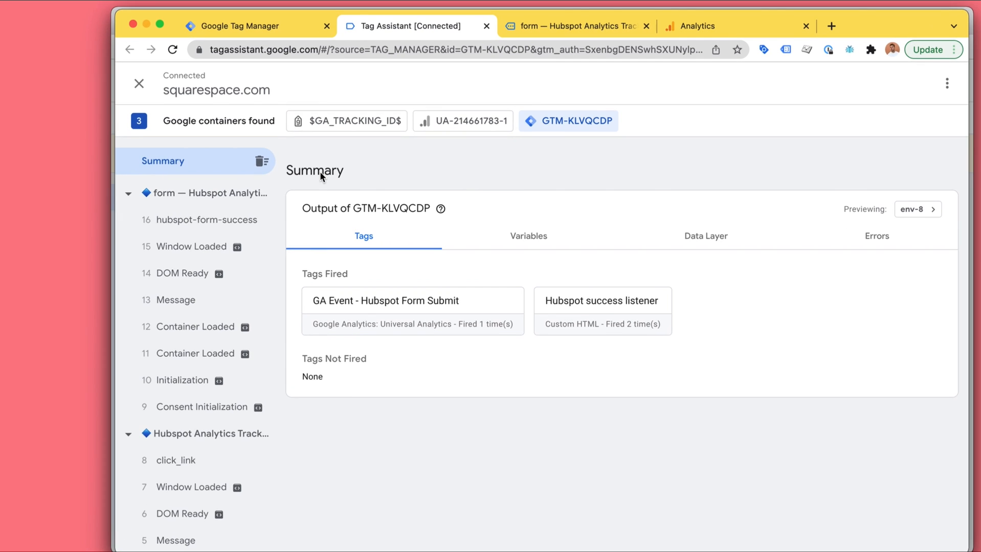
{"action": "mouse_move", "coordinate": [568, 121]}
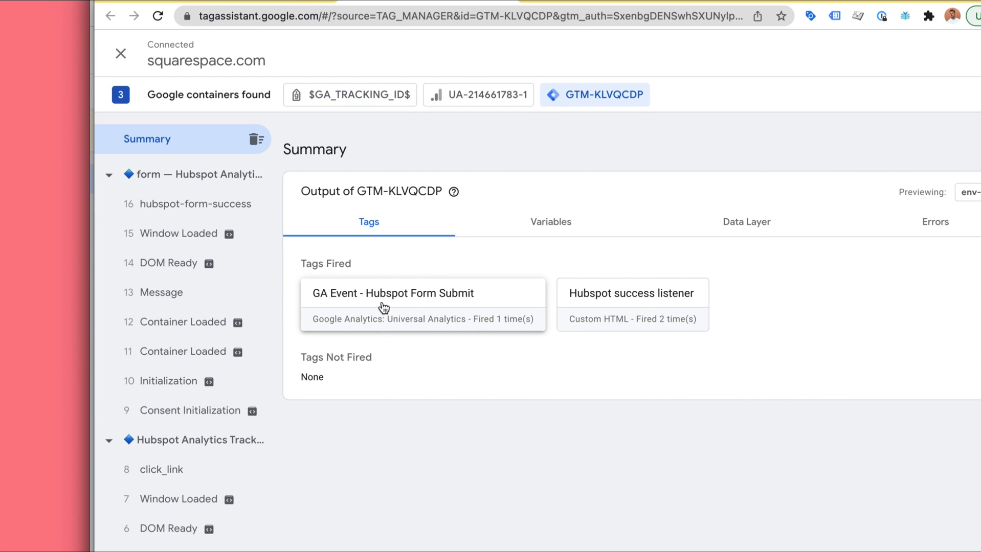
{"action": "mouse_move", "coordinate": [621, 310]}
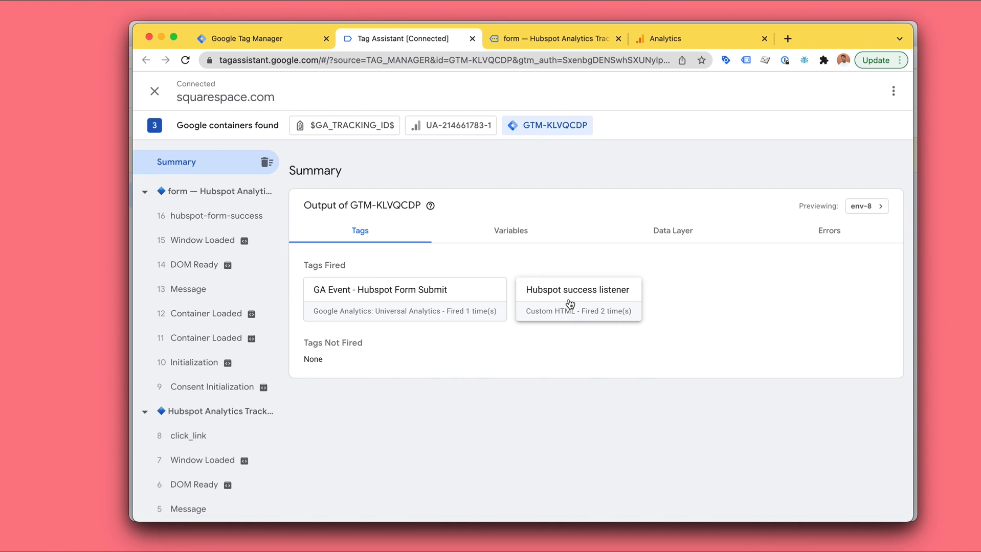
{"action": "left_click", "coordinate": [379, 290]}
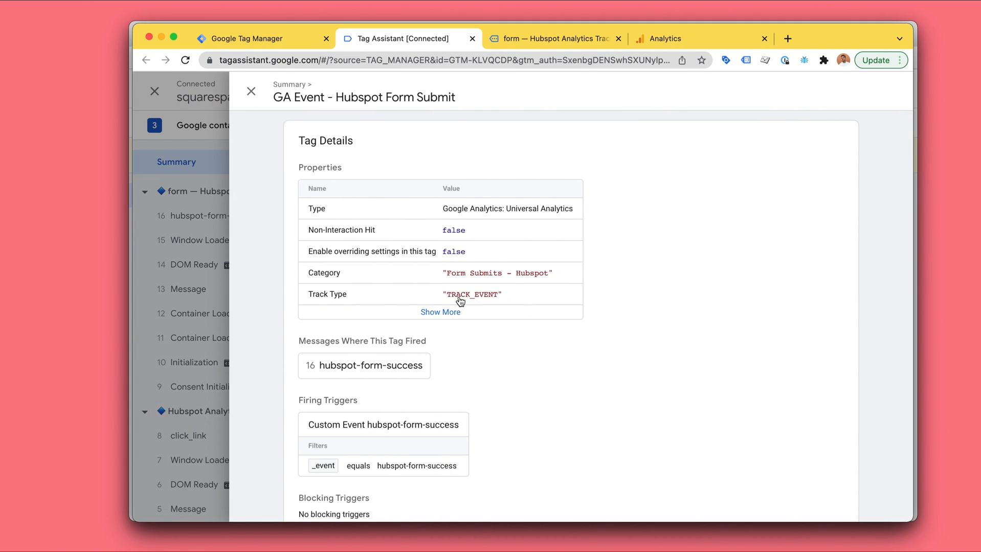
{"action": "left_click", "coordinate": [440, 312]}
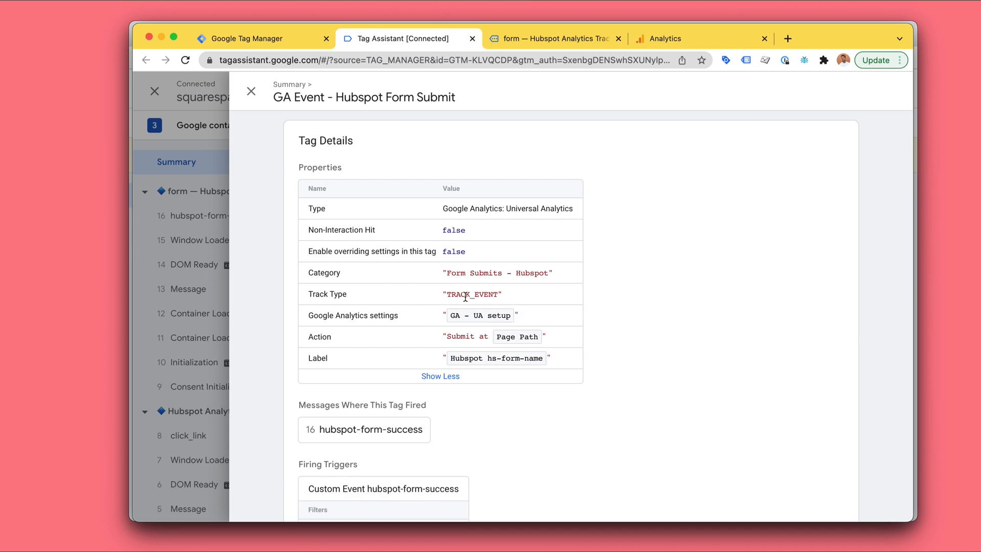
{"action": "scroll", "scroll_direction": "down", "scroll_amount": 3}
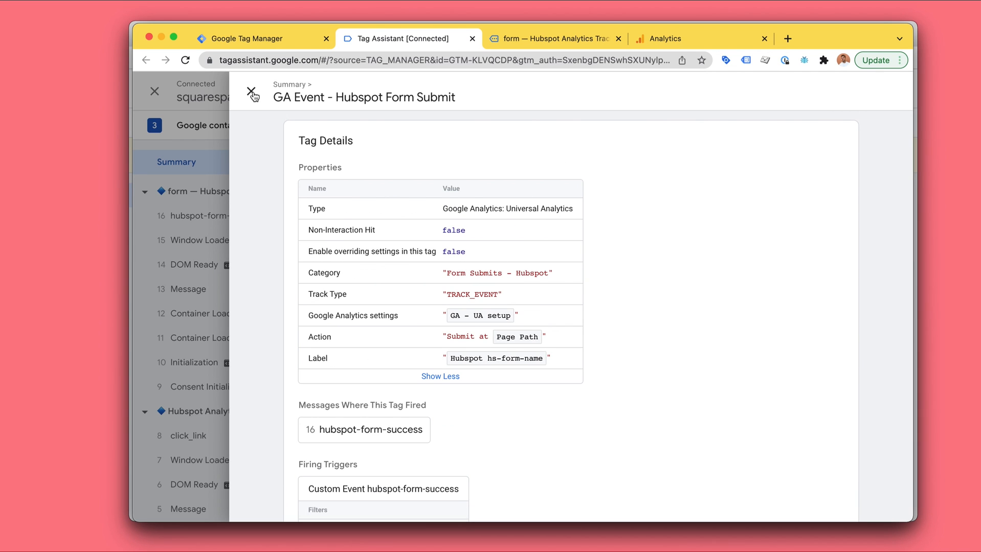
{"action": "left_click", "coordinate": [253, 91]}
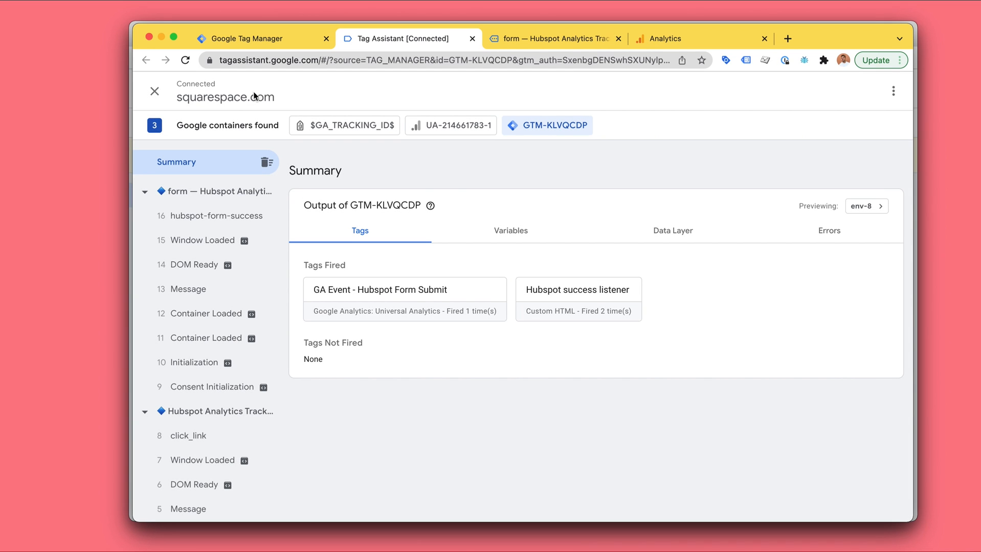
{"action": "left_click", "coordinate": [670, 39]}
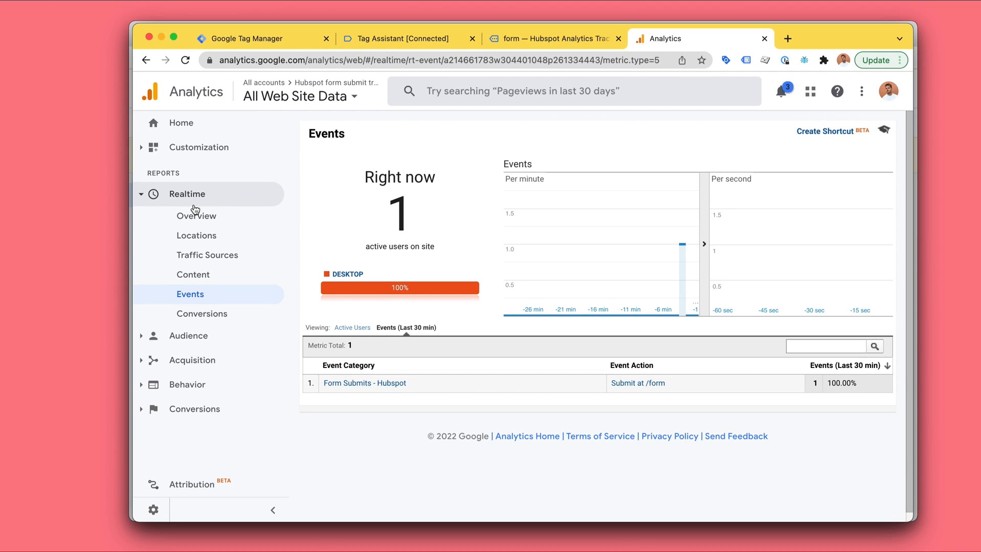
{"action": "mouse_move", "coordinate": [202, 298]}
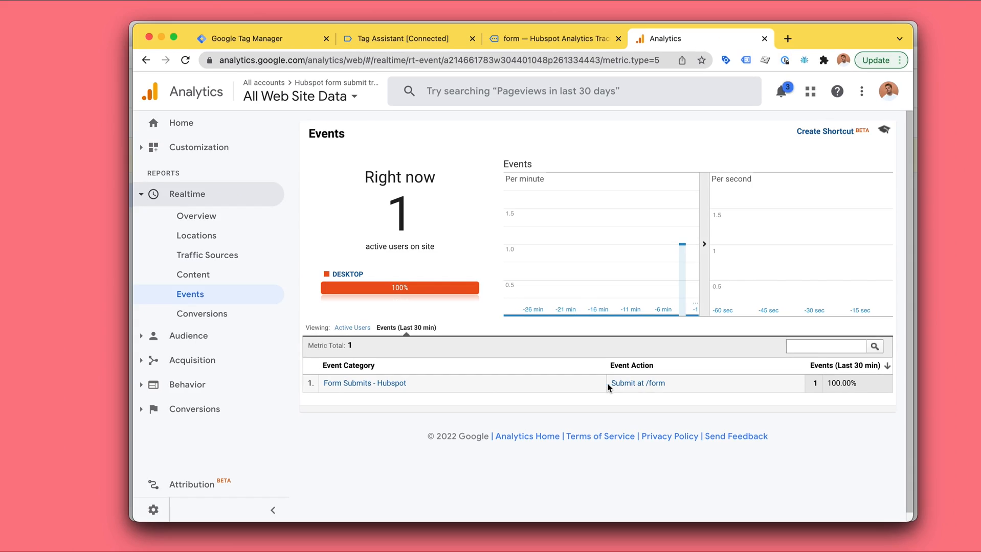
{"action": "mouse_move", "coordinate": [522, 49]}
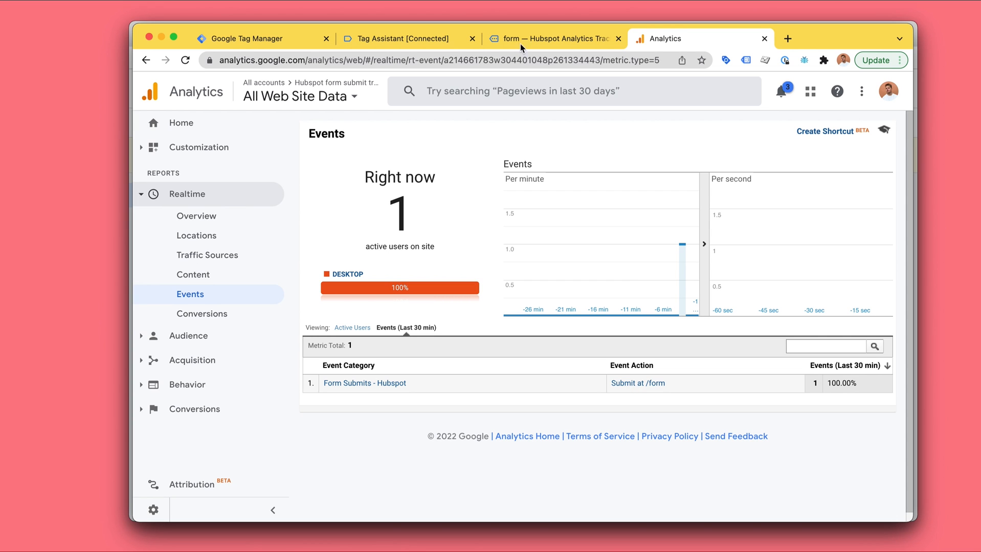
{"action": "left_click", "coordinate": [553, 38]}
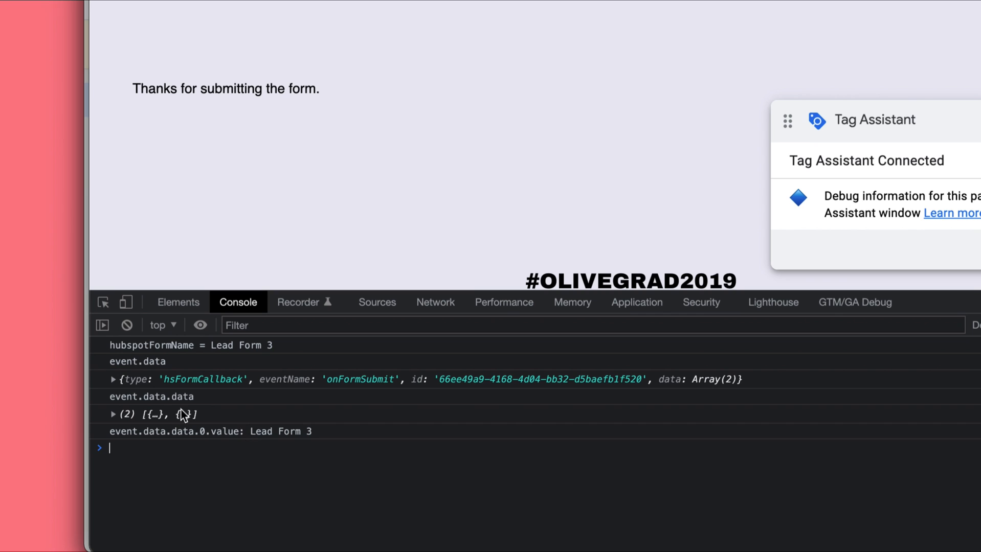
{"action": "left_click", "coordinate": [166, 345]}
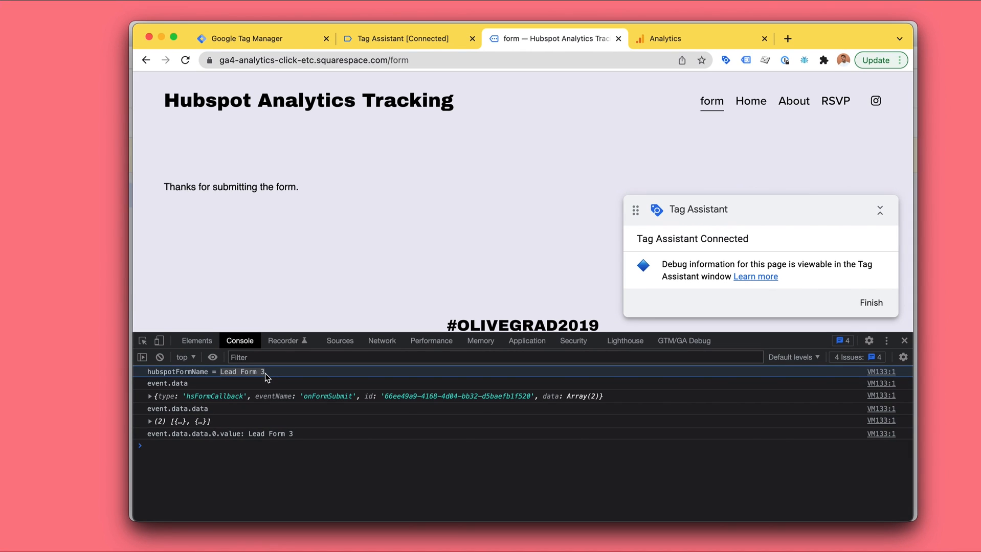
{"action": "left_click", "coordinate": [257, 38]}
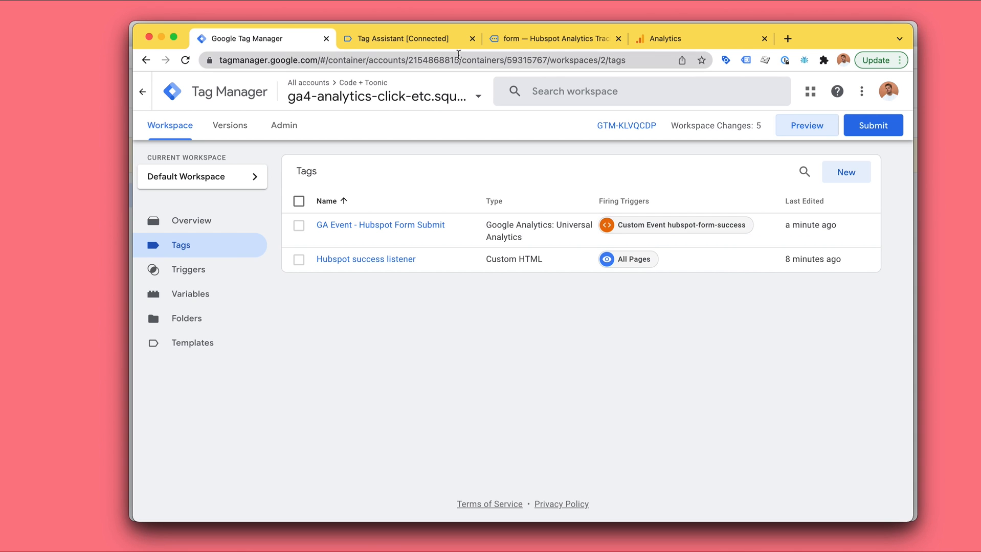
{"action": "left_click", "coordinate": [665, 39]}
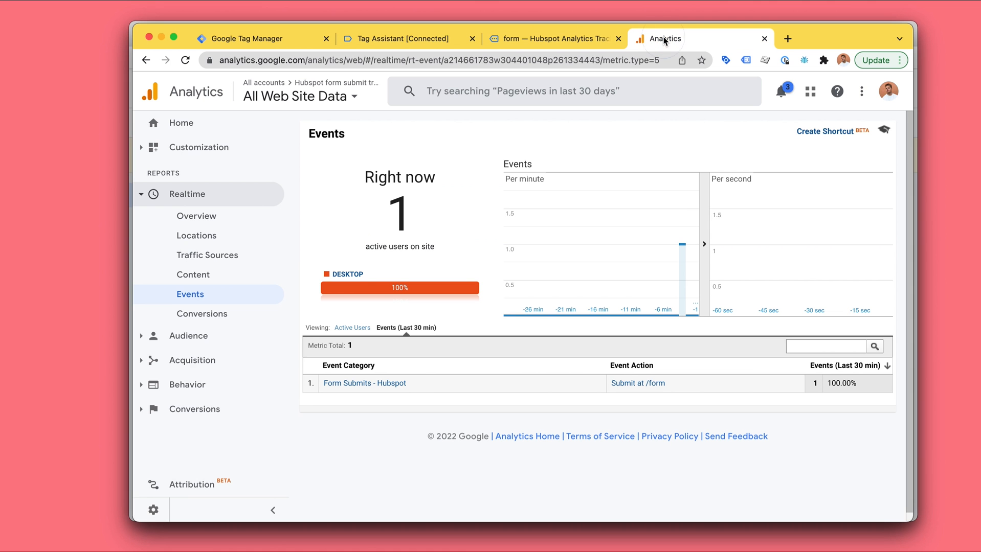